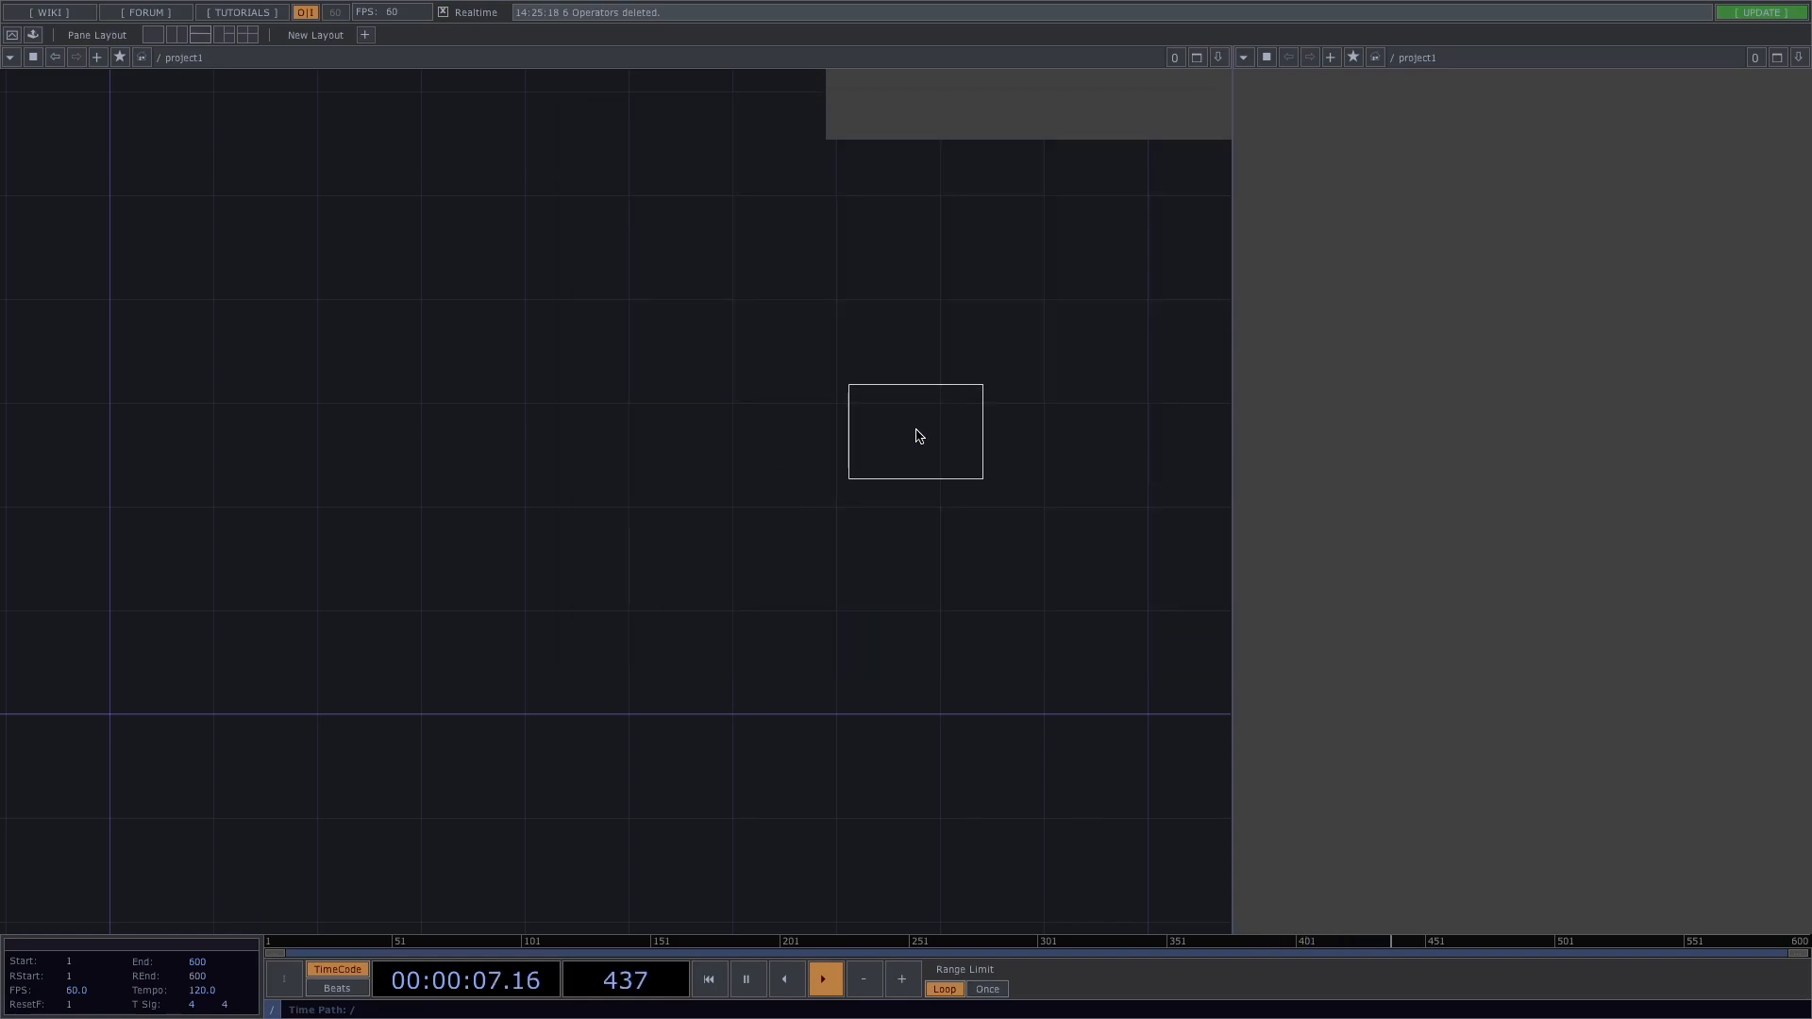
Add a Sphere SOP feeding a Particle SOP and a Null SOP
right_click(916, 432)
text(sp)
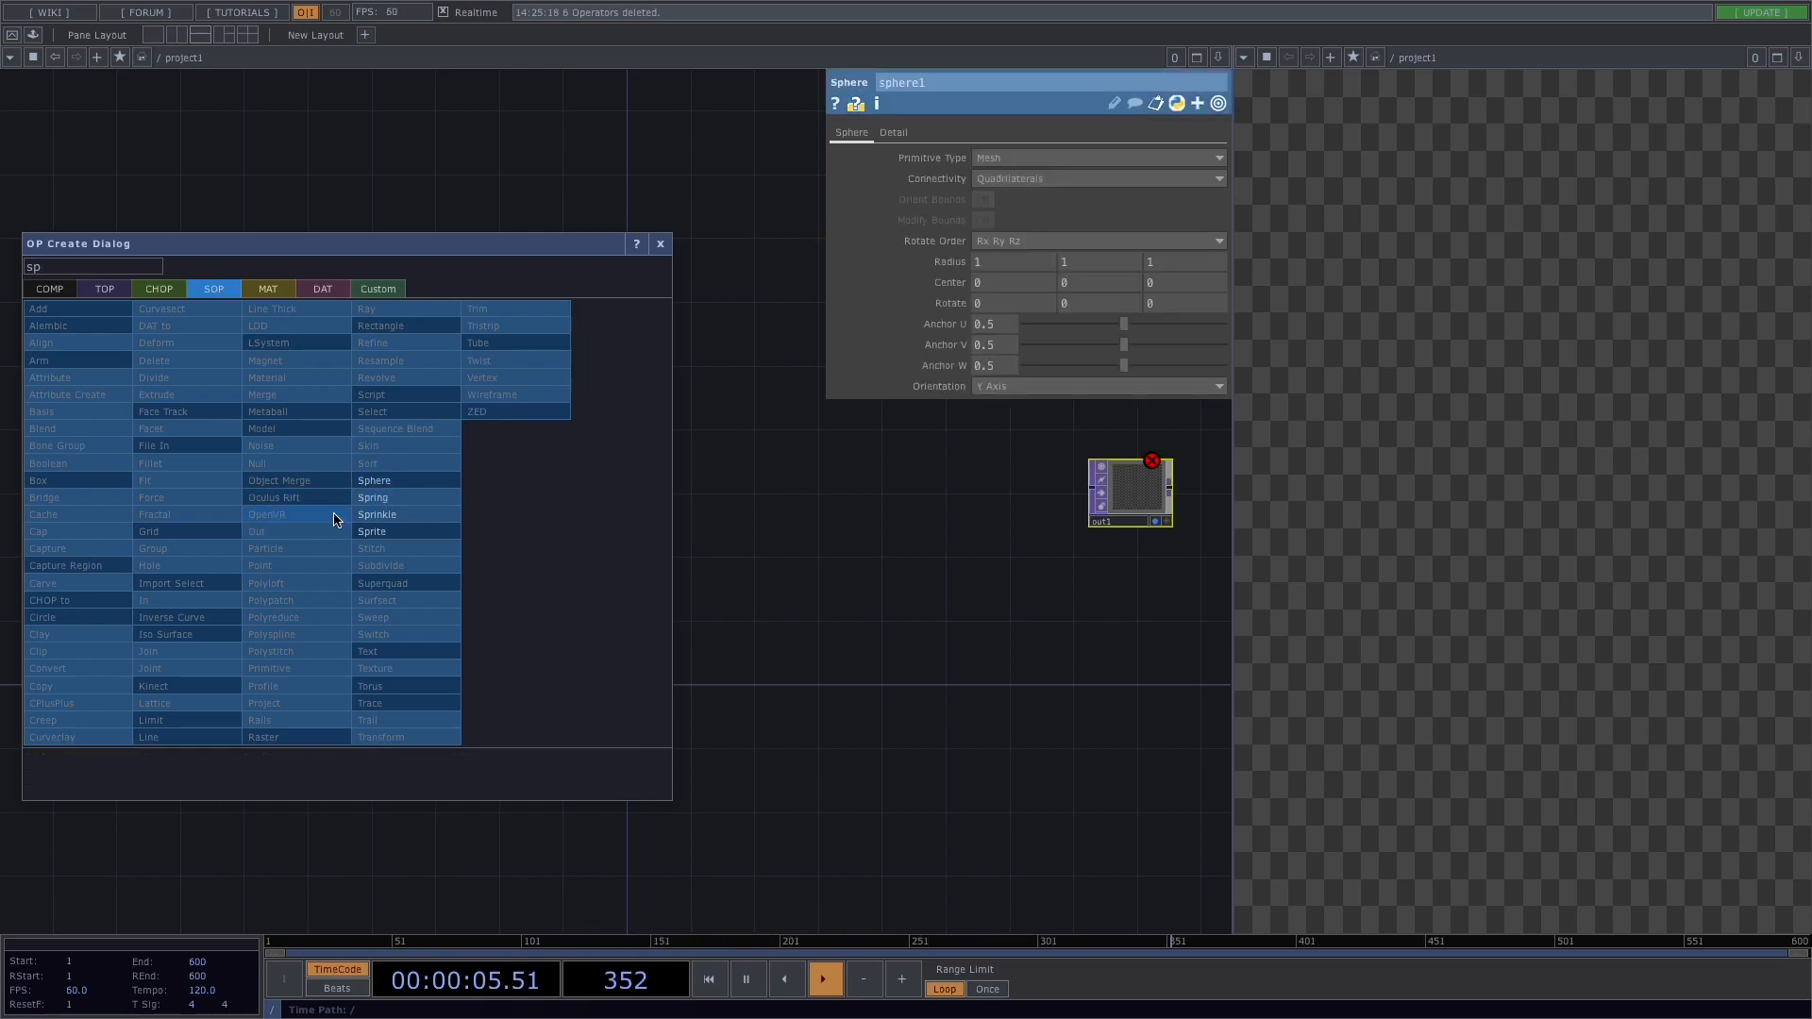
click(367, 463)
text(re)
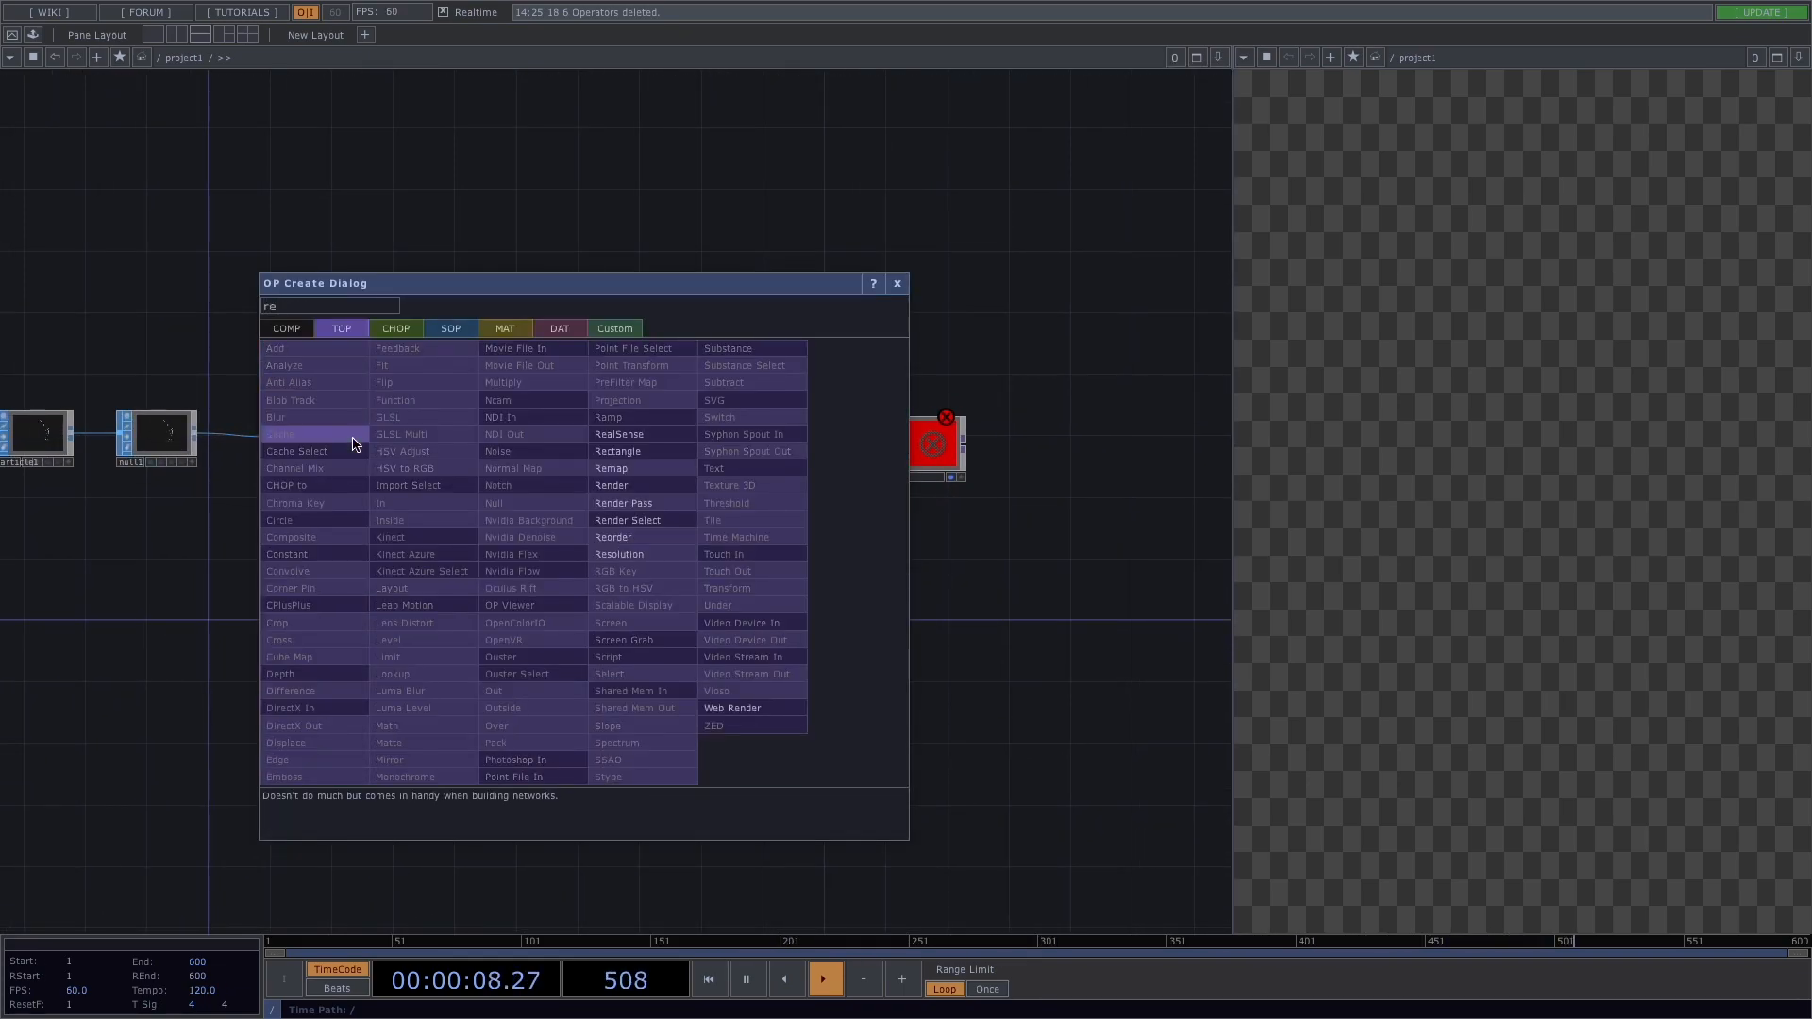
Add Render and Transform TOPs with Geometry, Camera and Constant MAT, connected to out1
click(612, 485)
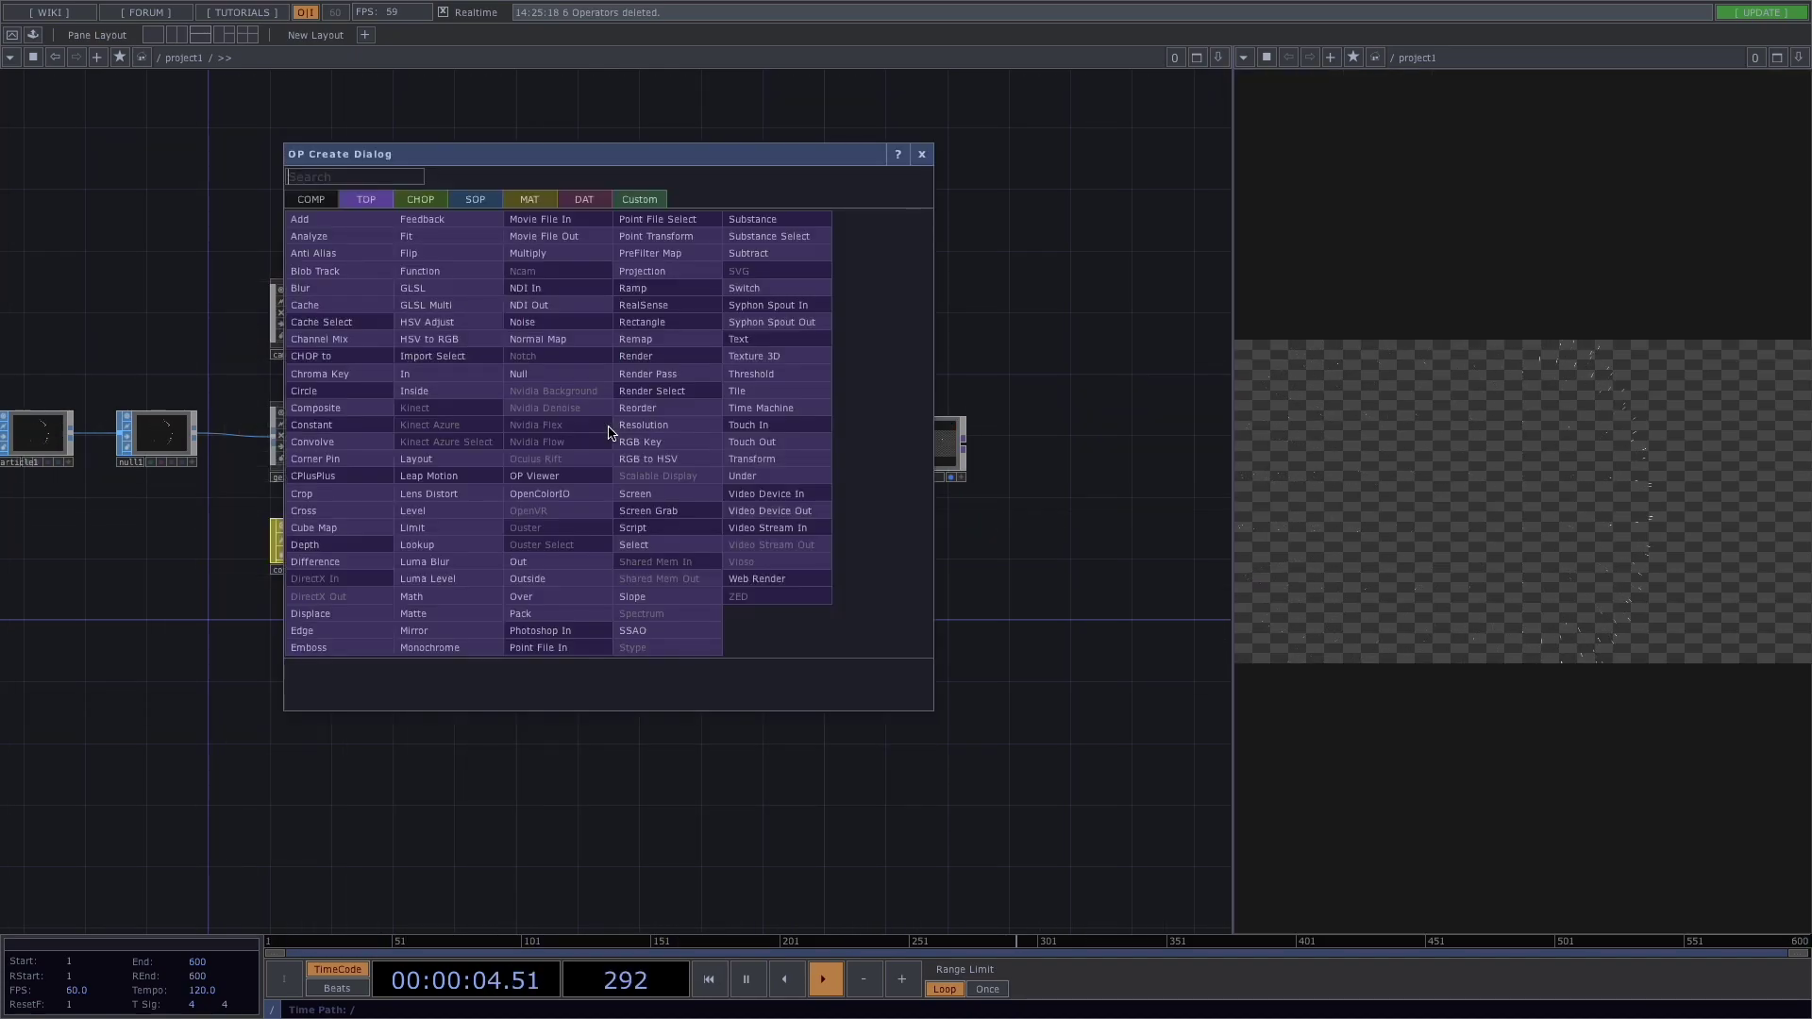
click(751, 458)
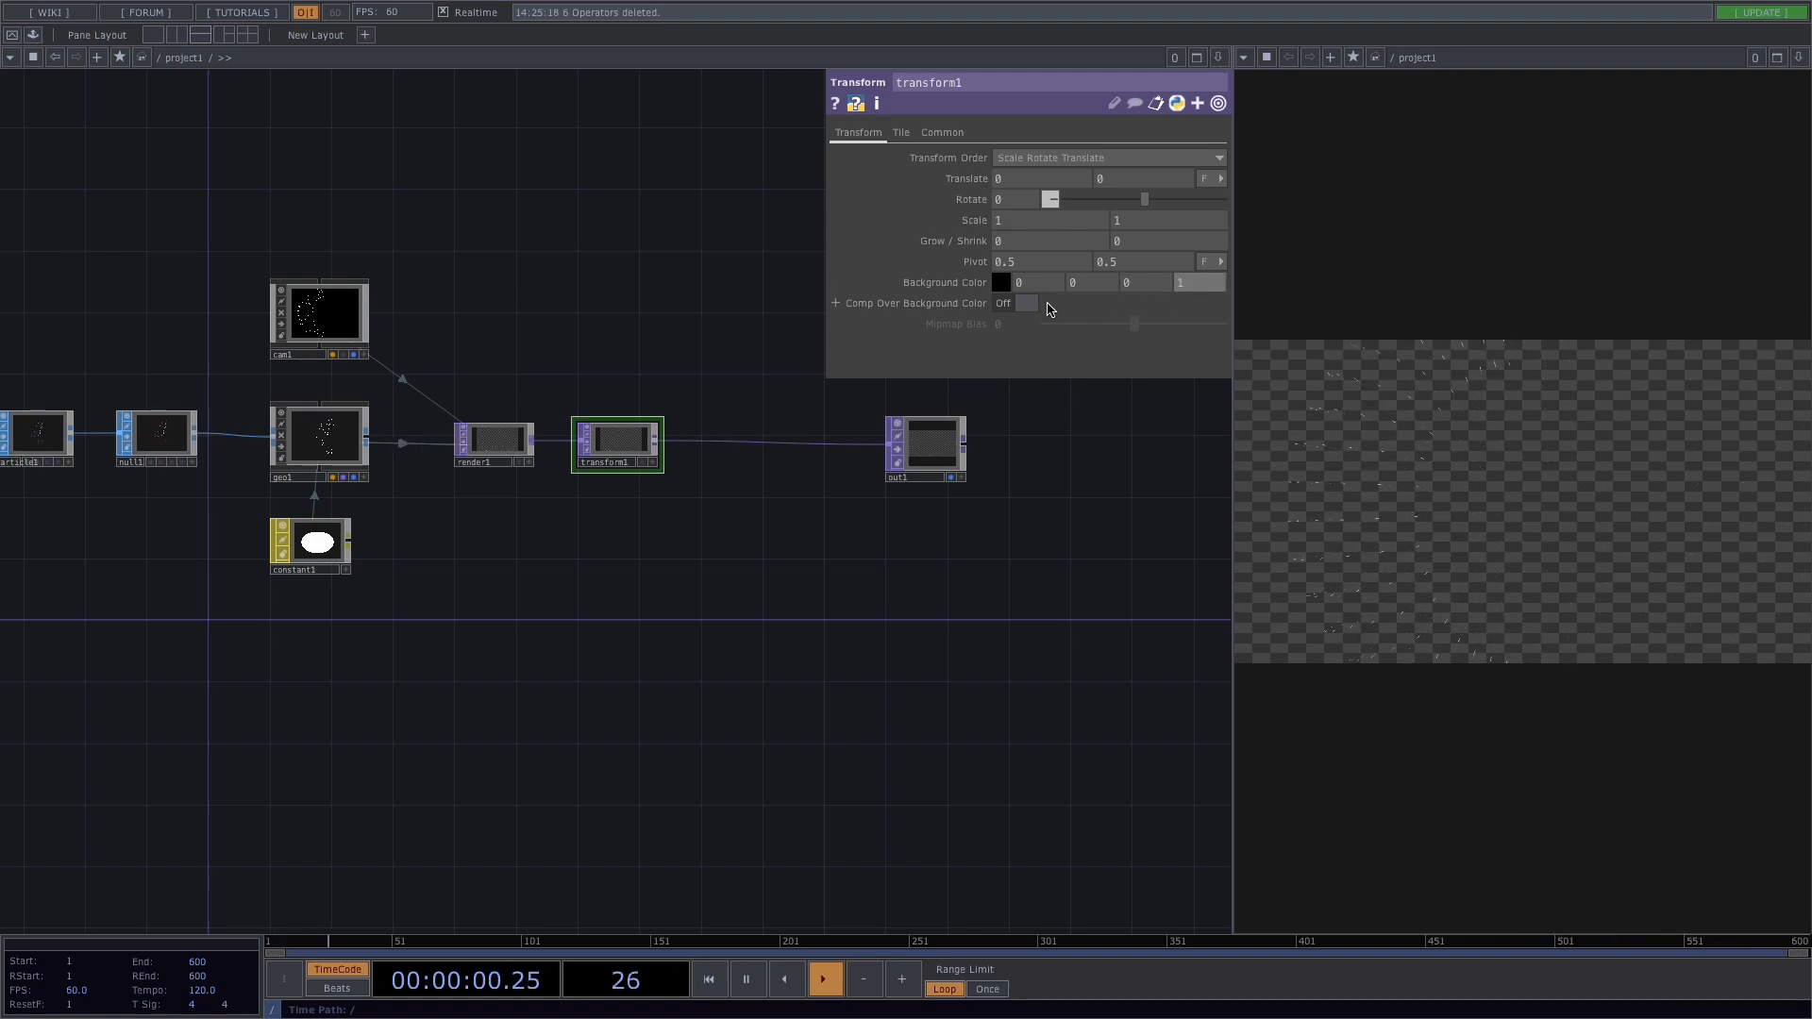
click(1021, 303)
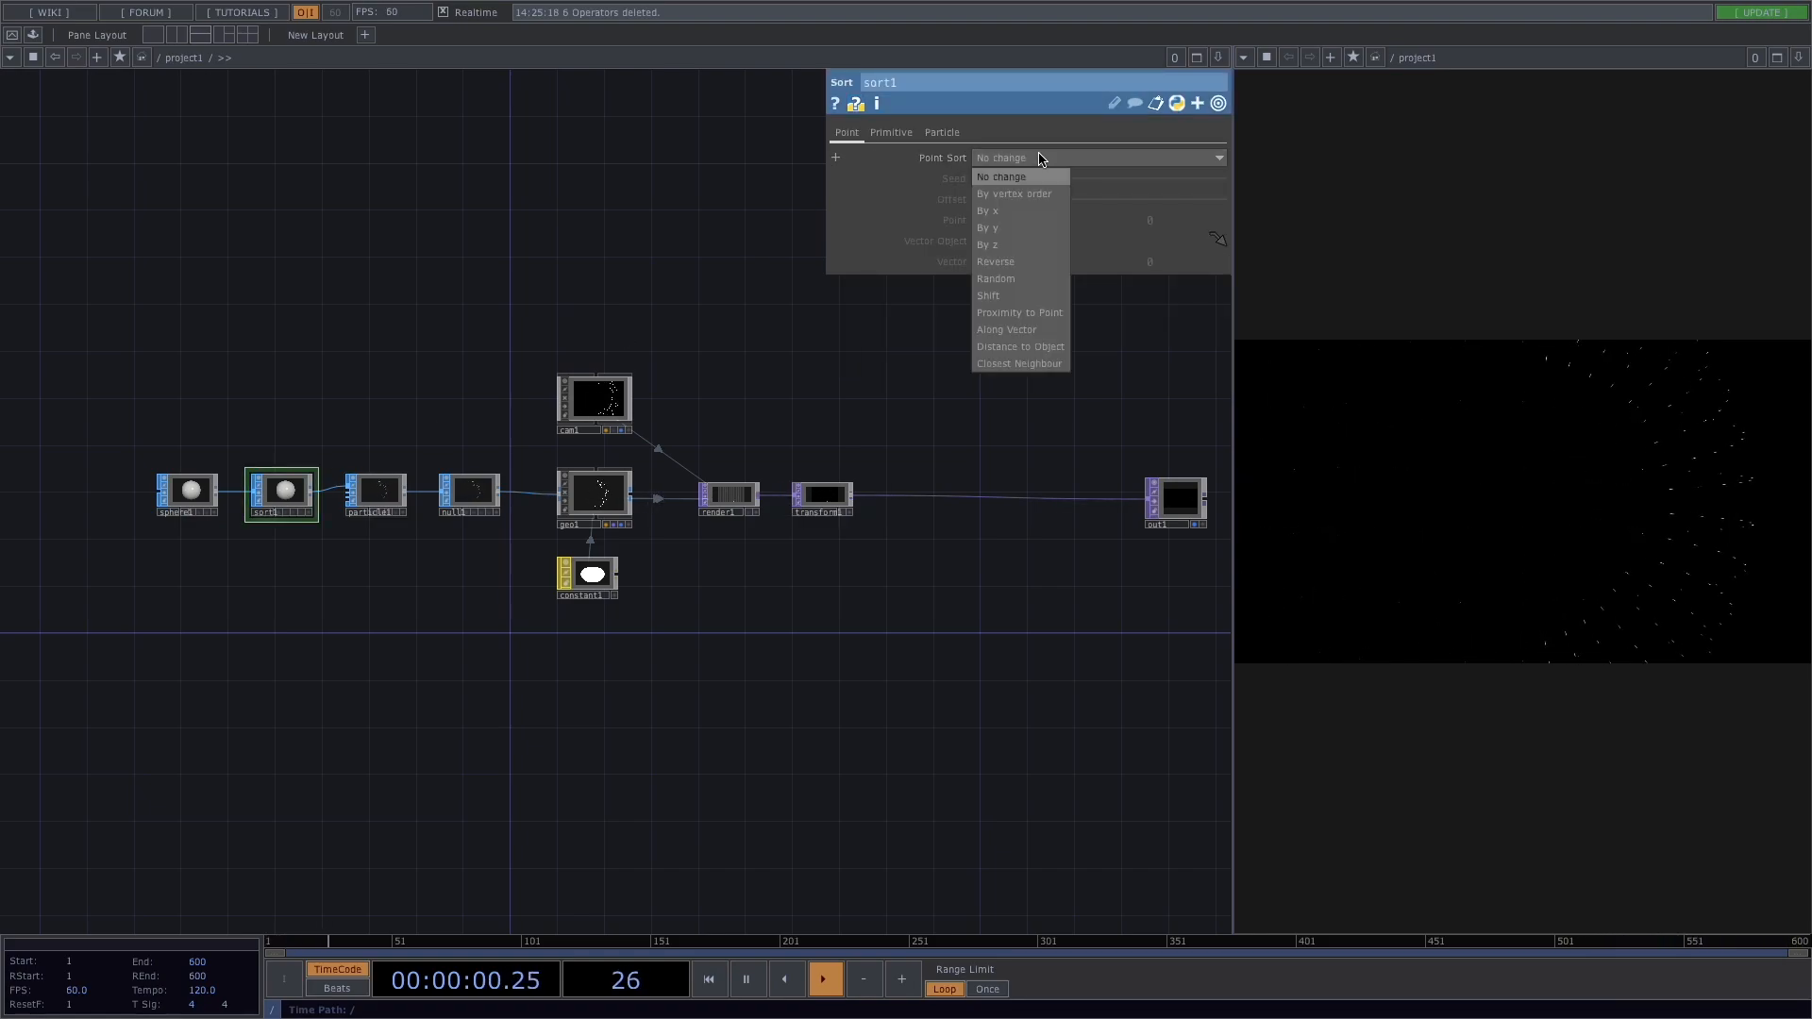
Set the Sort SOP's Point Sort to Random and show particle1's Particles page
click(995, 278)
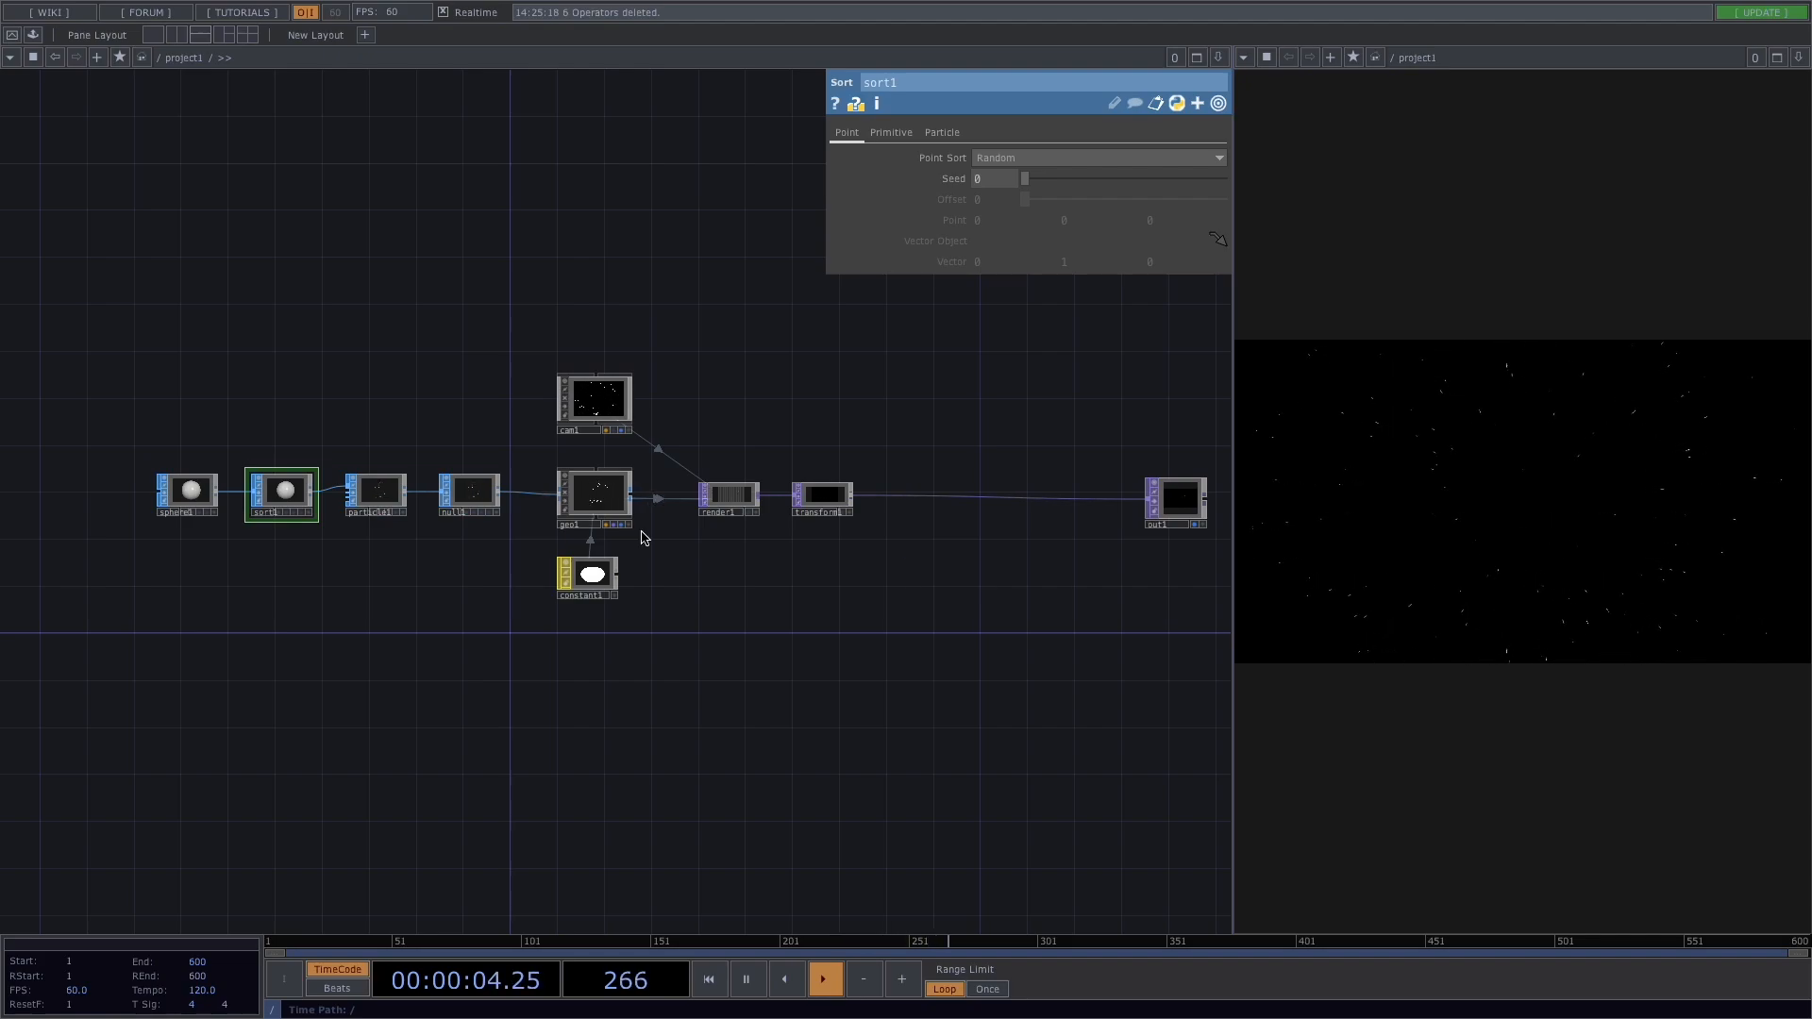
click(374, 492)
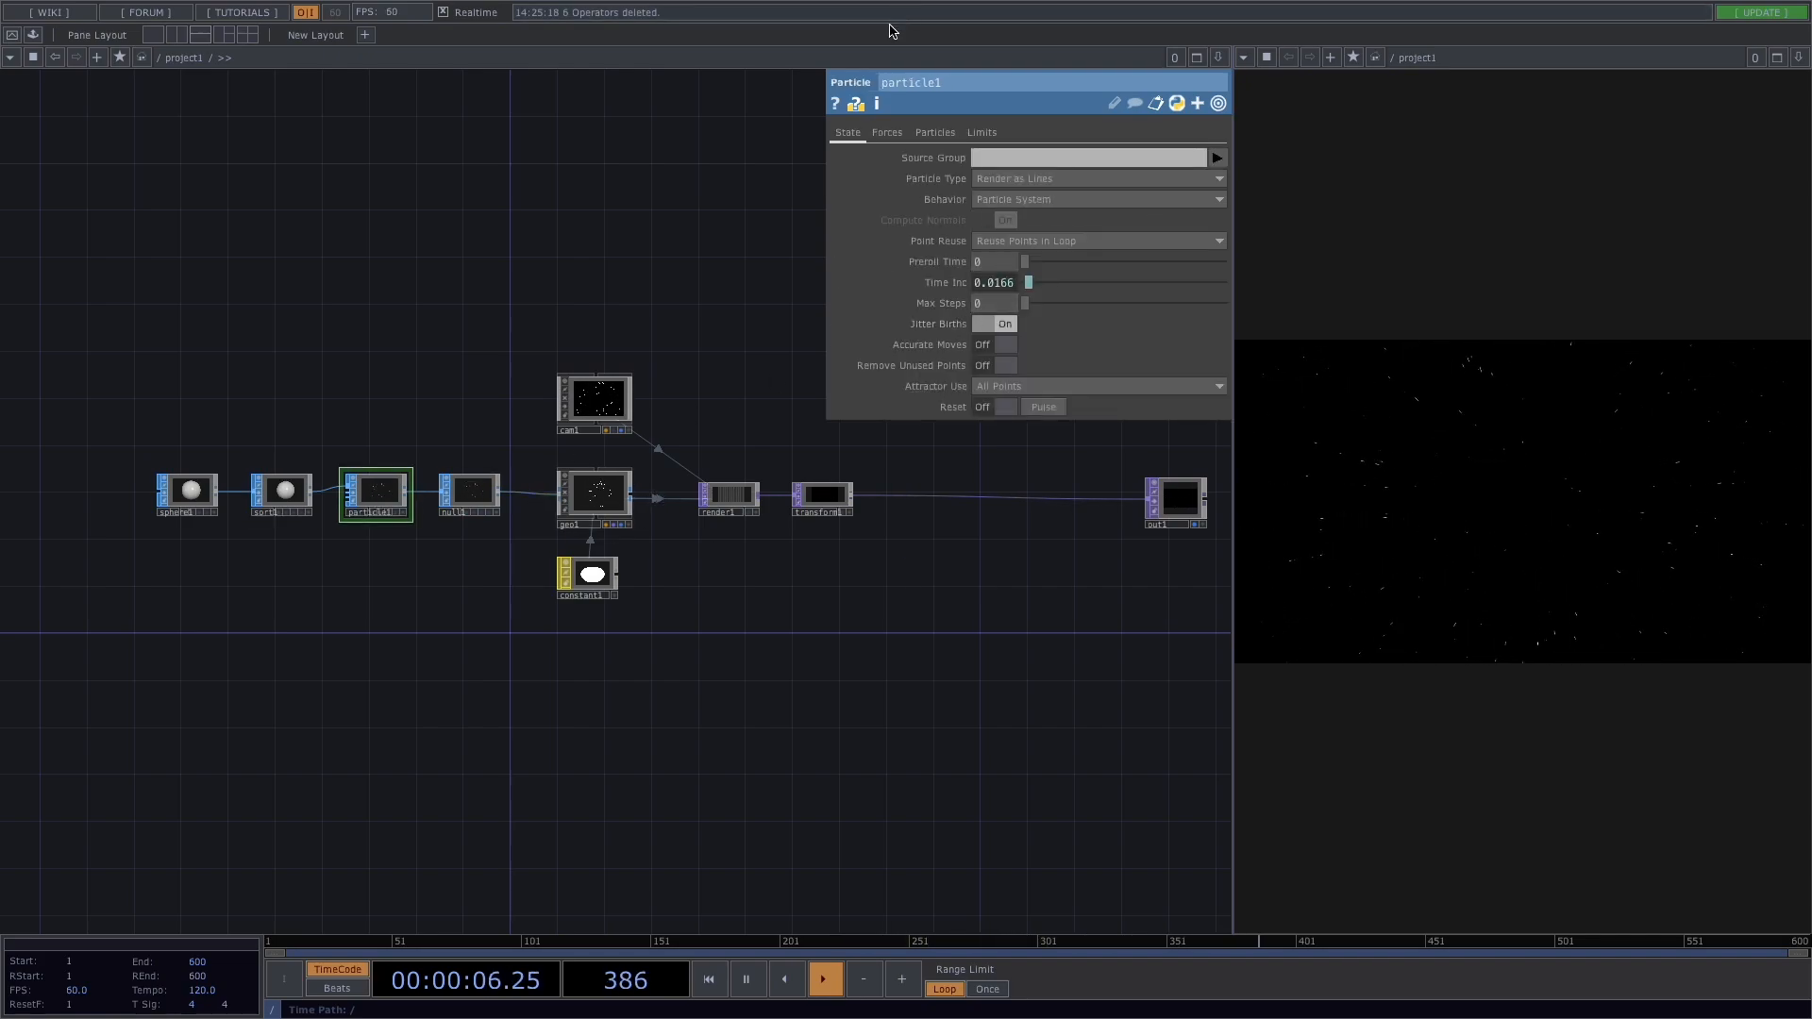
click(934, 132)
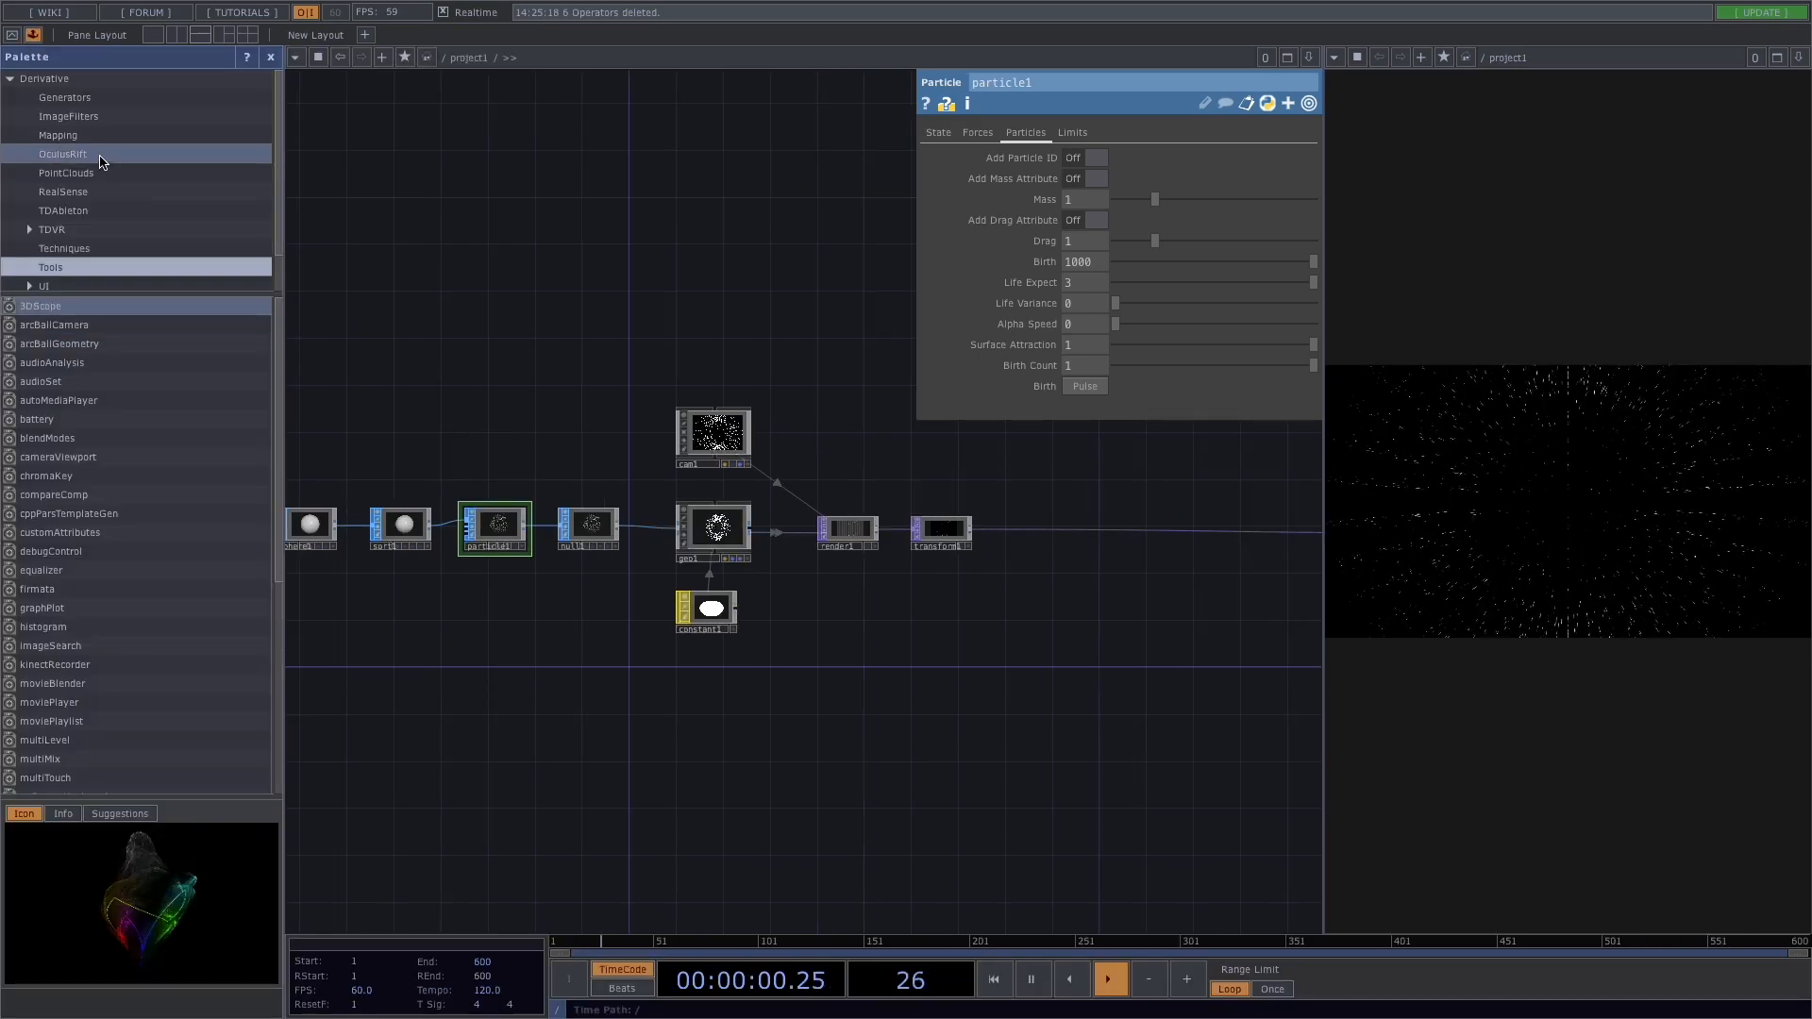
Place feedbackEdge from Derivative > ImageFilters between transform1 and out1
click(68, 115)
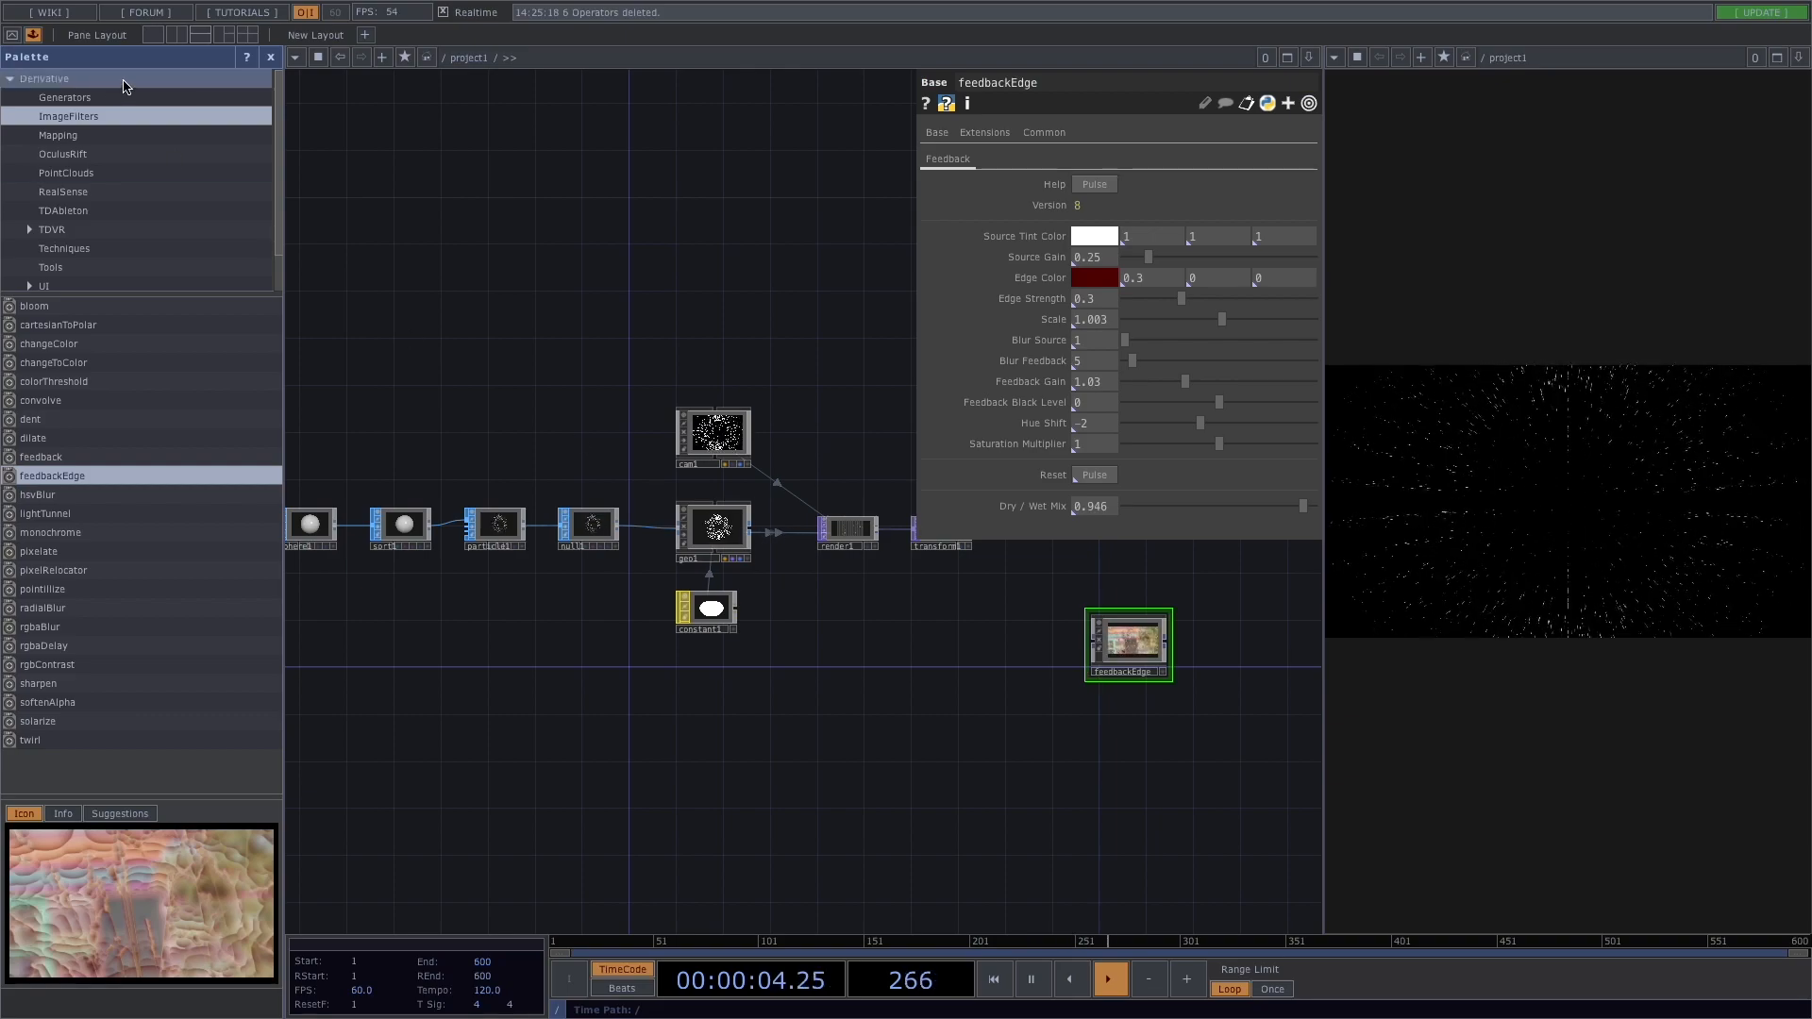
click(271, 56)
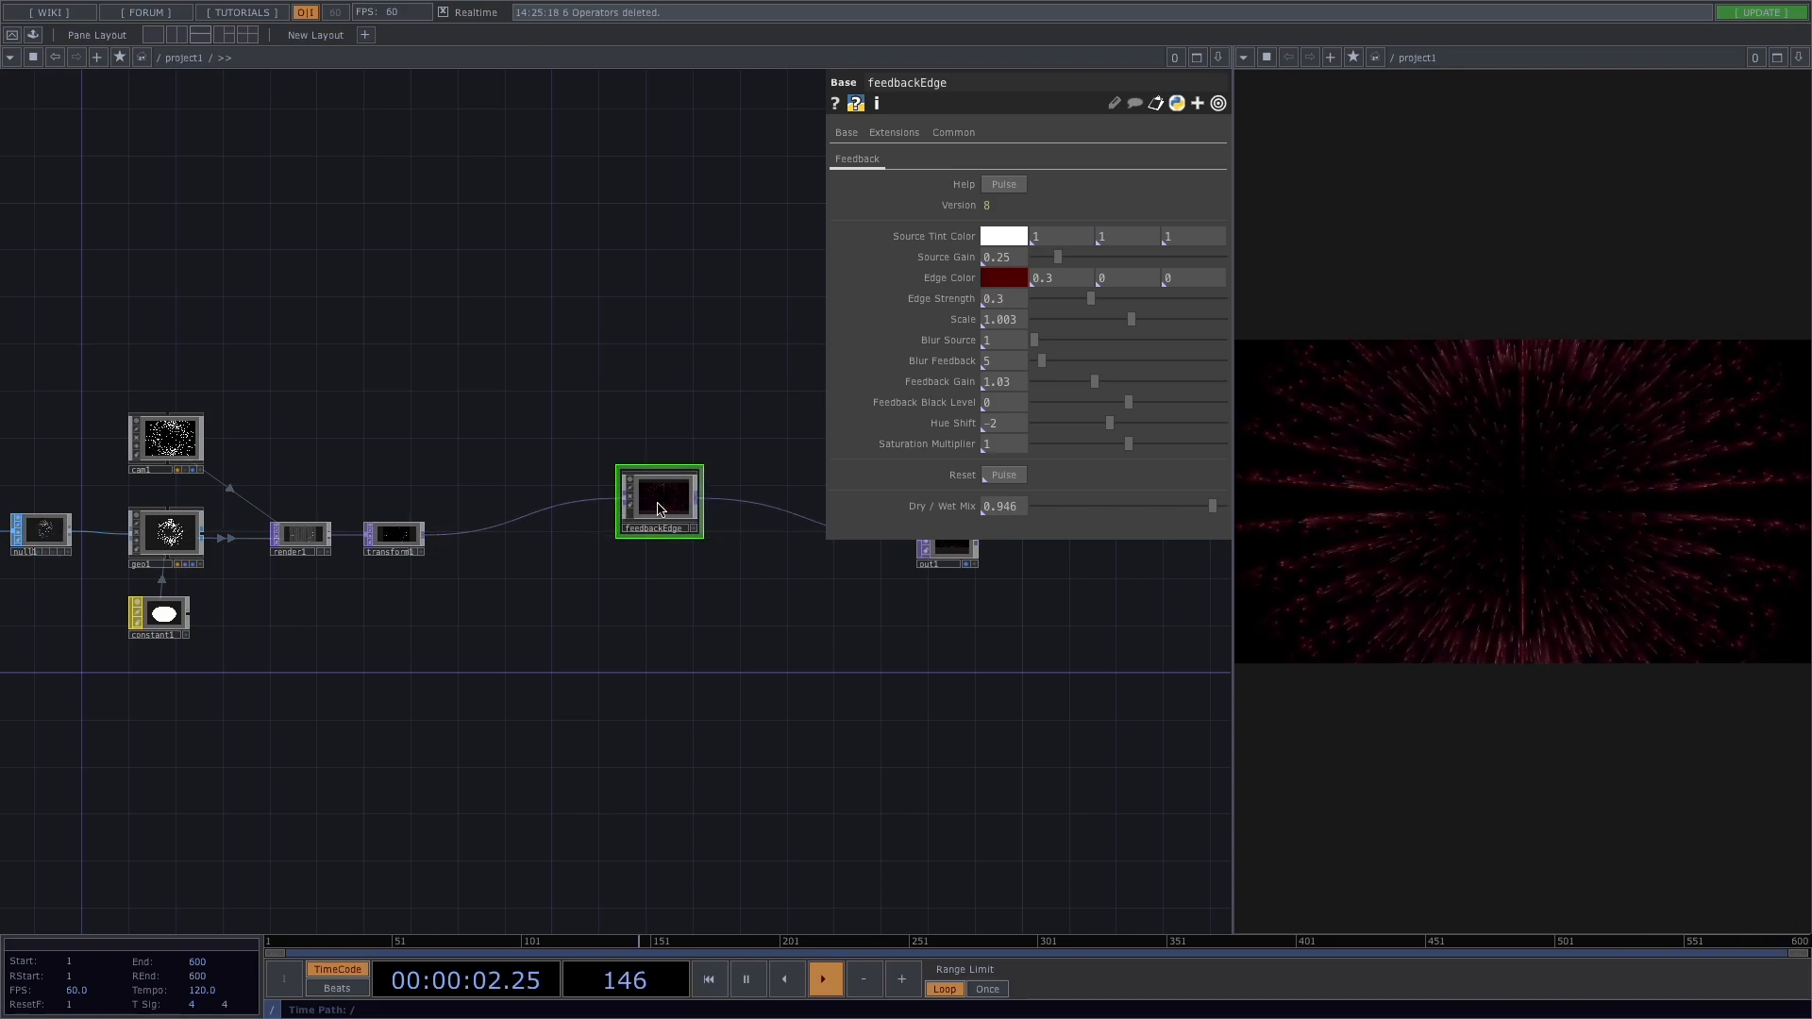
click(1004, 278)
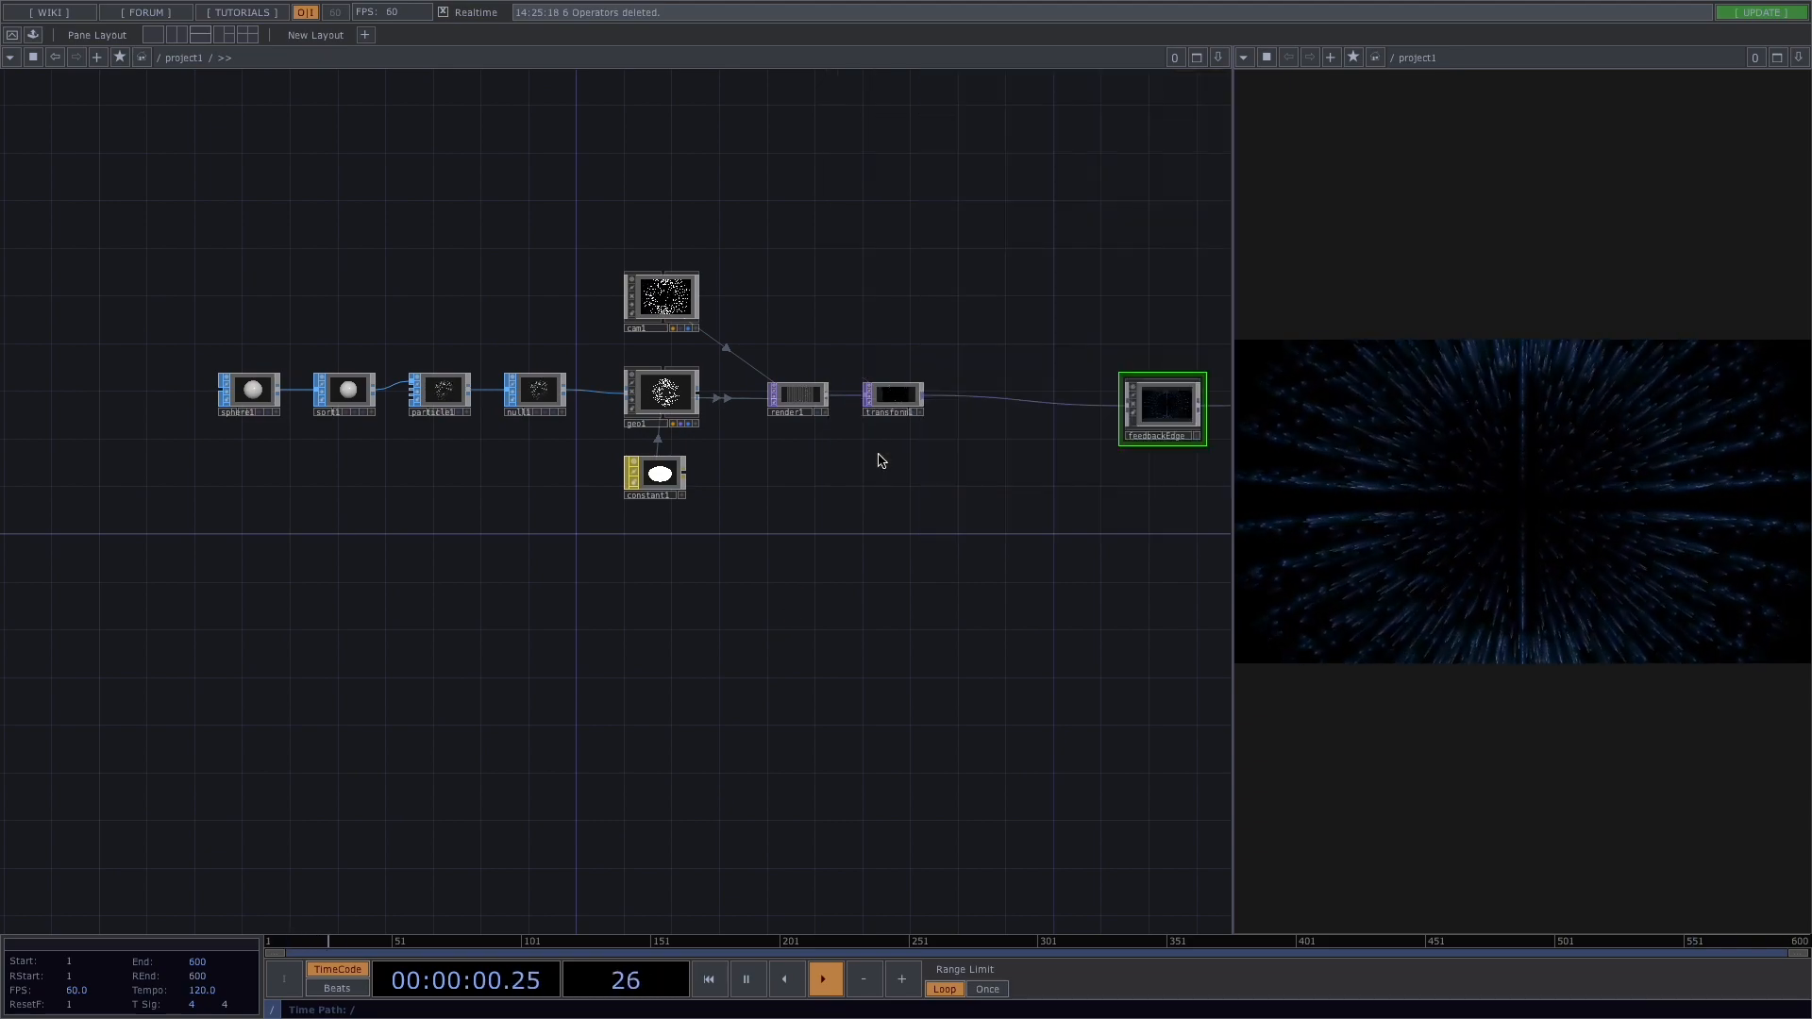
mouse_move(485, 692)
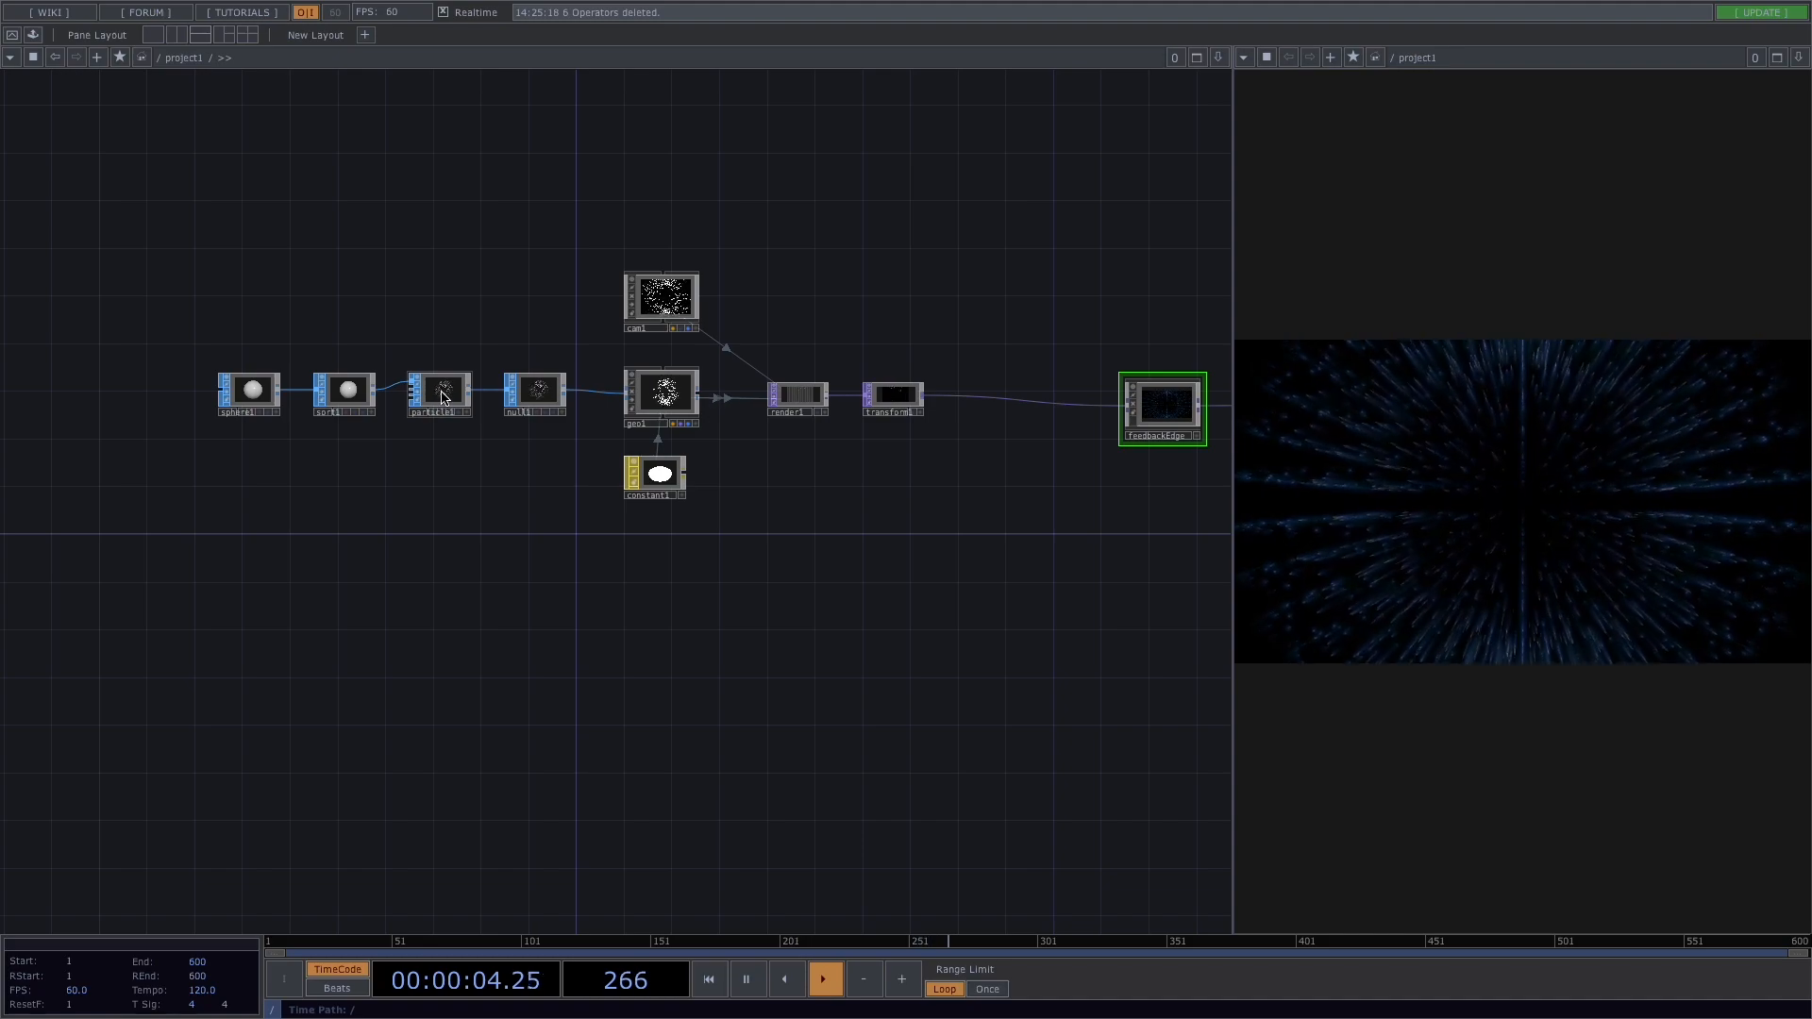
Select particle1 and view its Forces parameter page, all forces still zero
click(438, 388)
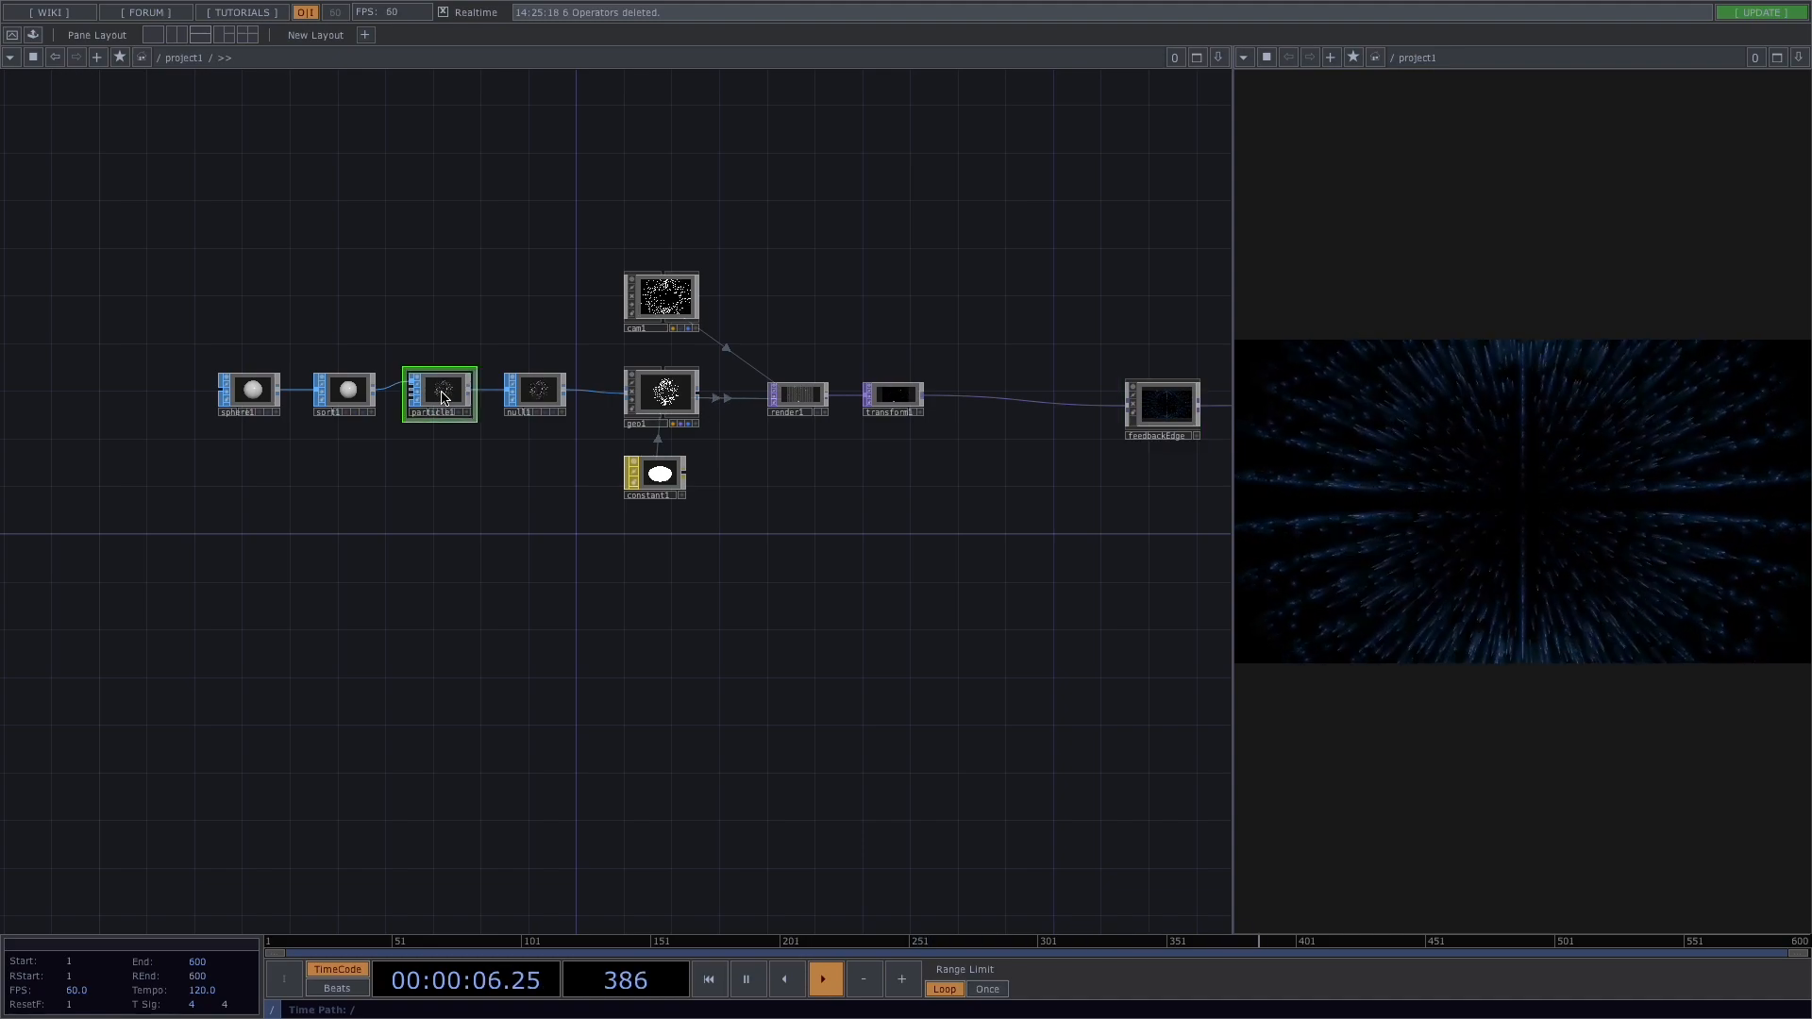
click(438, 391)
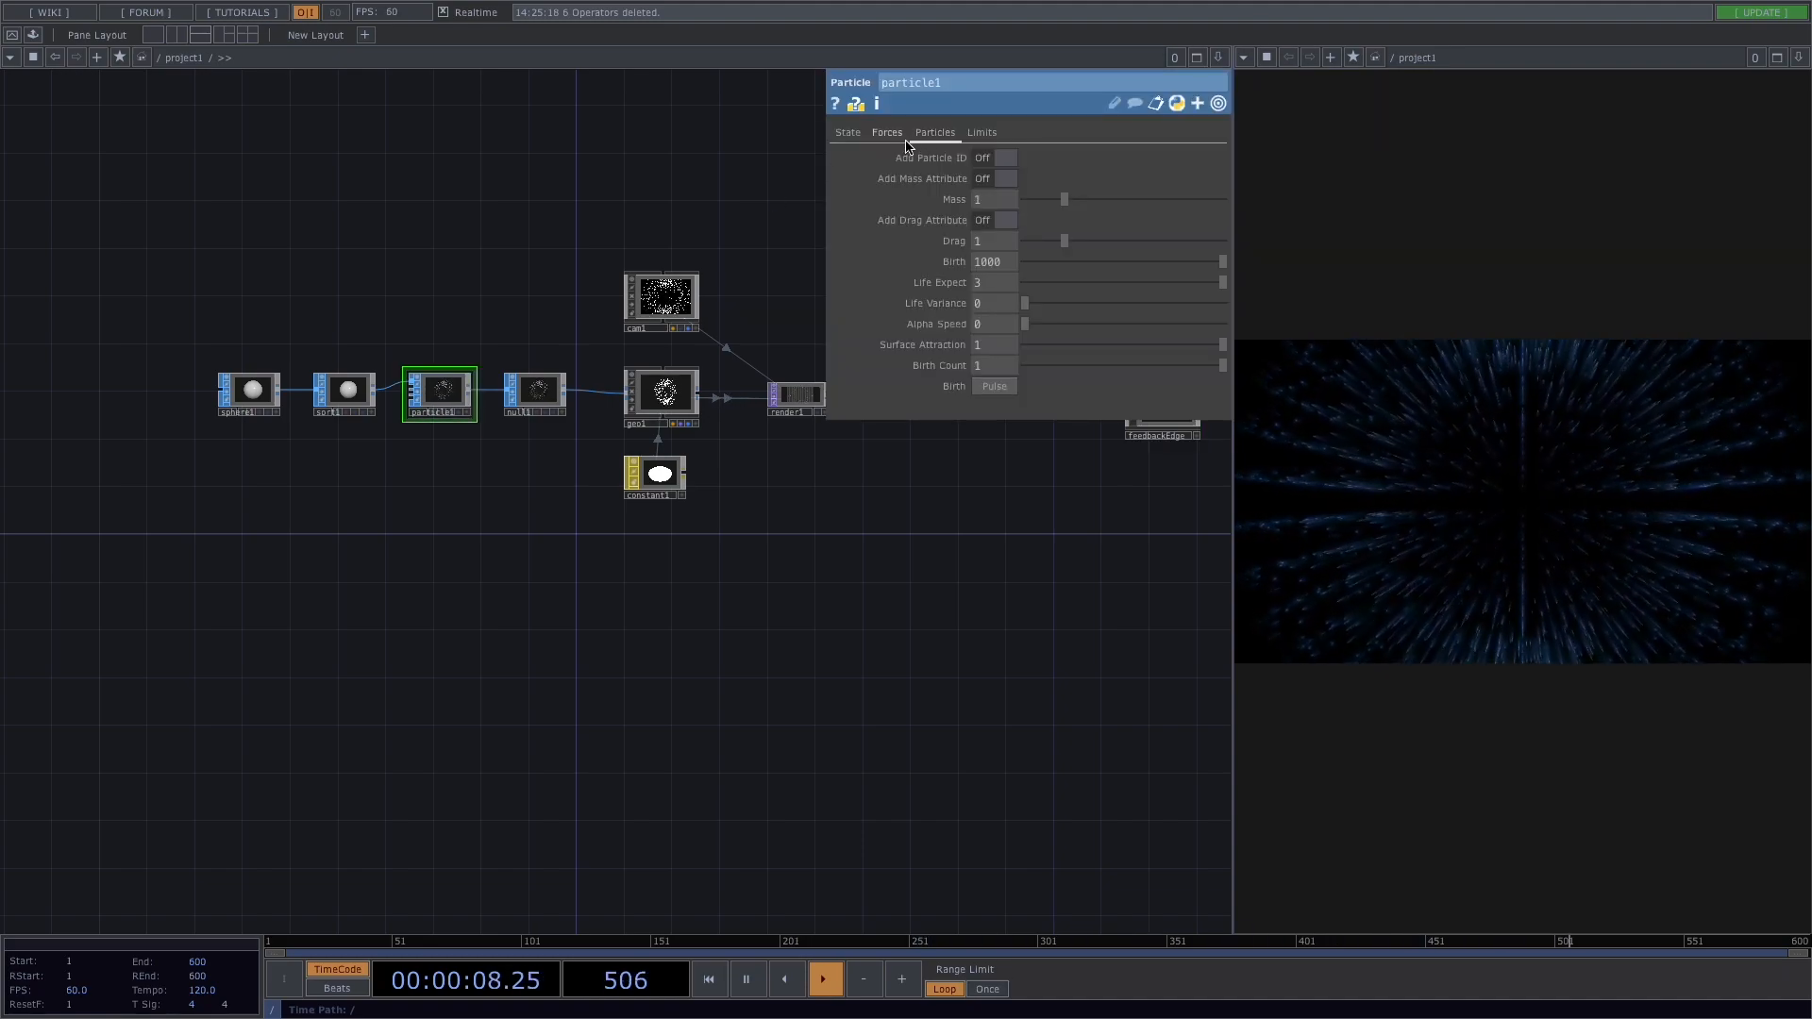
click(887, 132)
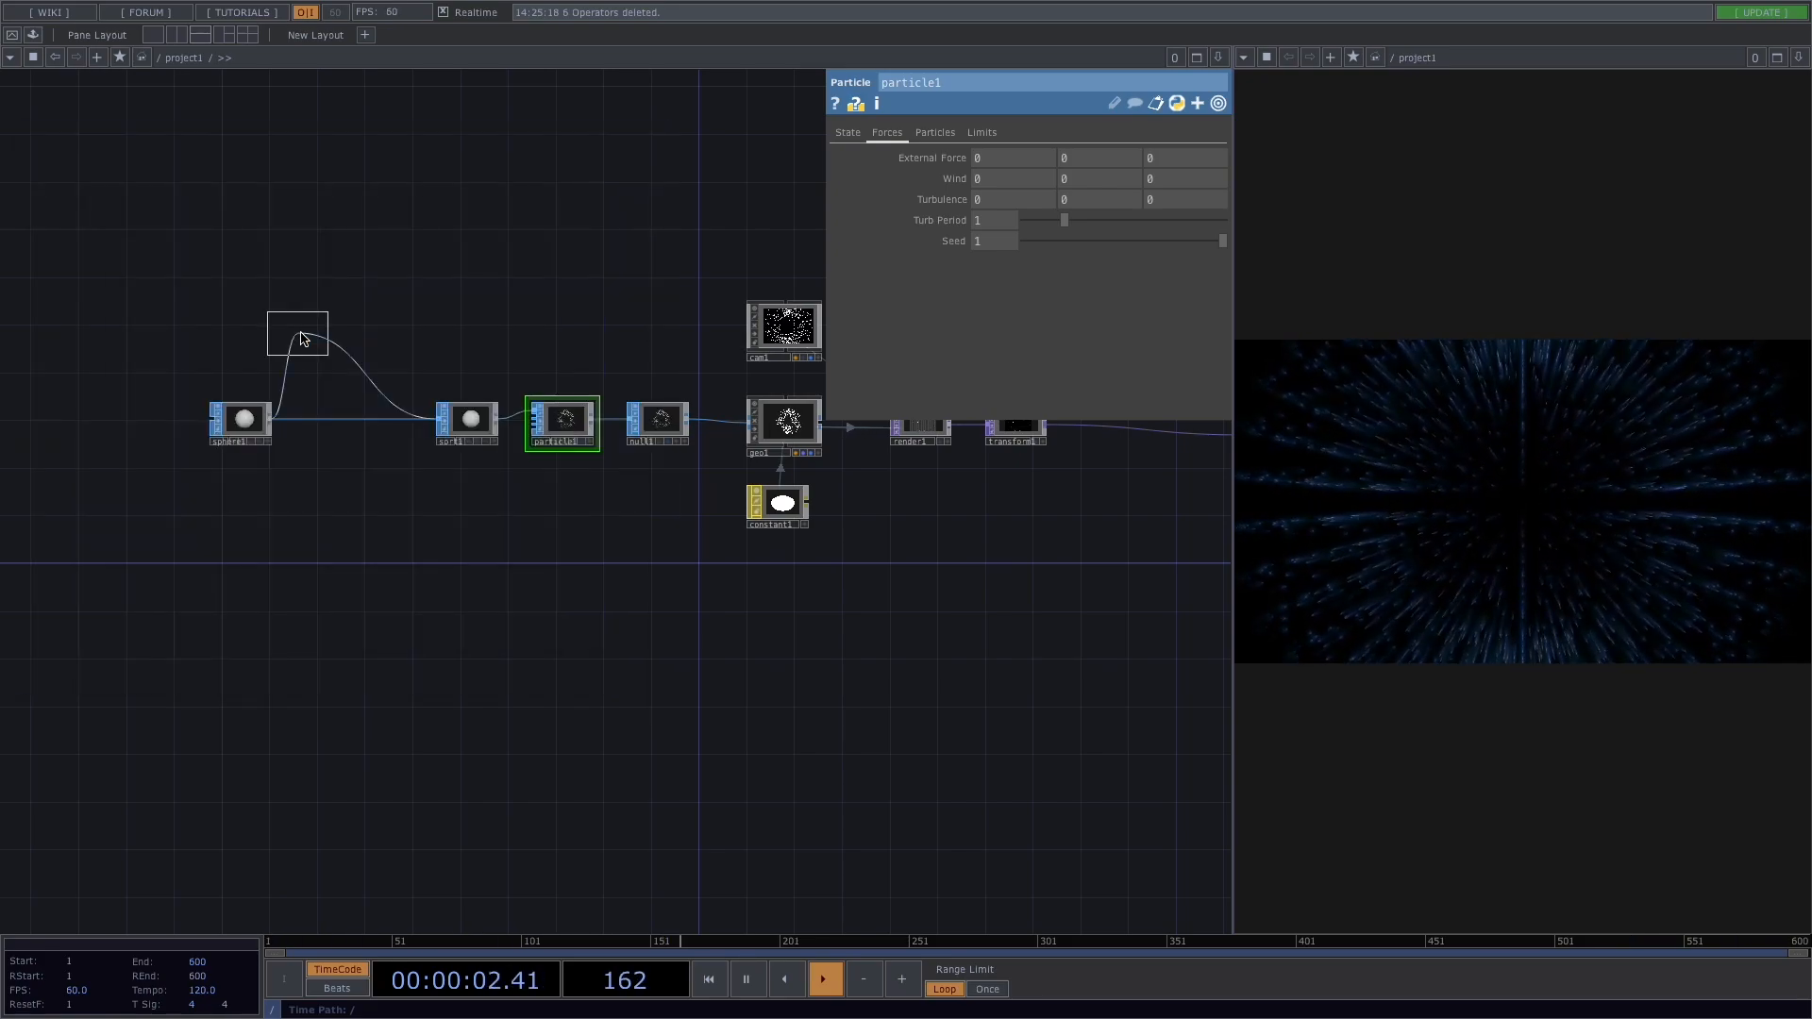
Insert a Noise SOP between sphere1 and sort1, then inspect sphere1's parameters
click(358, 421)
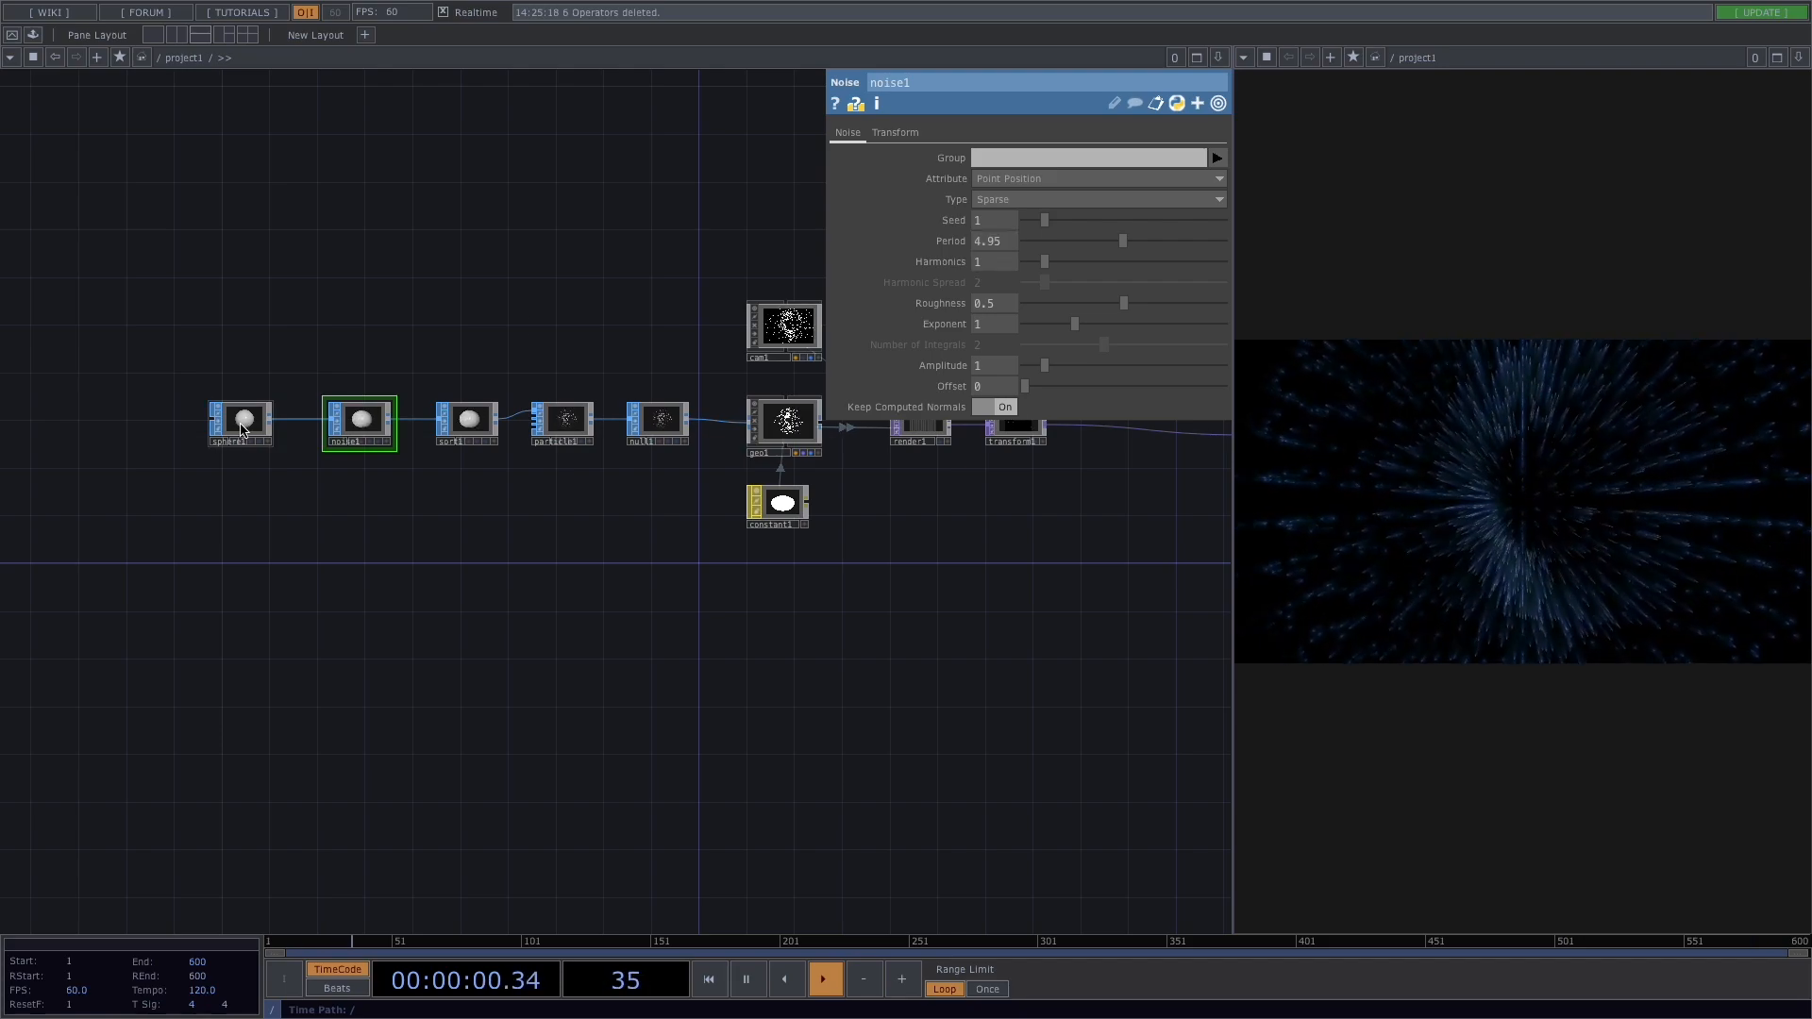
click(239, 418)
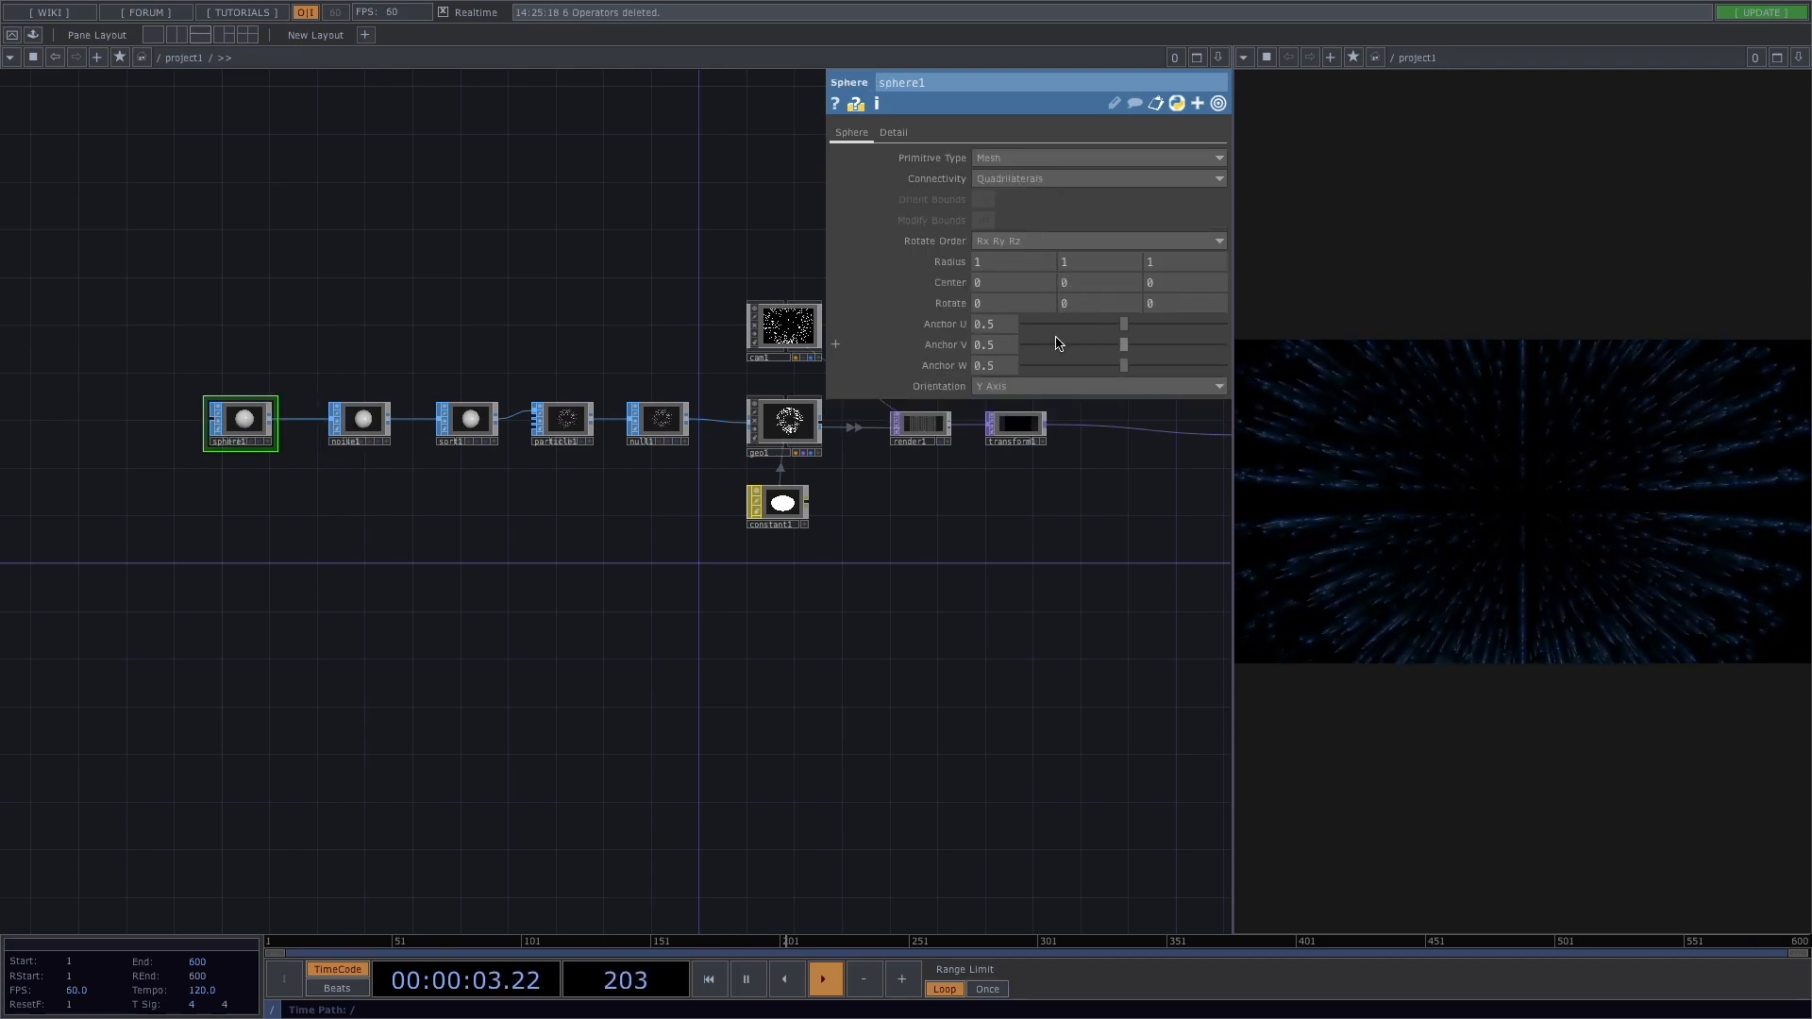
click(360, 419)
text(bea)
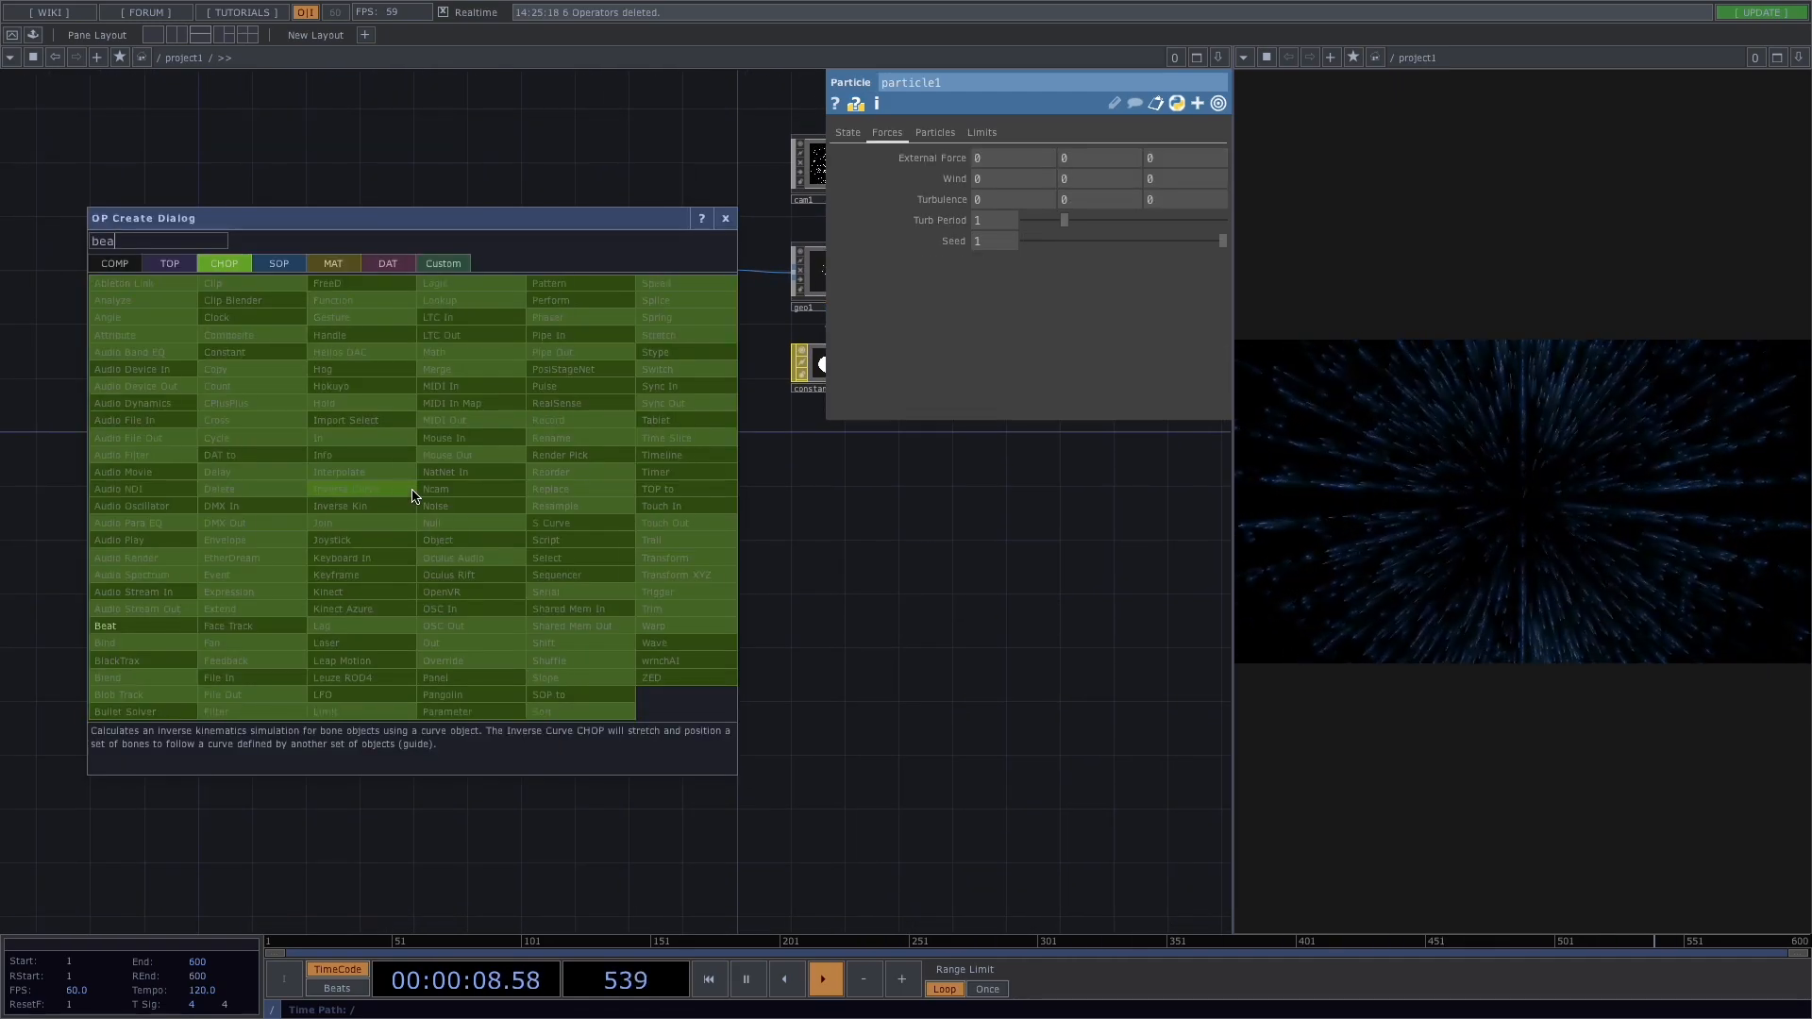
Chain Beat, Rename (To: windX), Math and Null CHOPs to output windX
click(103, 625)
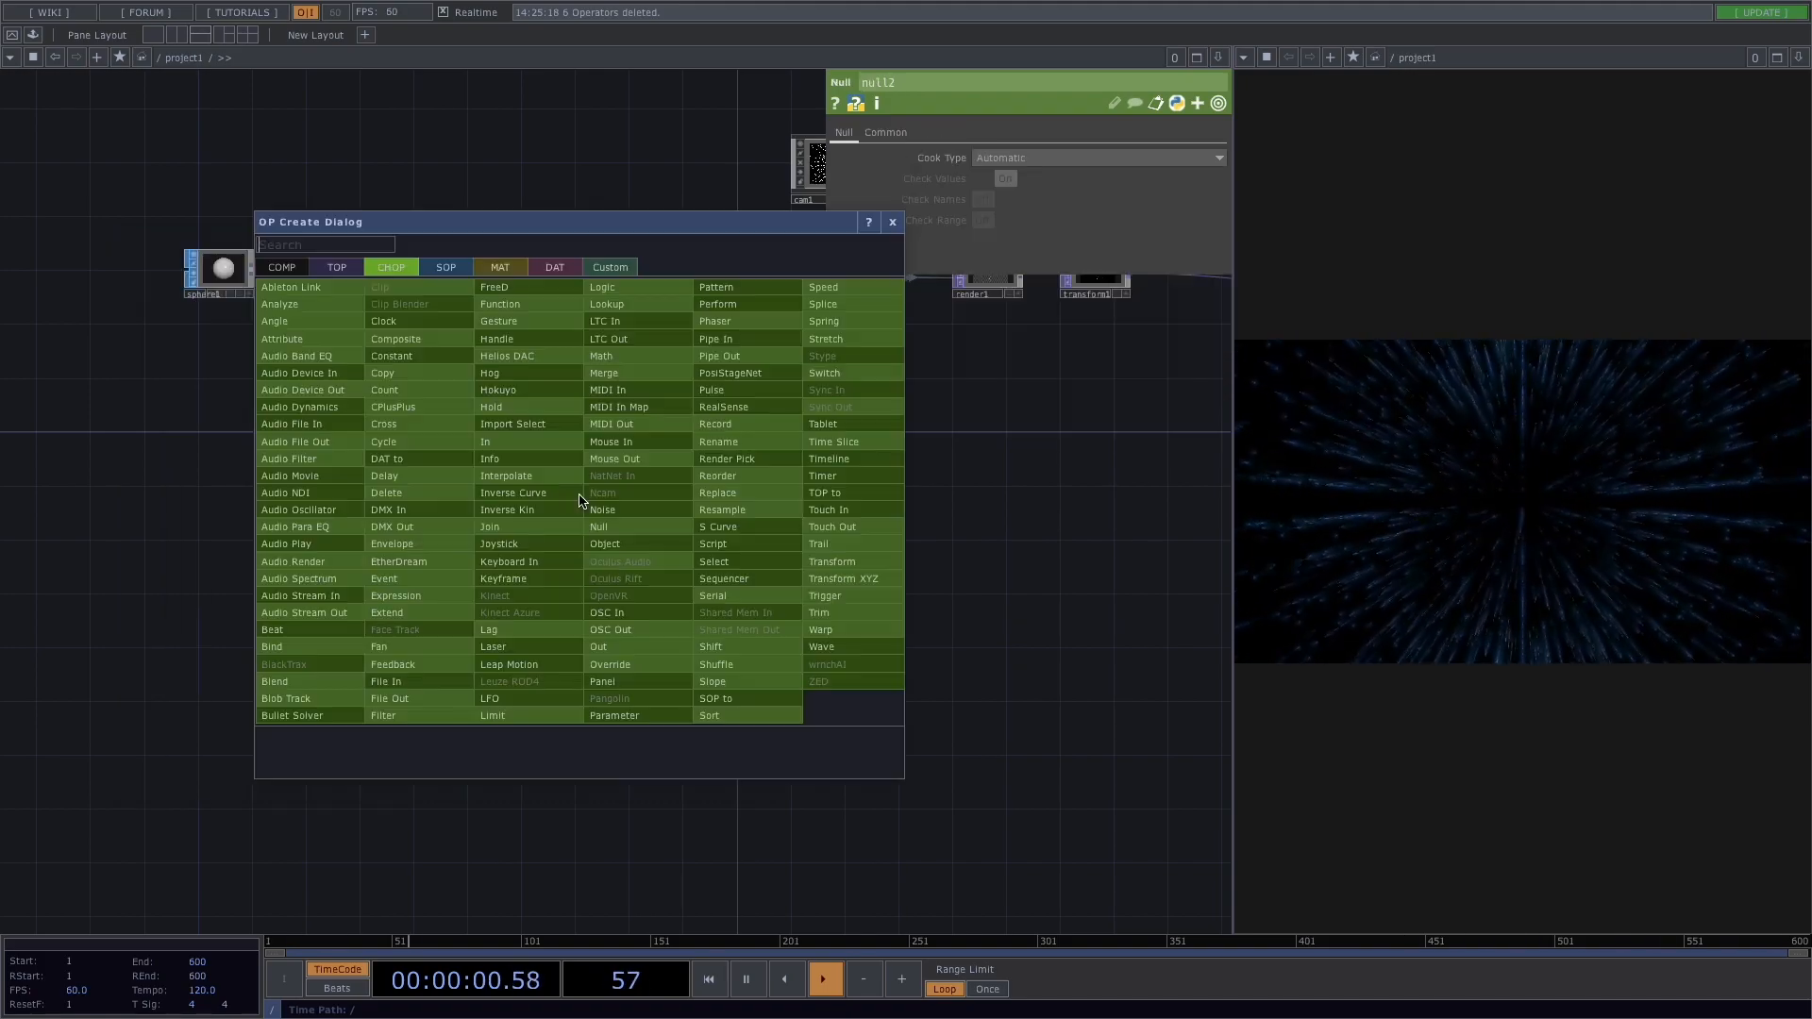
click(892, 222)
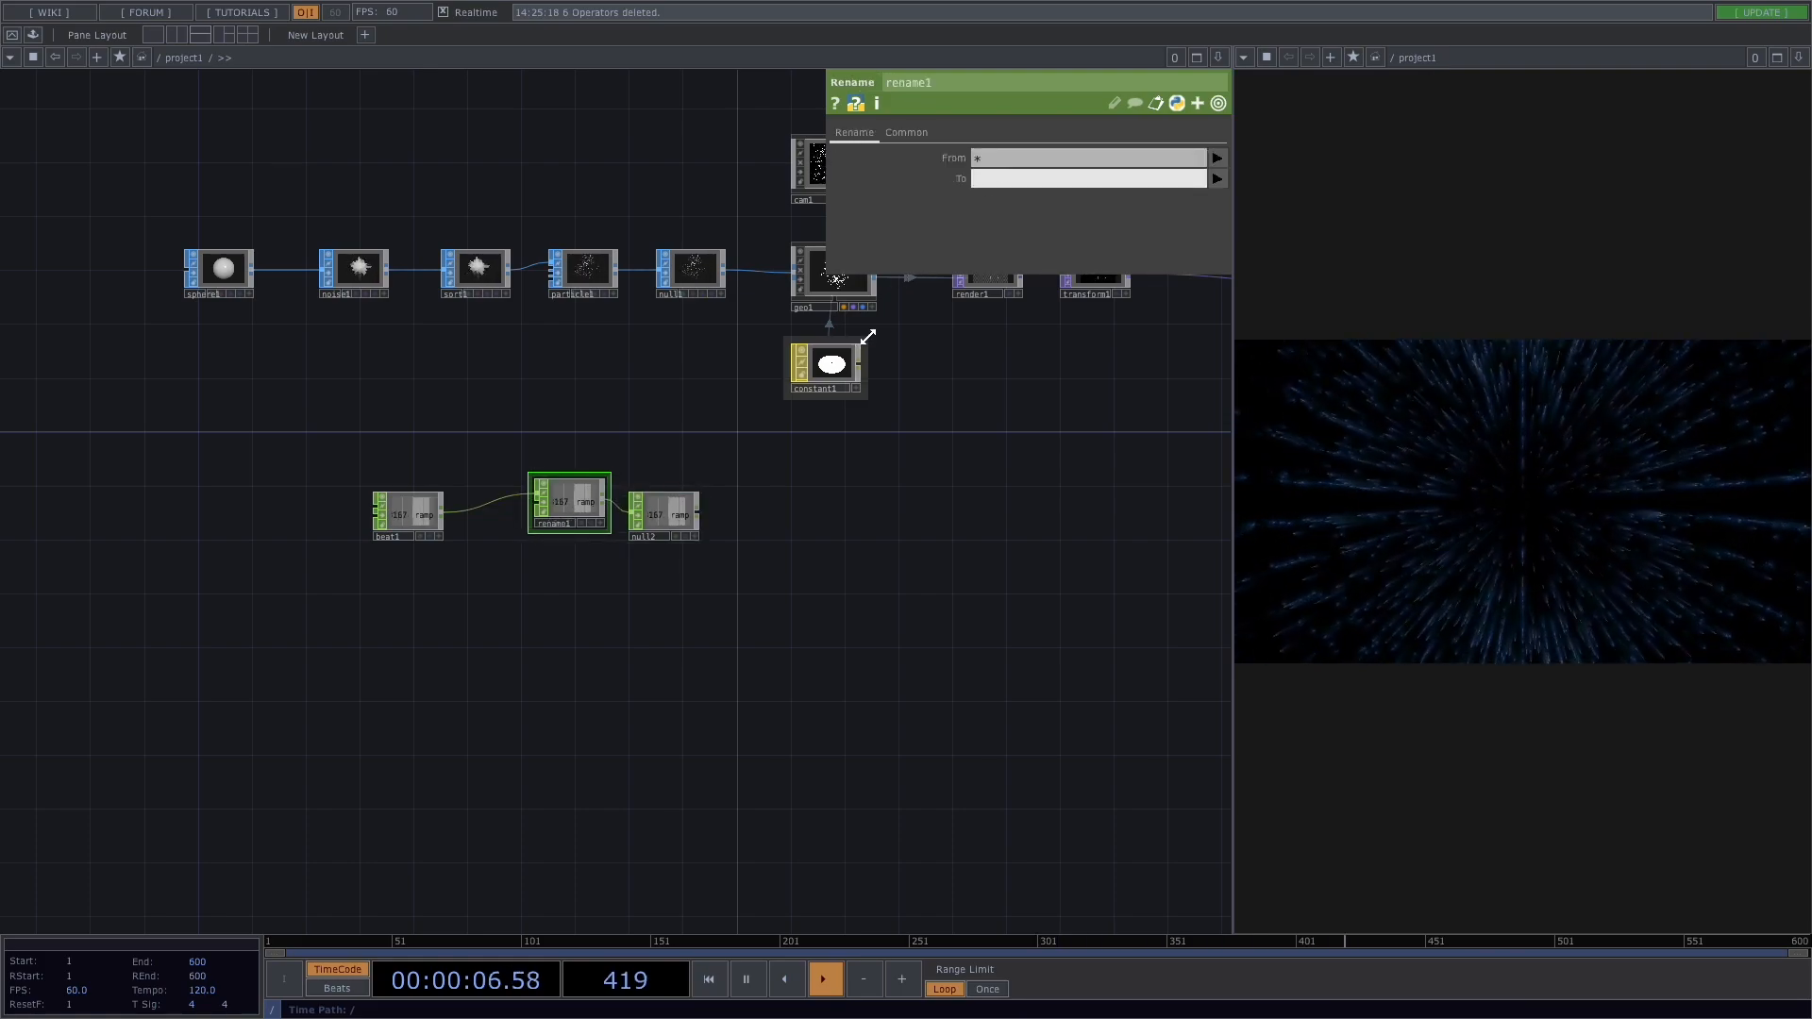
text(wind)
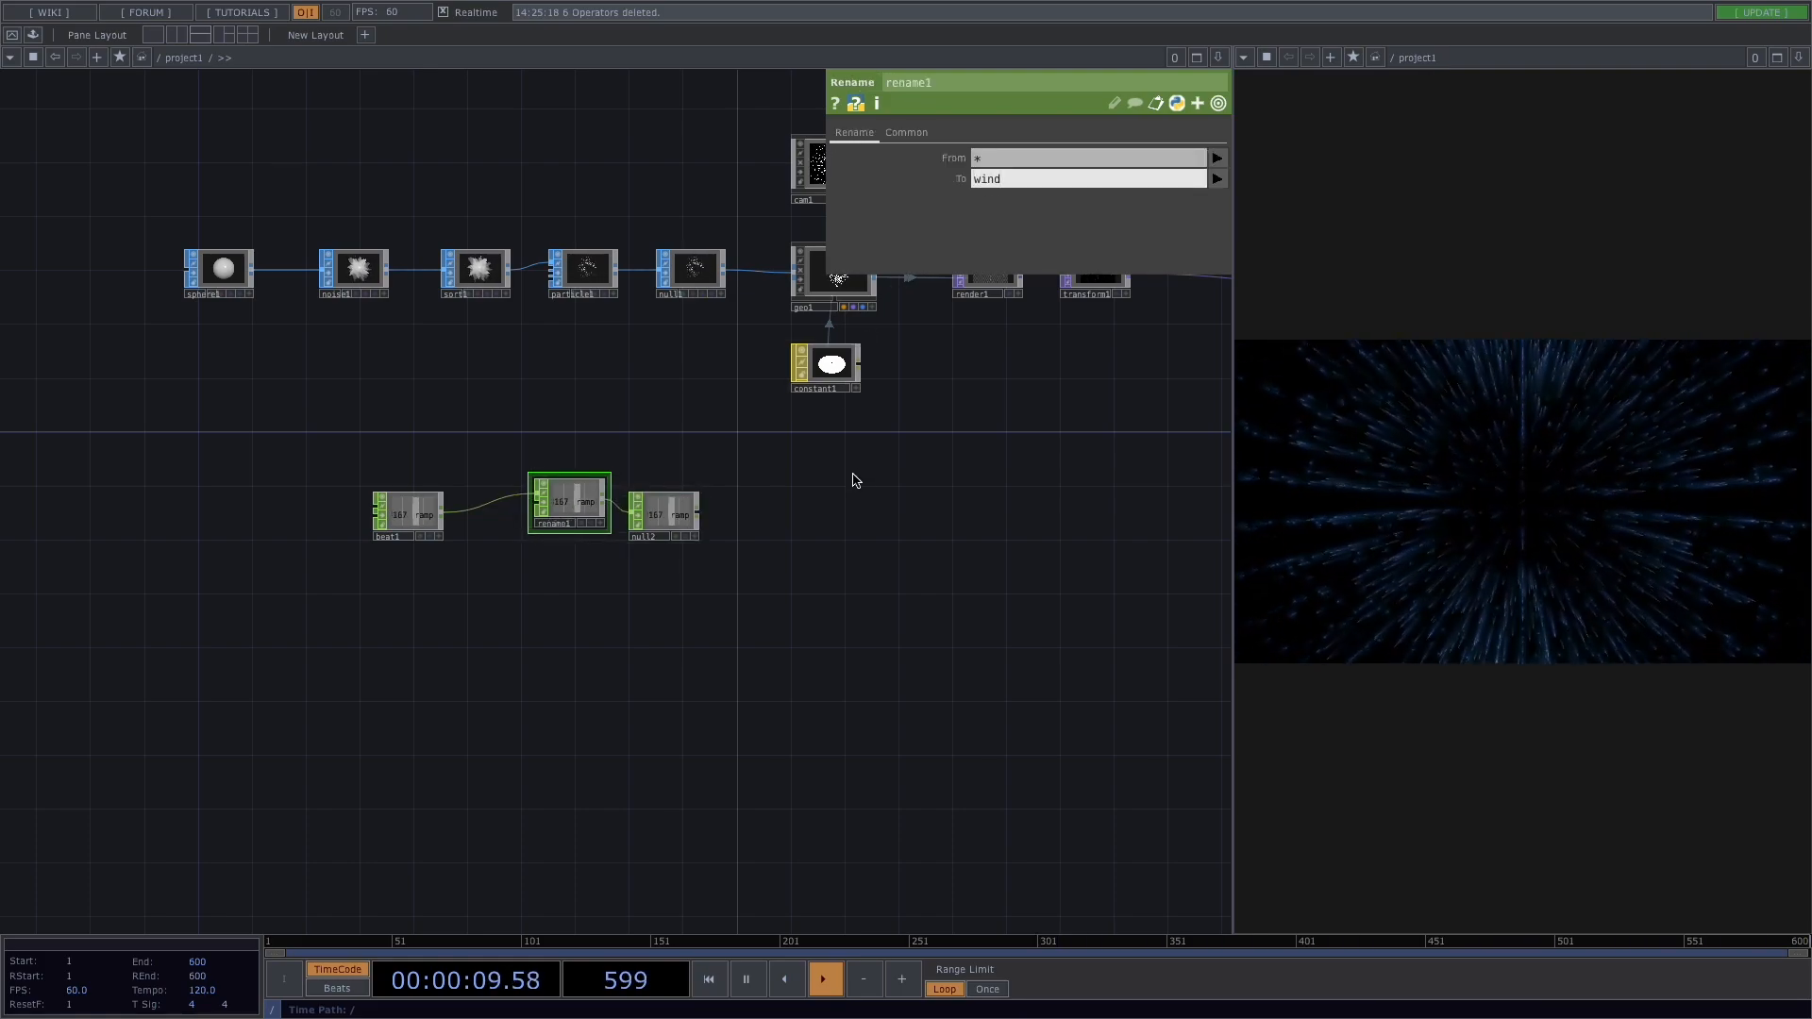
text(X)
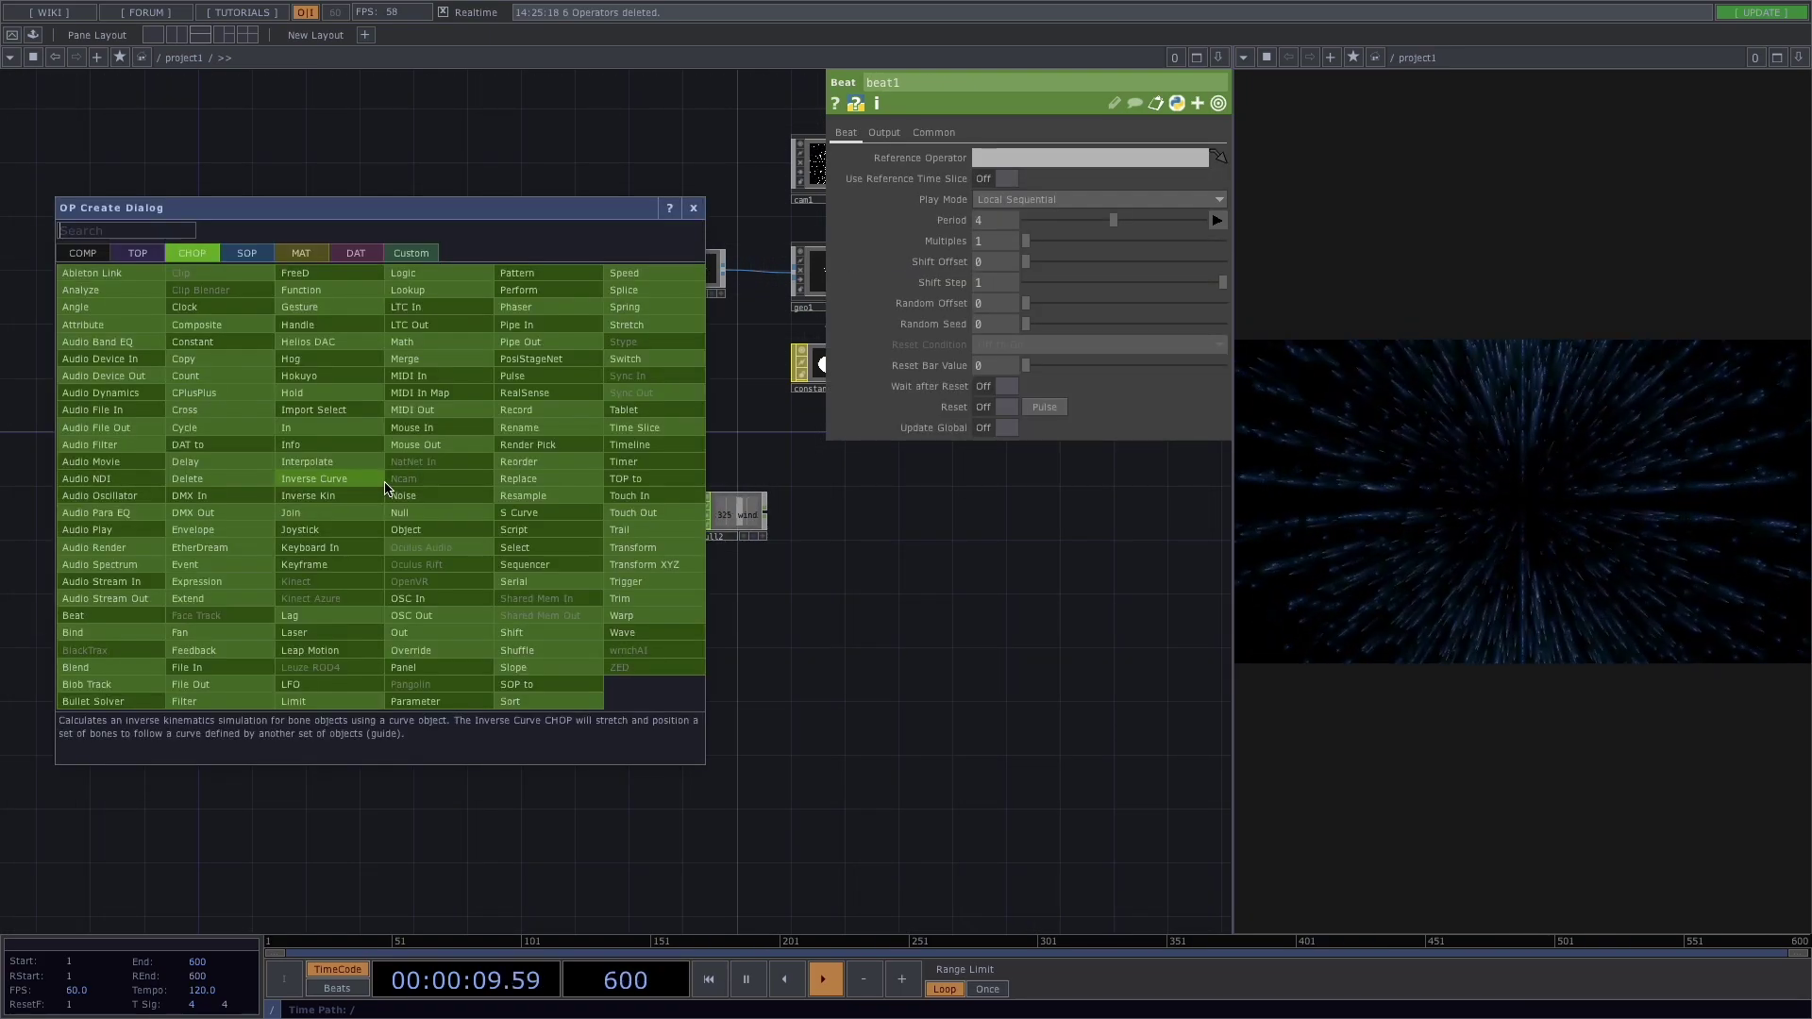
click(402, 341)
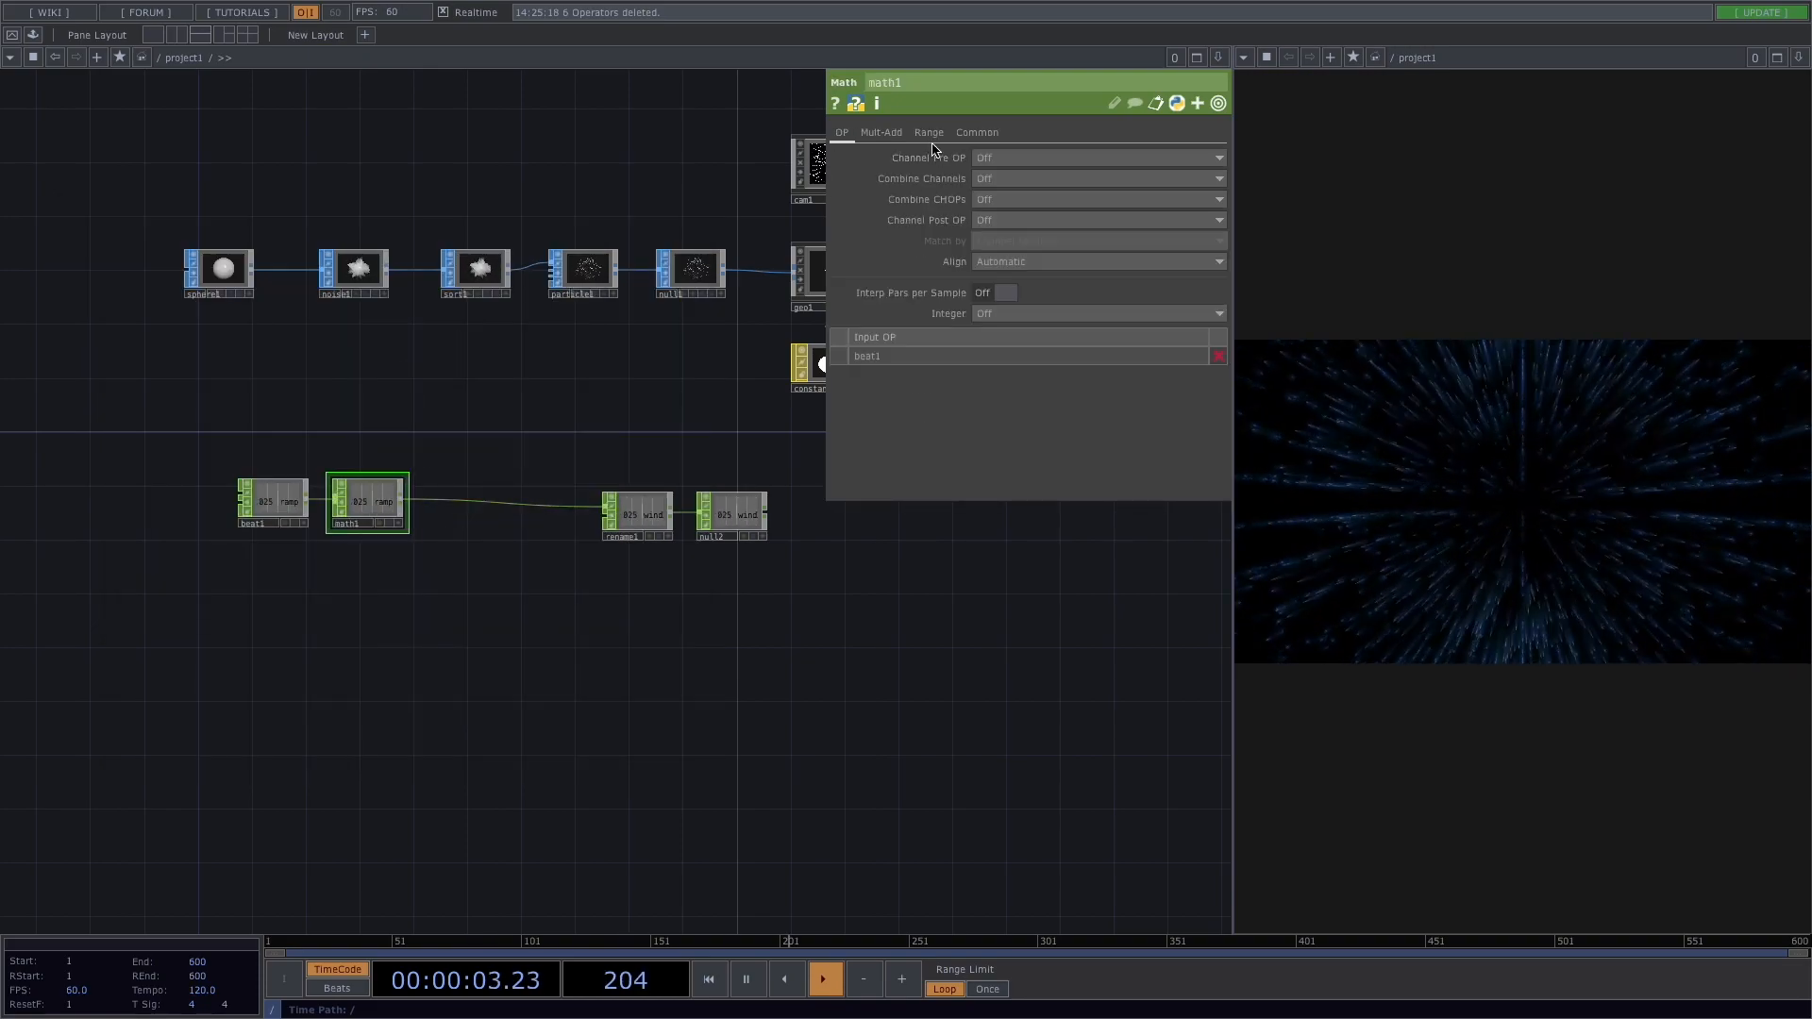
click(927, 132)
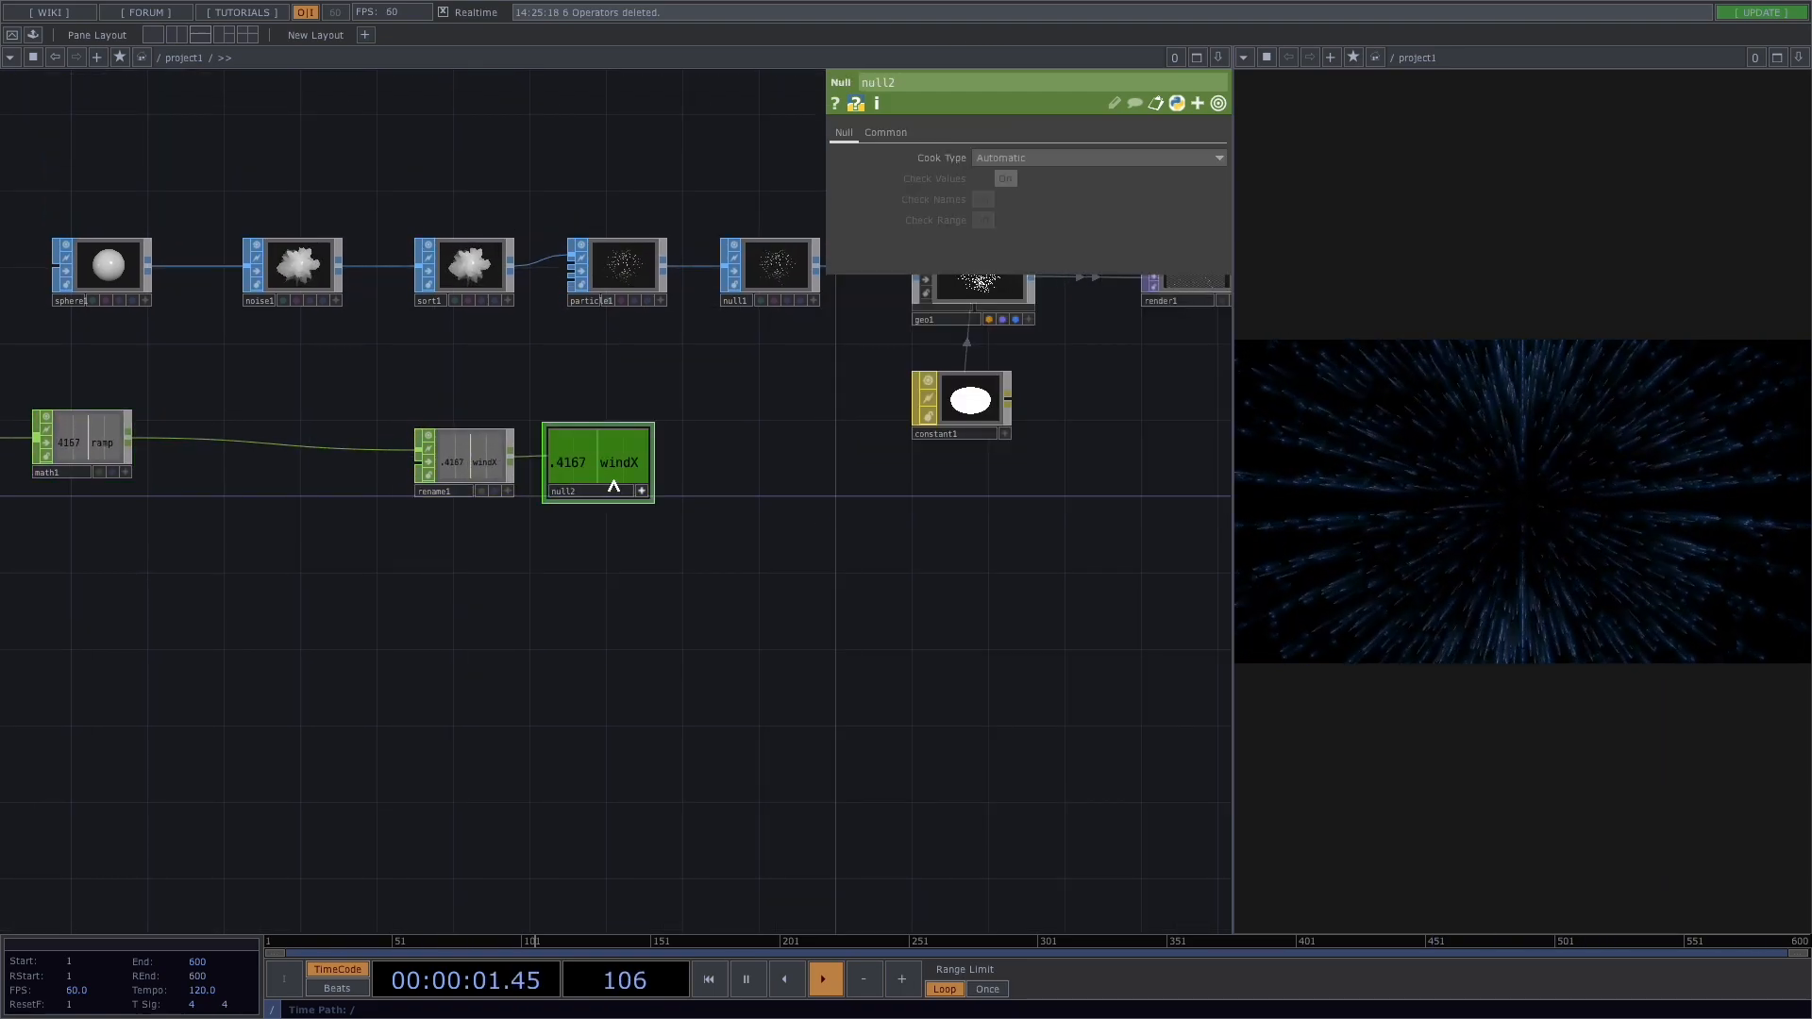
click(616, 272)
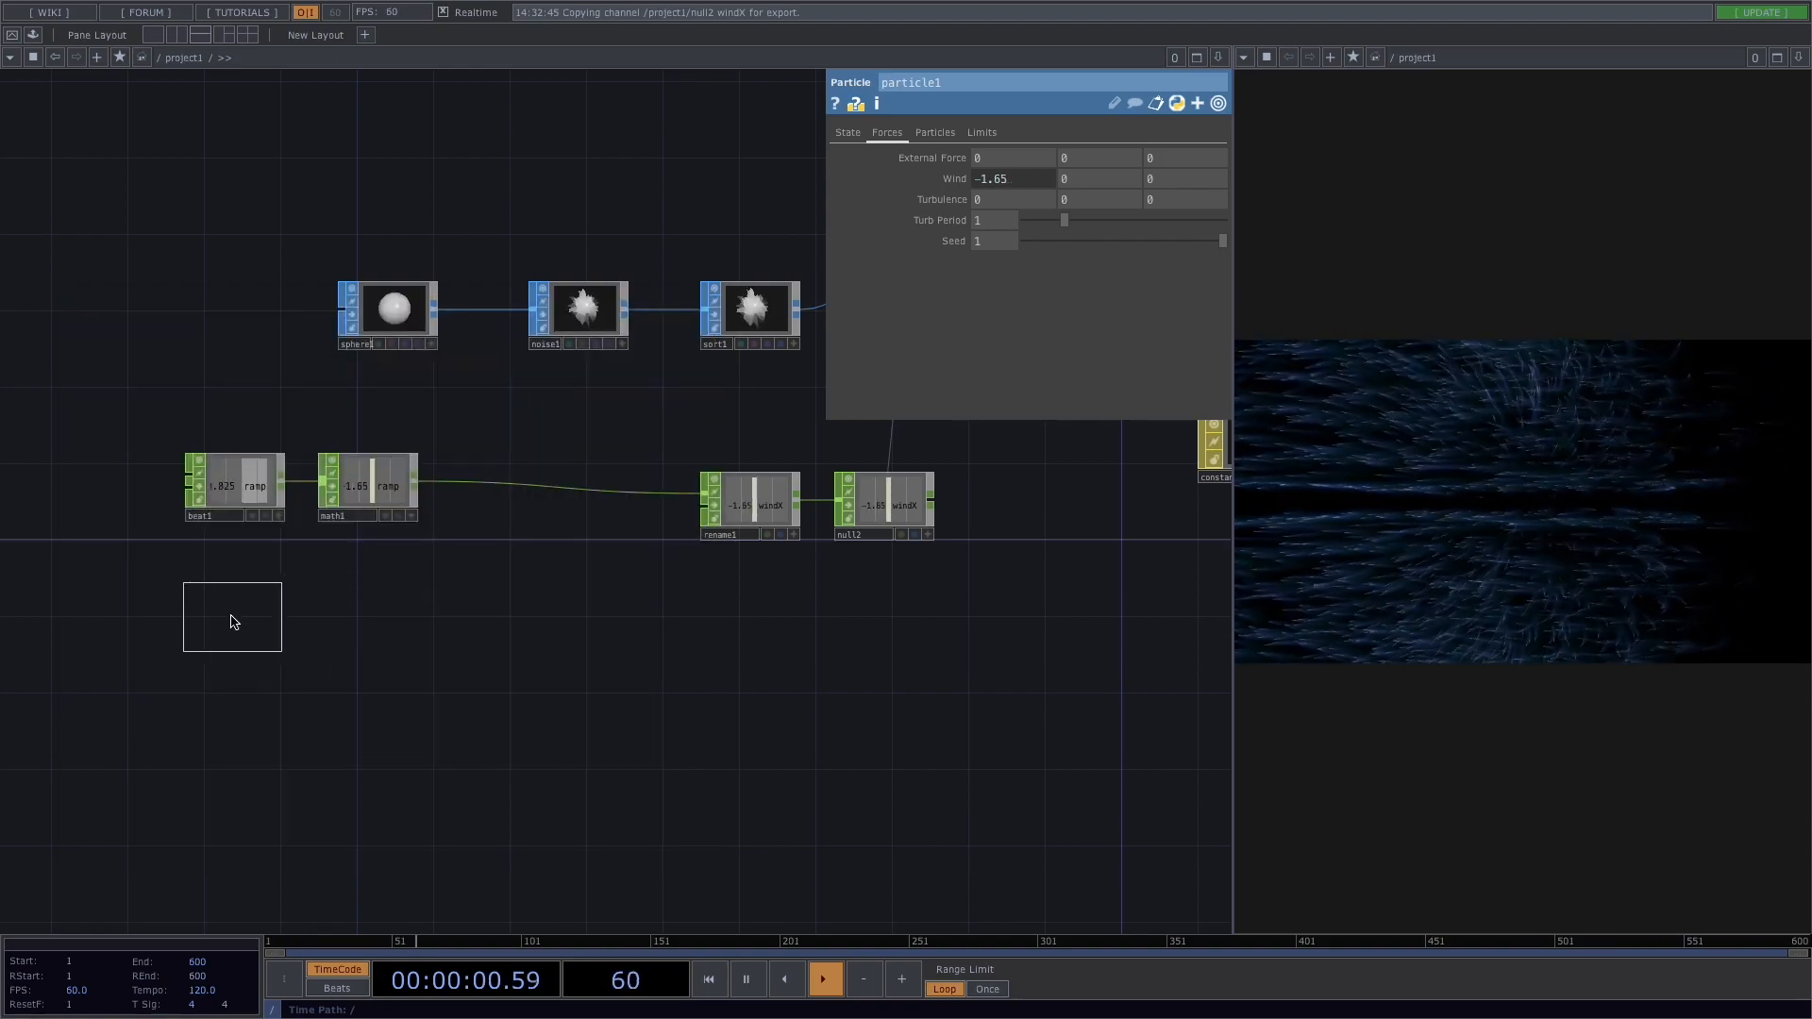
Inspect the LFO CHOP, then set select1's Channel Names to chan1
click(364, 485)
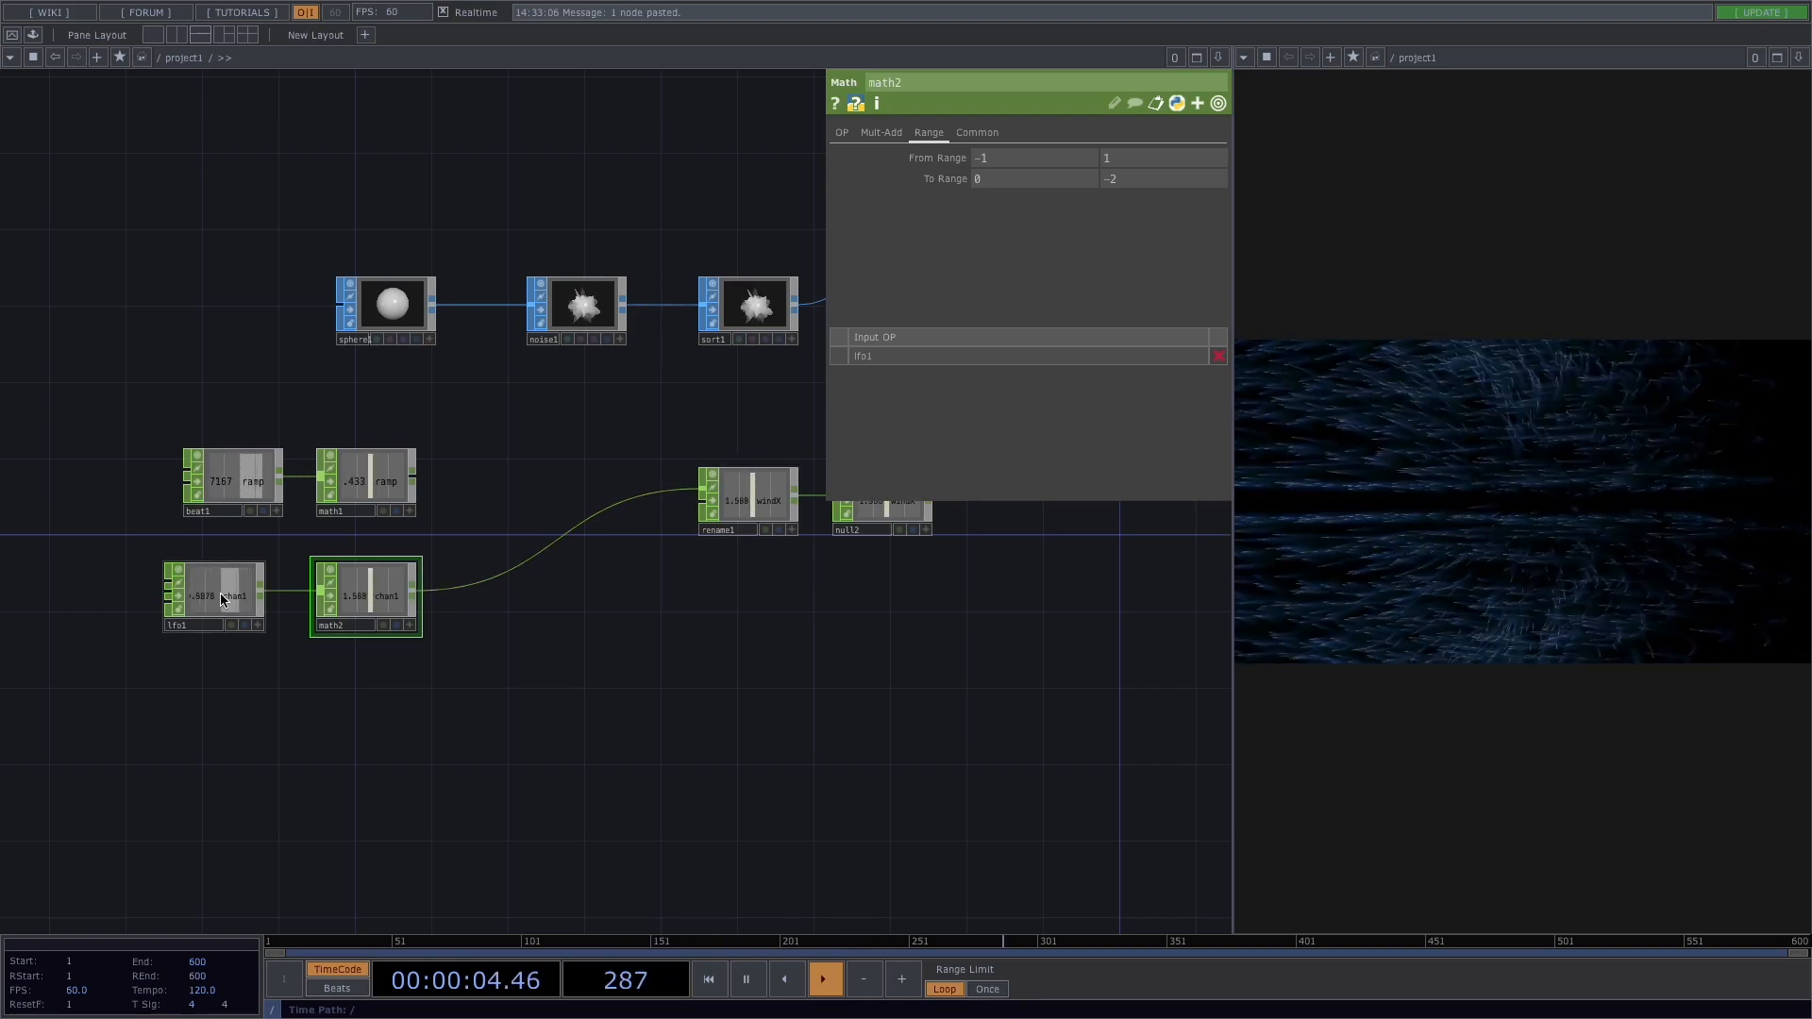
click(214, 596)
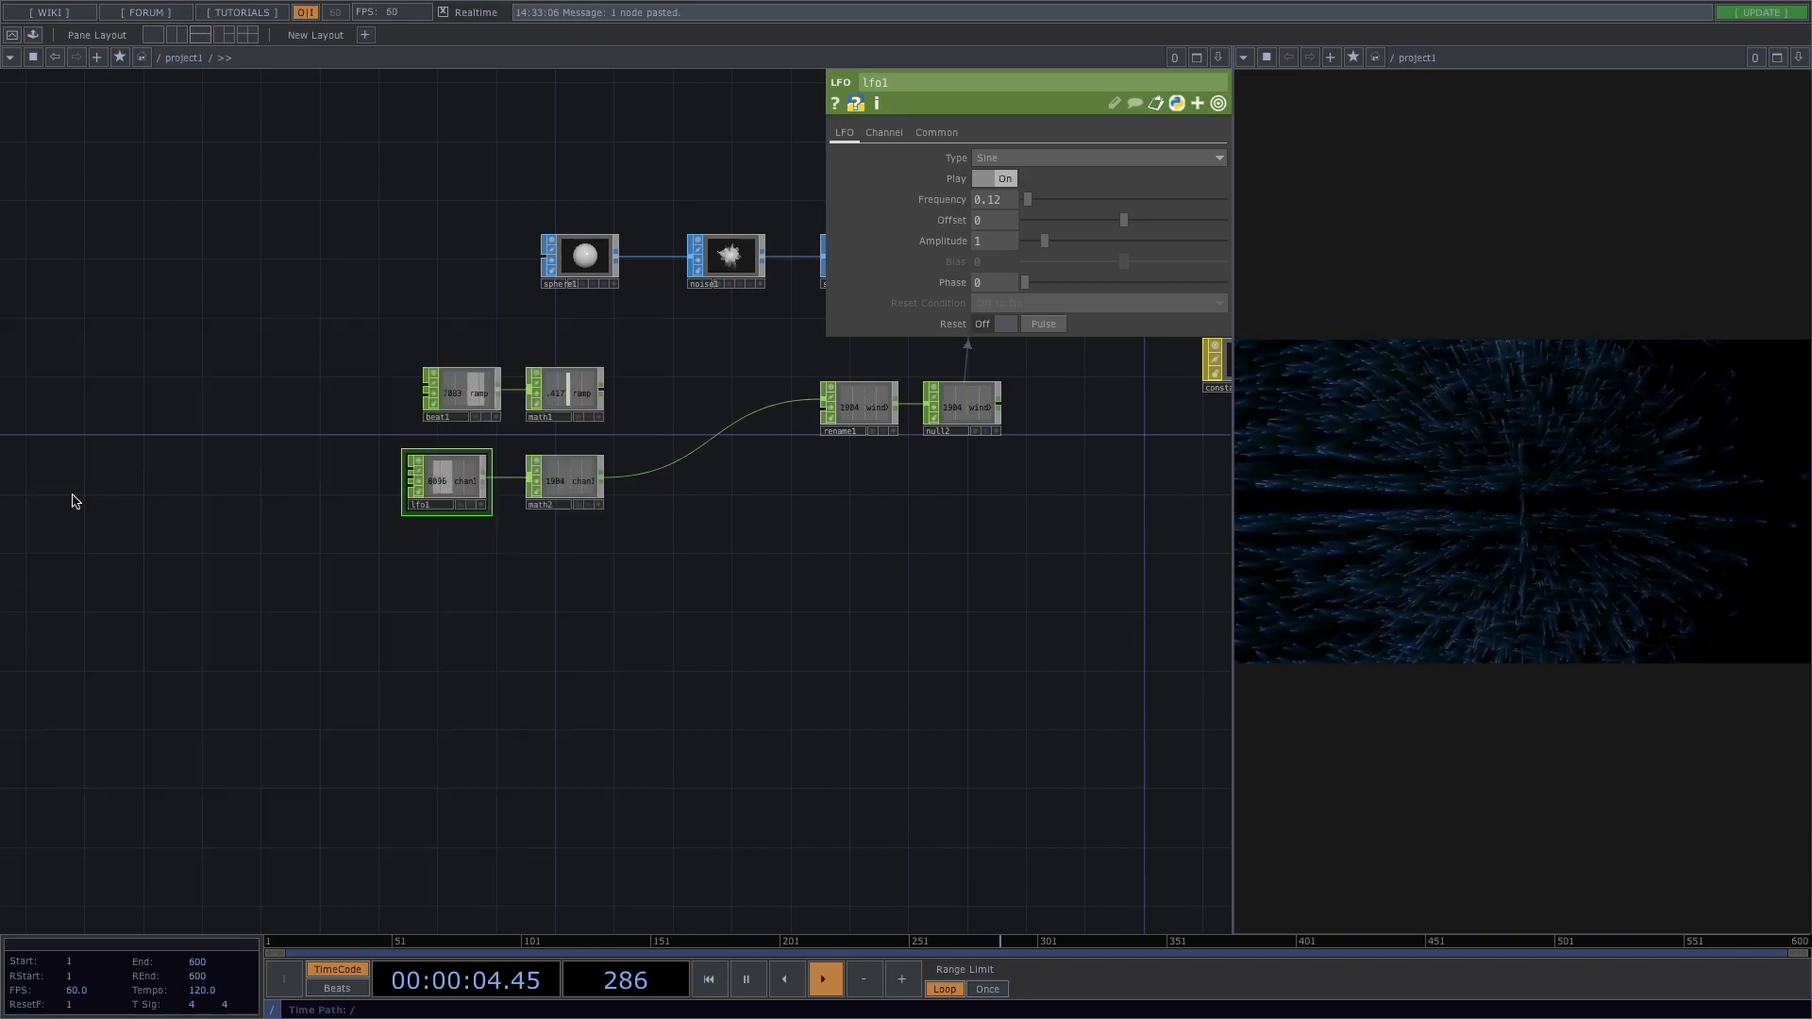
click(269, 571)
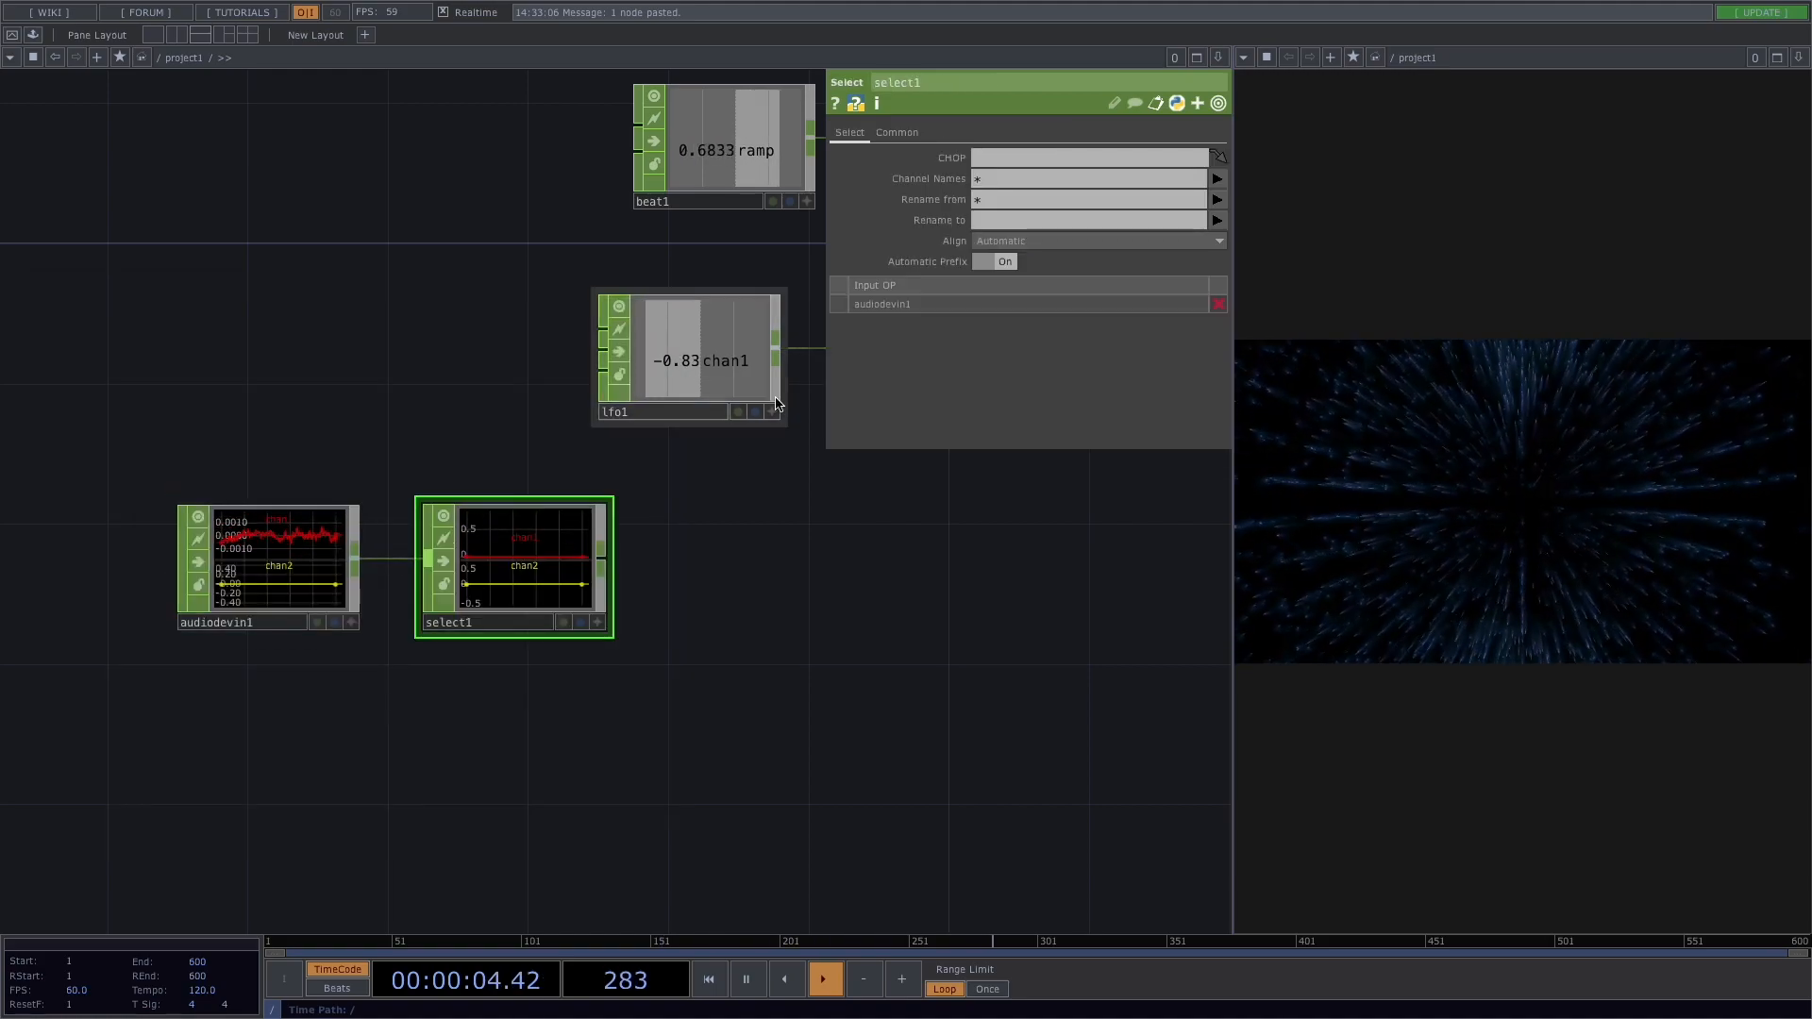
click(1217, 178)
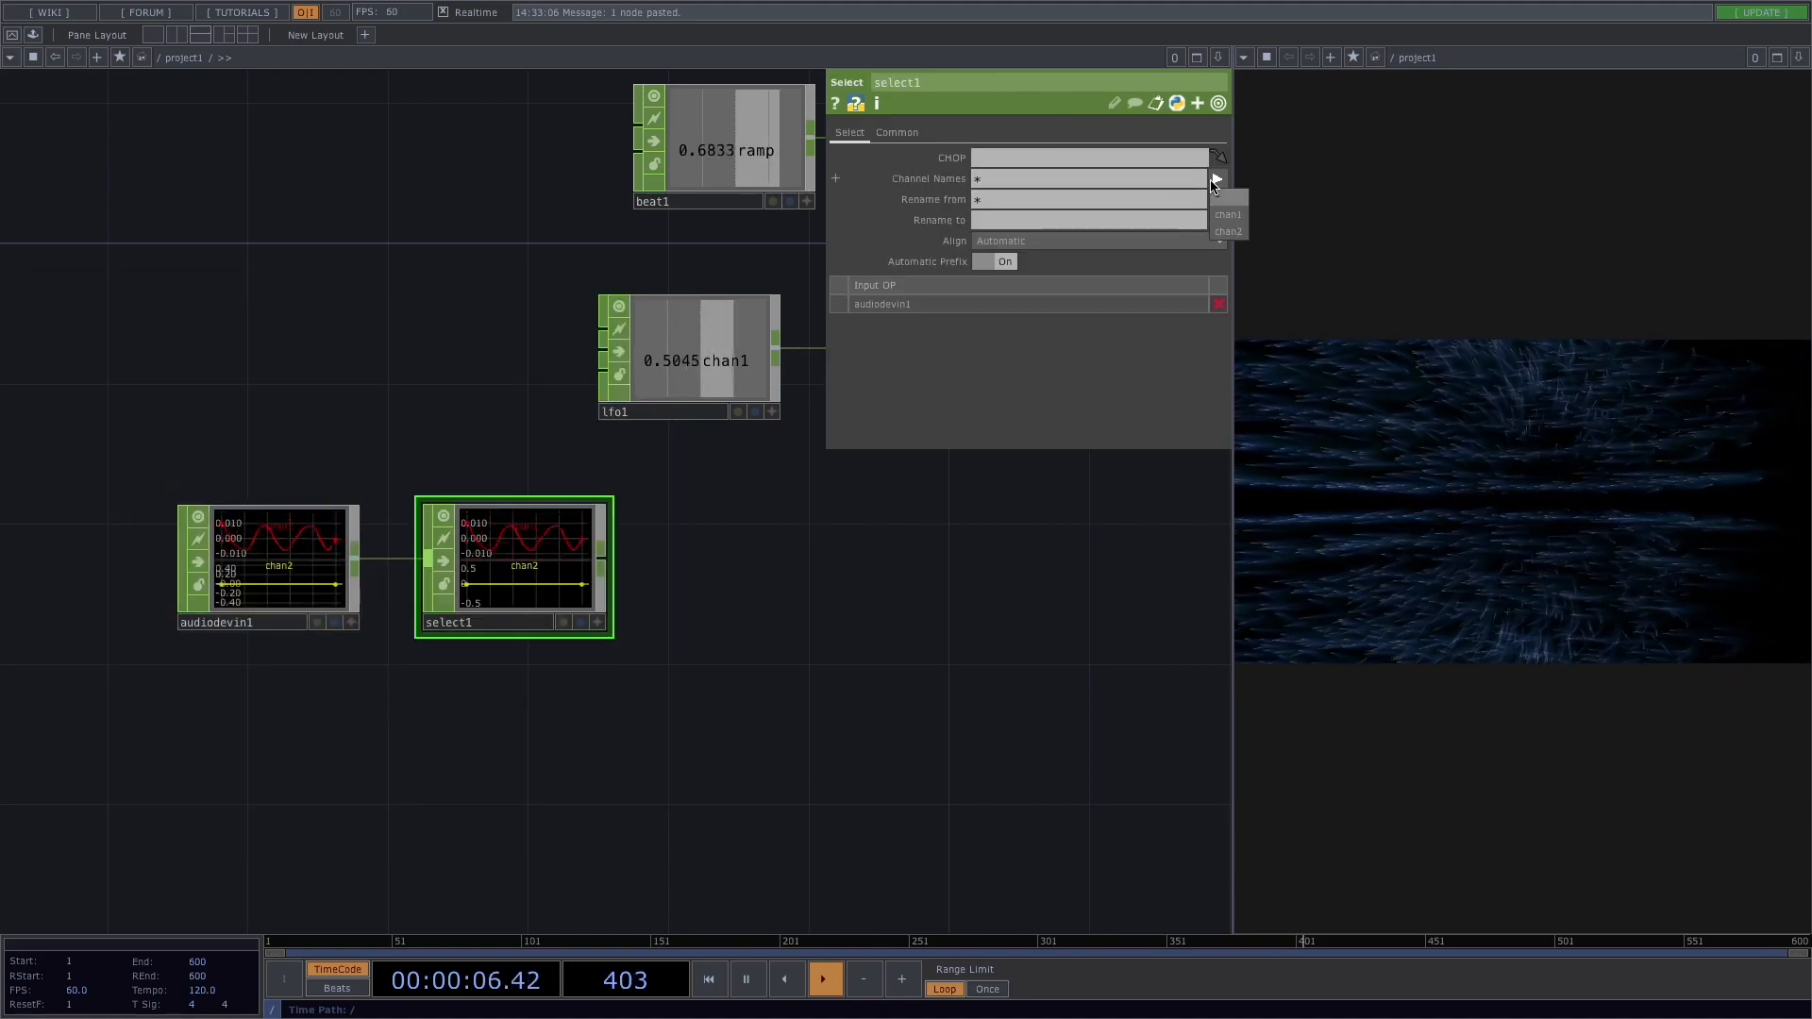
click(1227, 215)
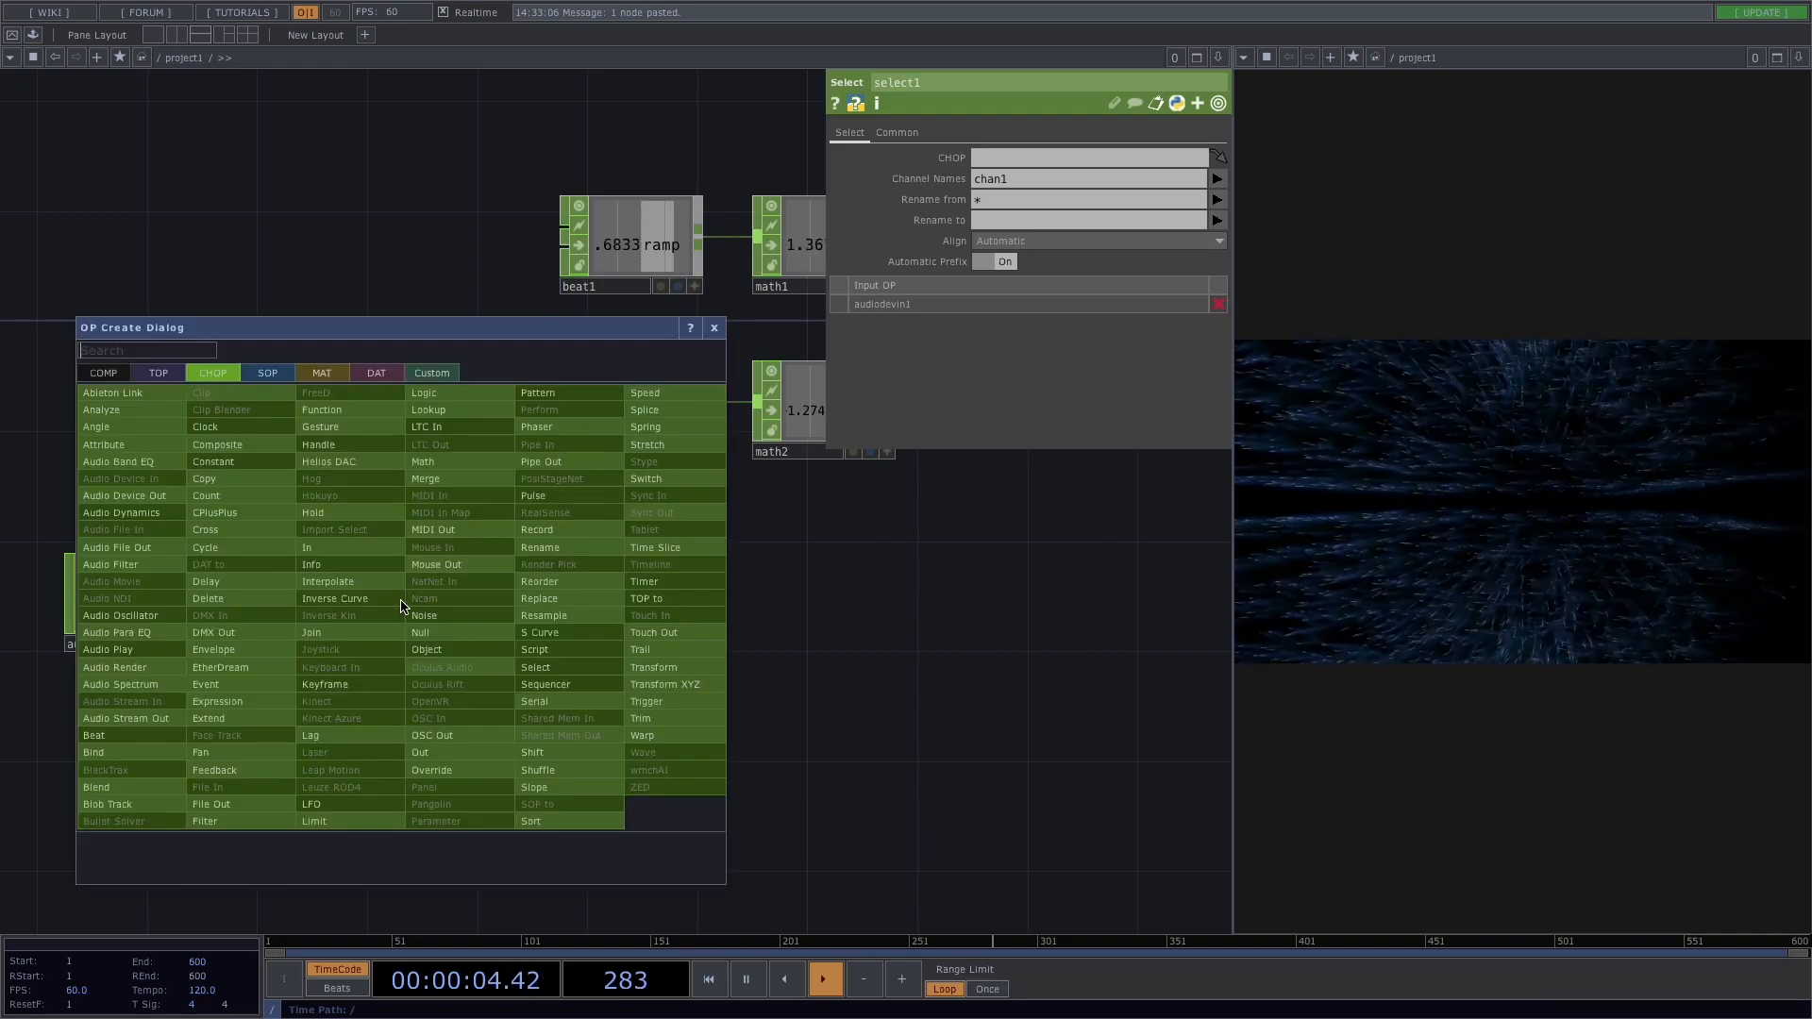
mouse_move(312, 632)
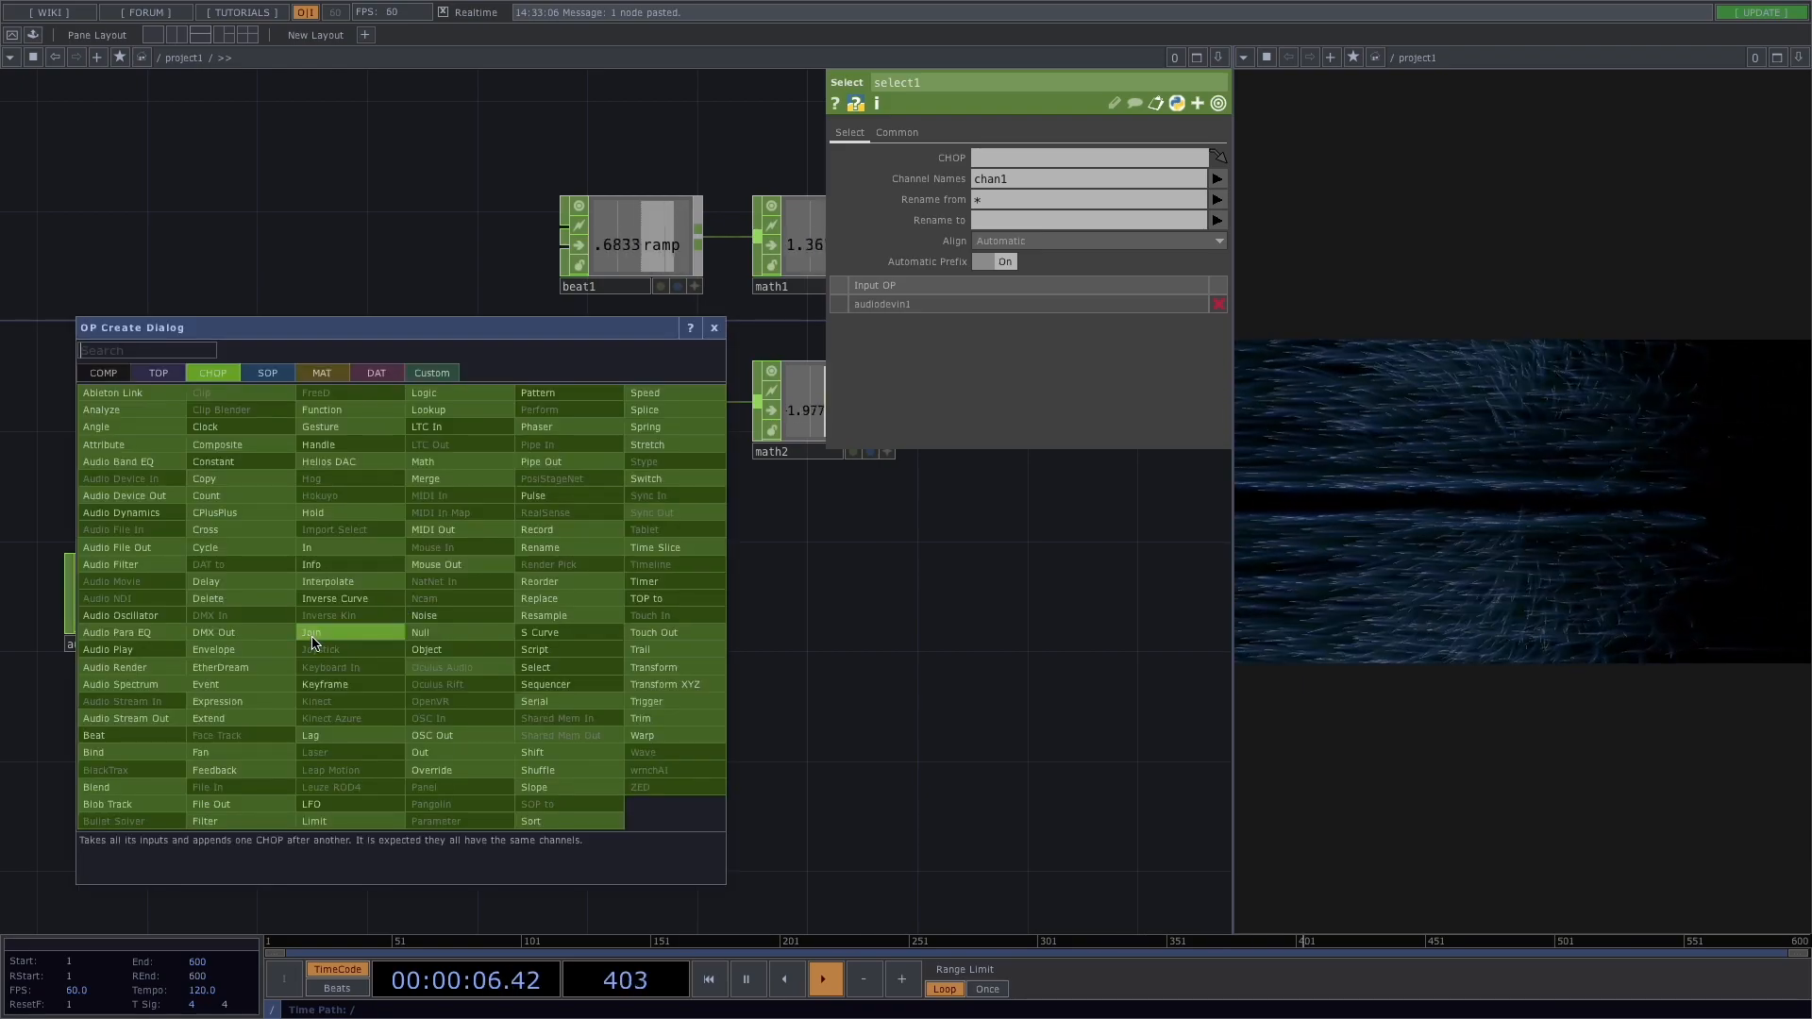
Add an Audio Spectrum CHOP between select1 and null3 to show frequency levels
click(120, 684)
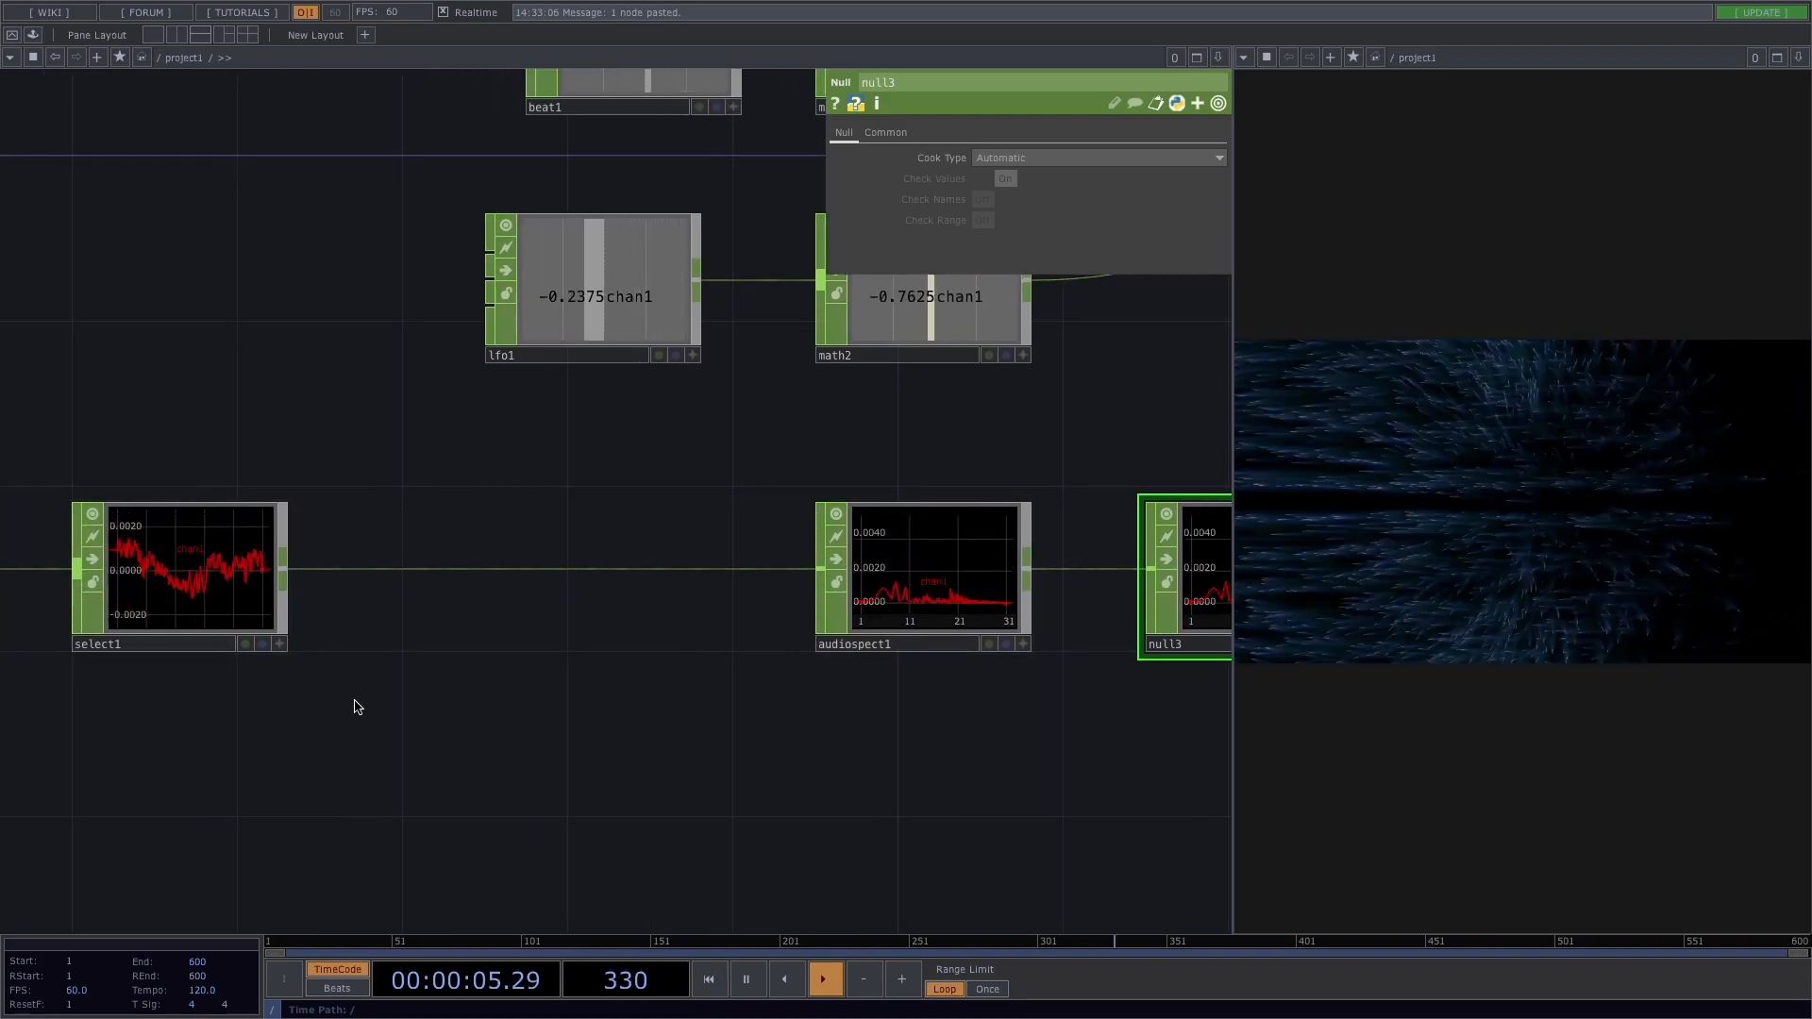
Insert an Audio Filter CHOP after select1 set to High Pass with Frequency cutoff units
right_click(544, 581)
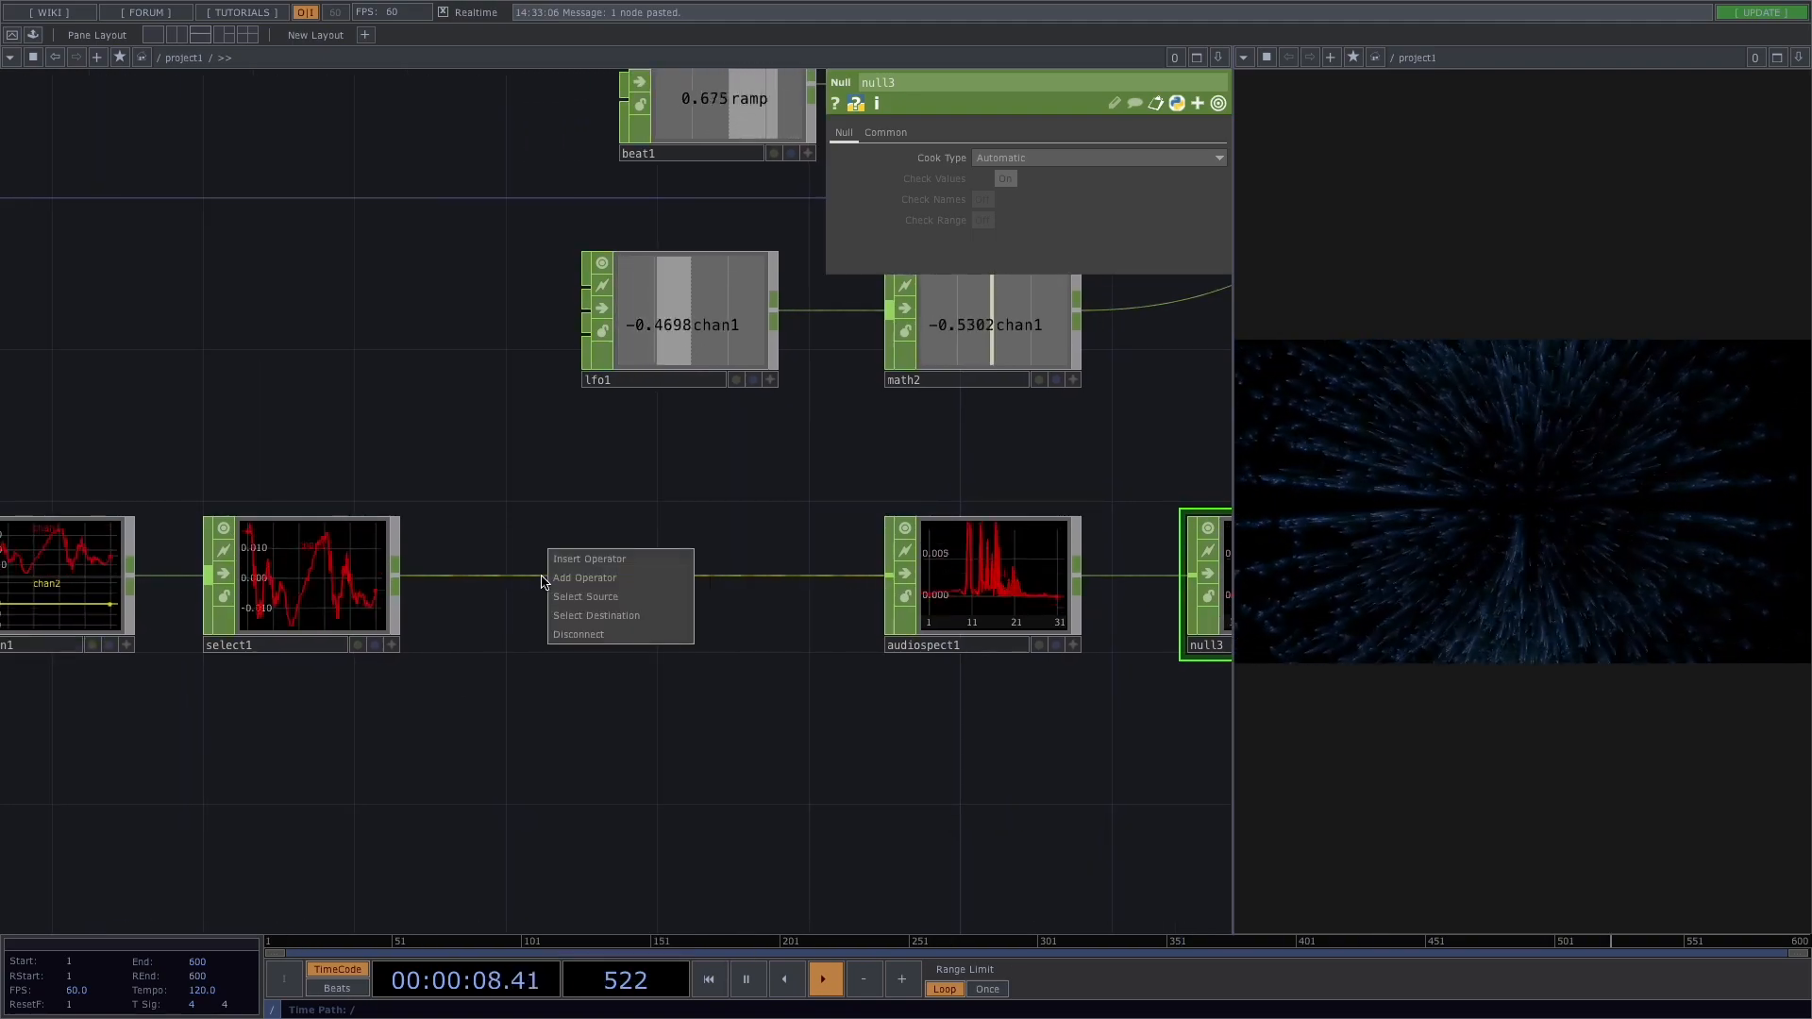
click(583, 577)
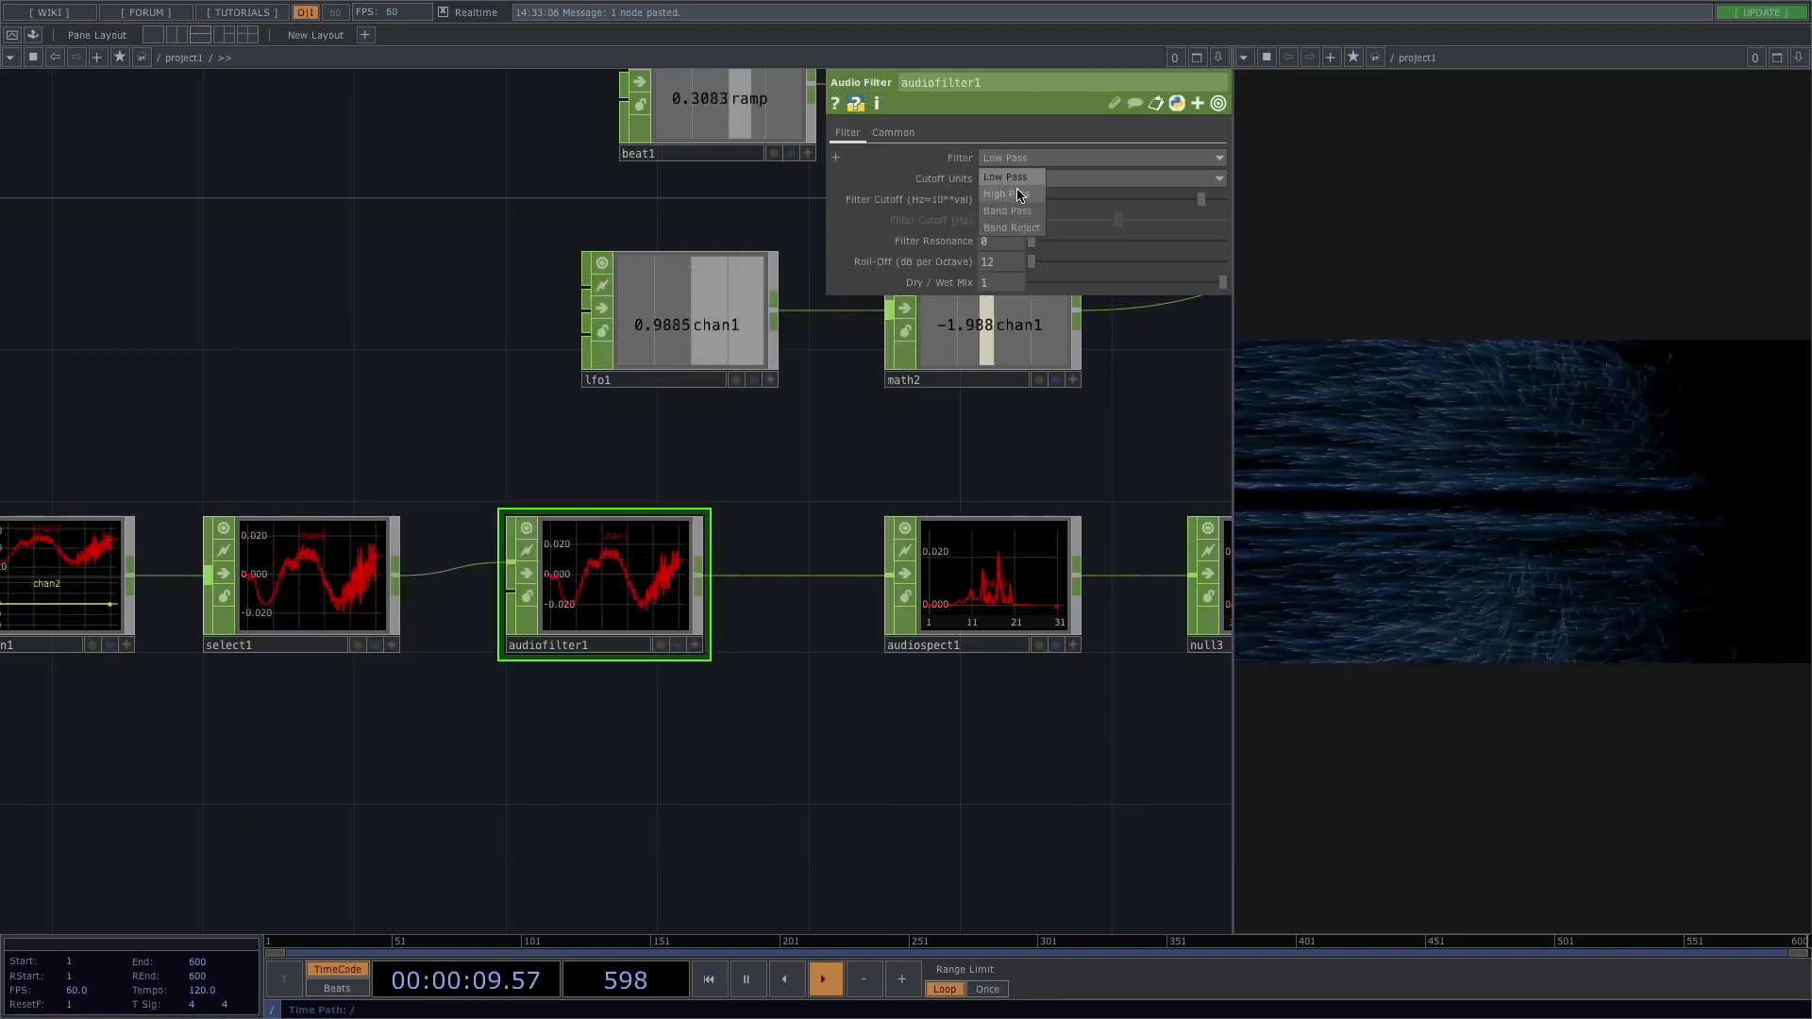
click(1005, 193)
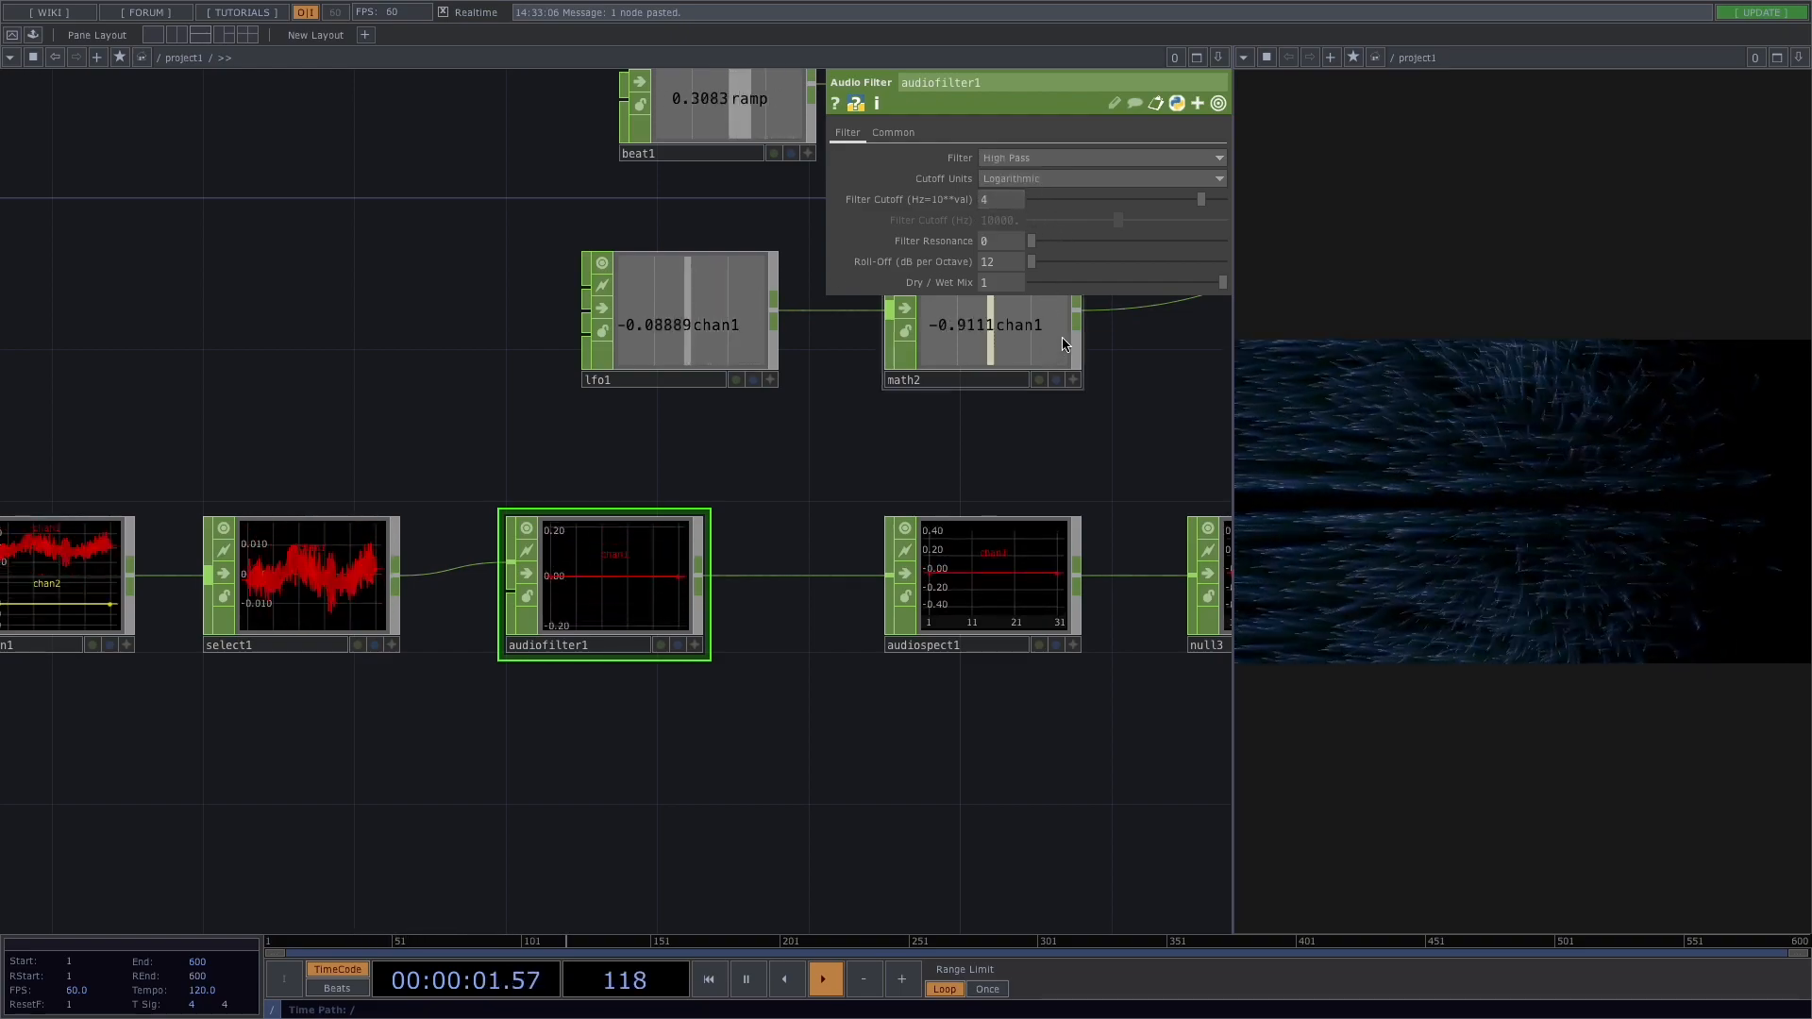
click(1098, 178)
text(an)
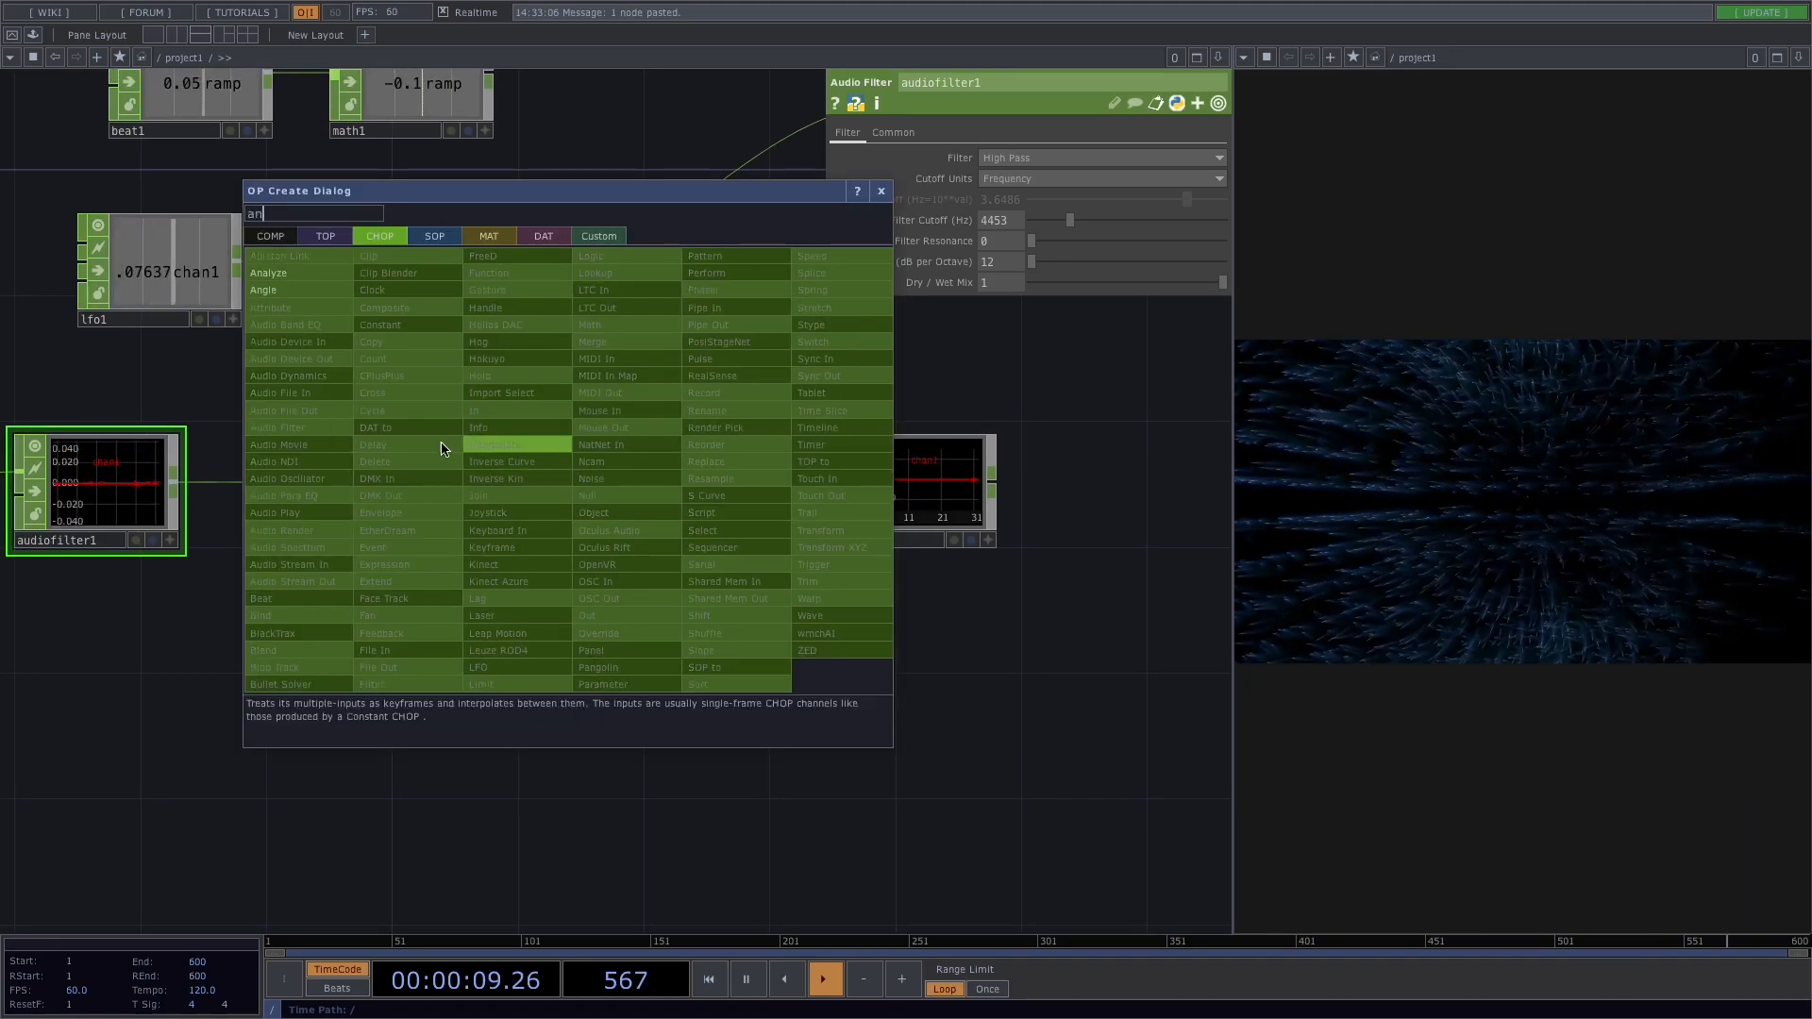
Insert analyze1 after audiospect1 with its Function set to RMS Power
click(268, 272)
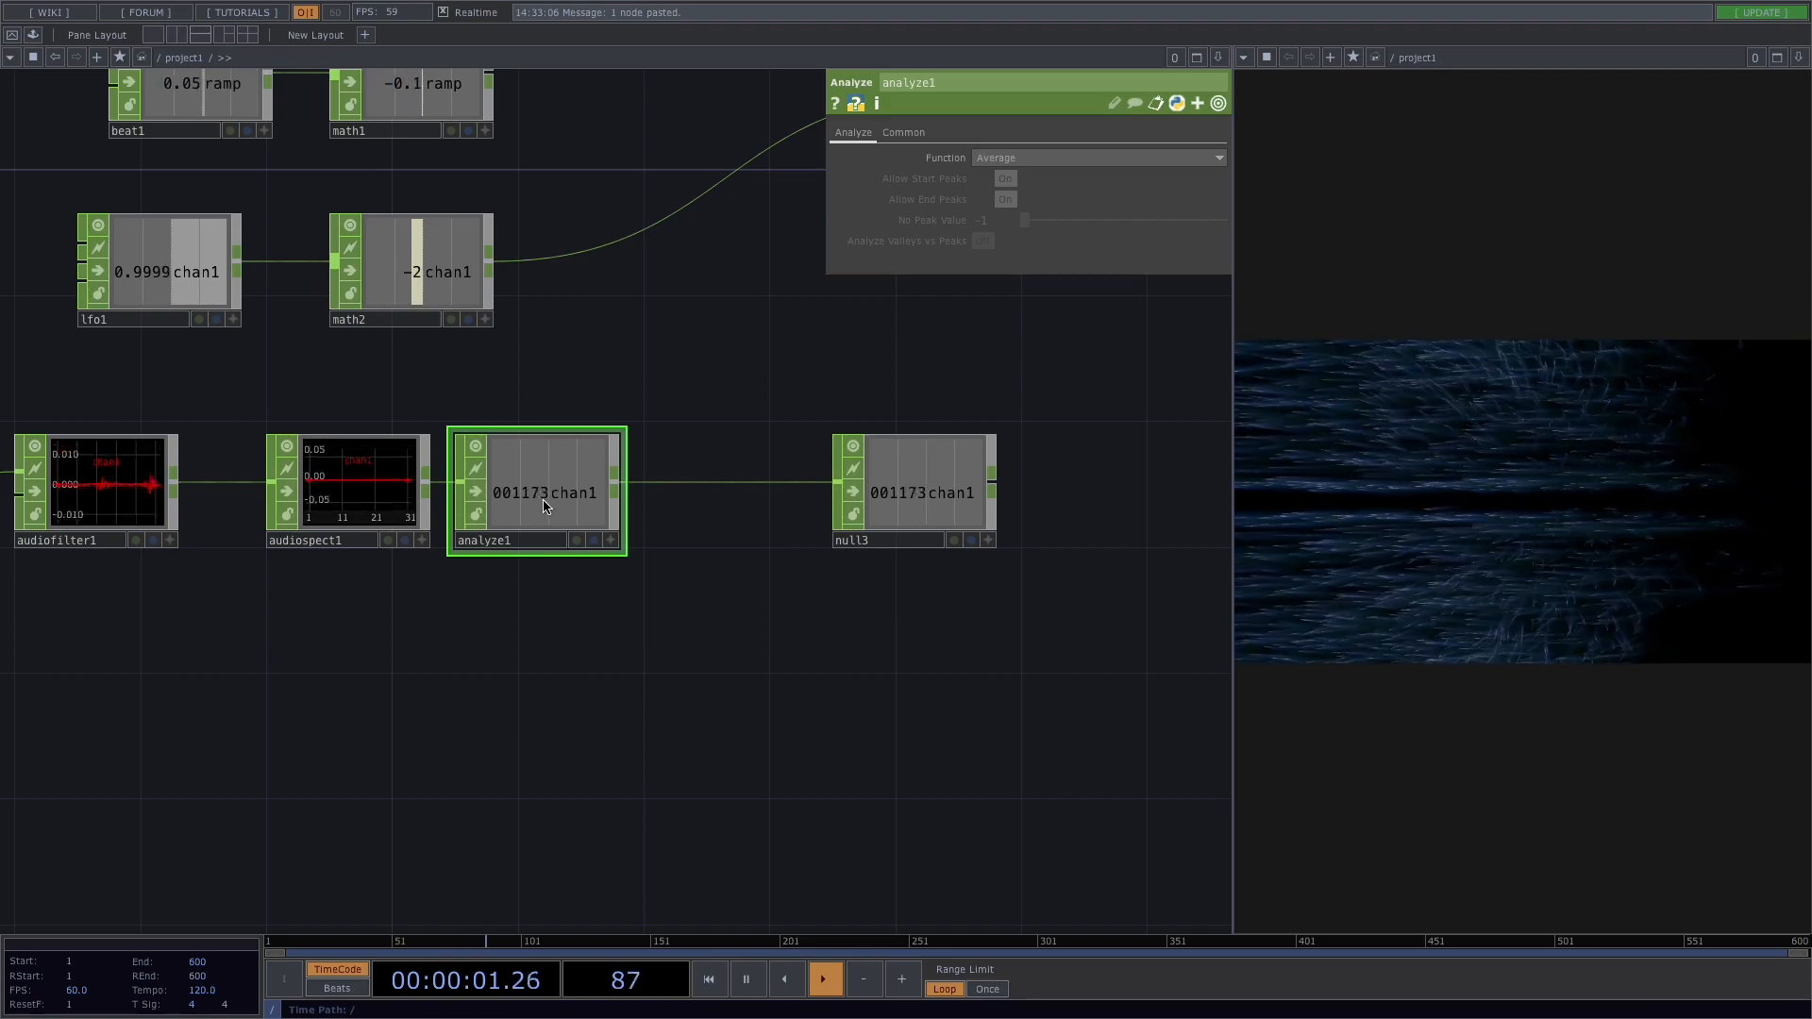
click(1097, 158)
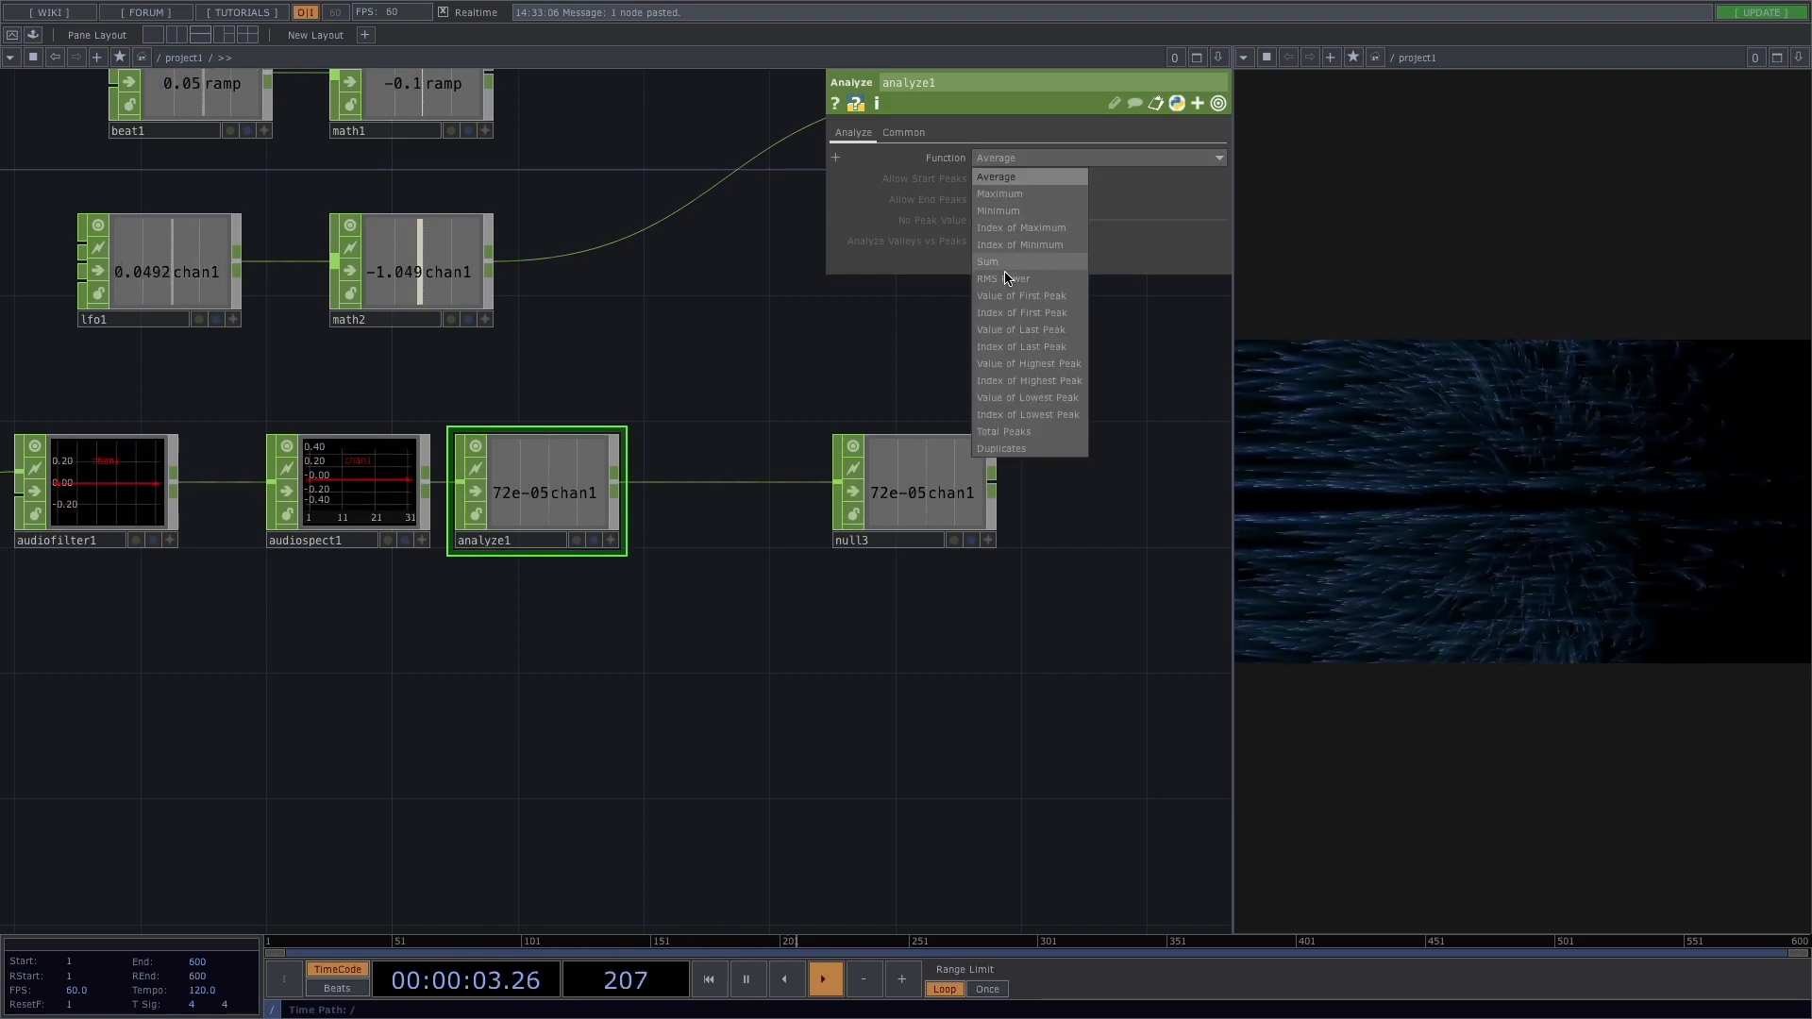
click(1003, 278)
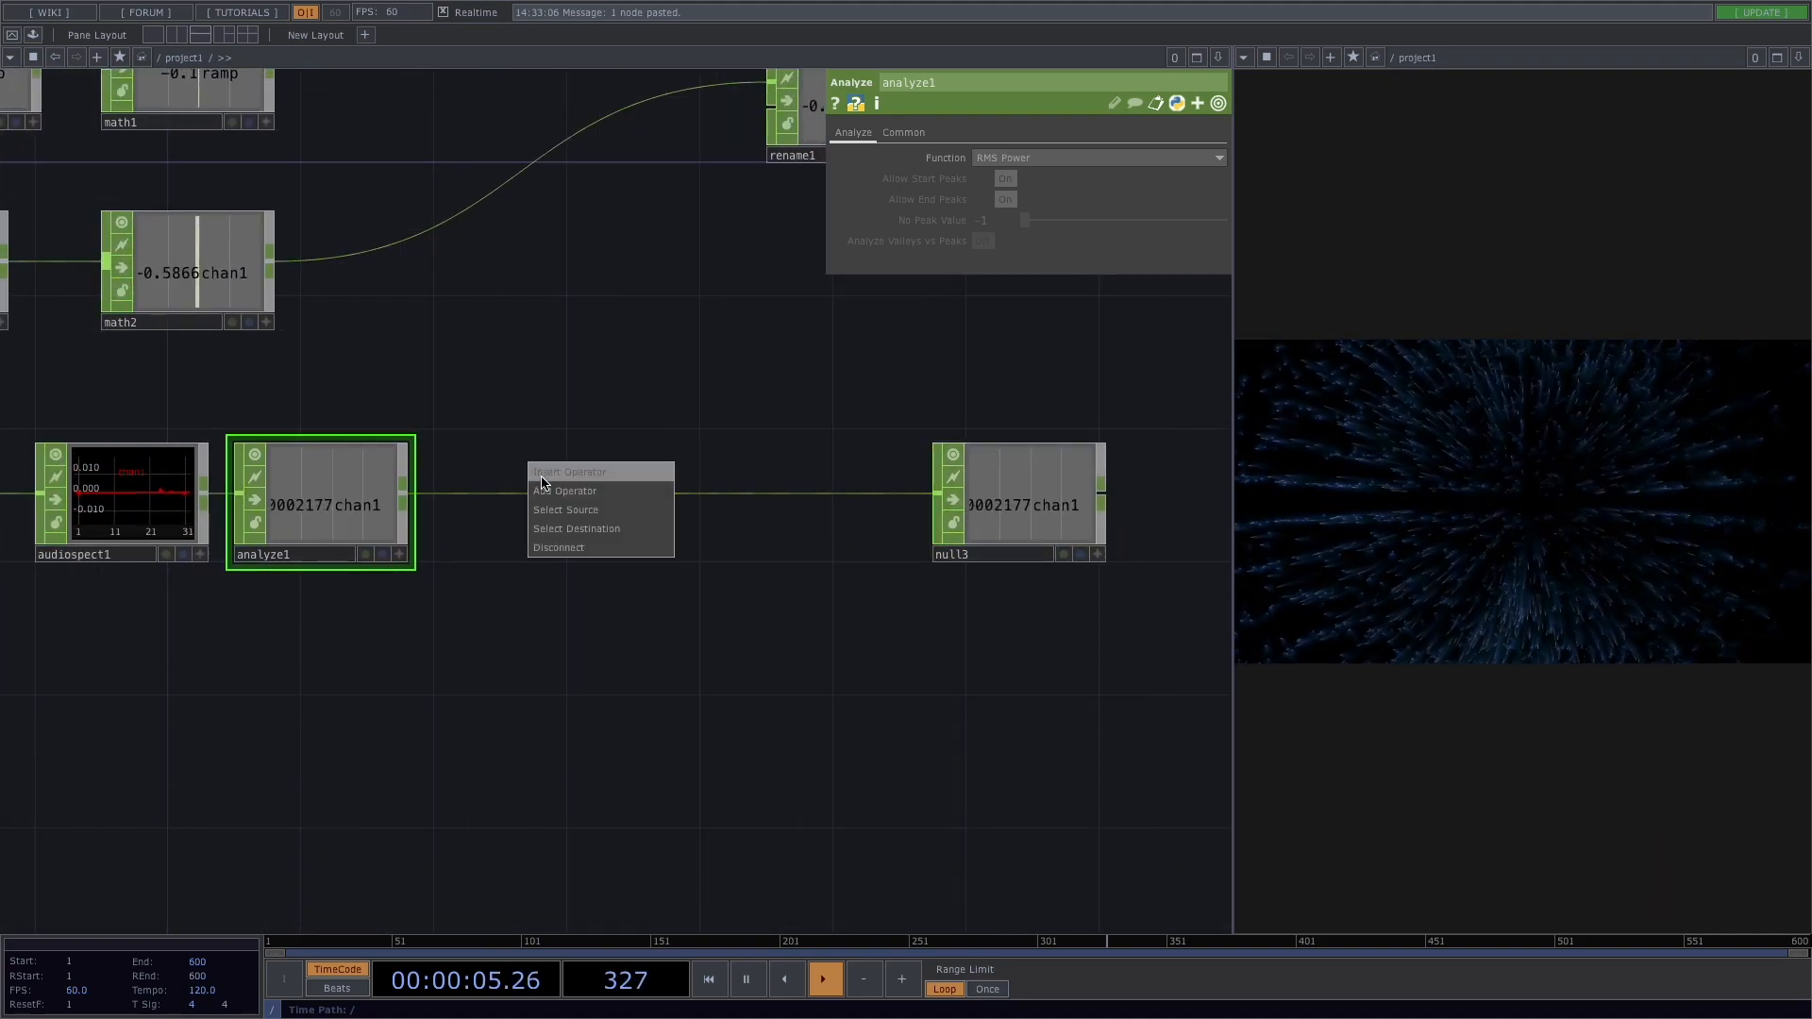
Add math3 after analyze1 and set Multiply to 500 on its Mult-Add page
click(572, 490)
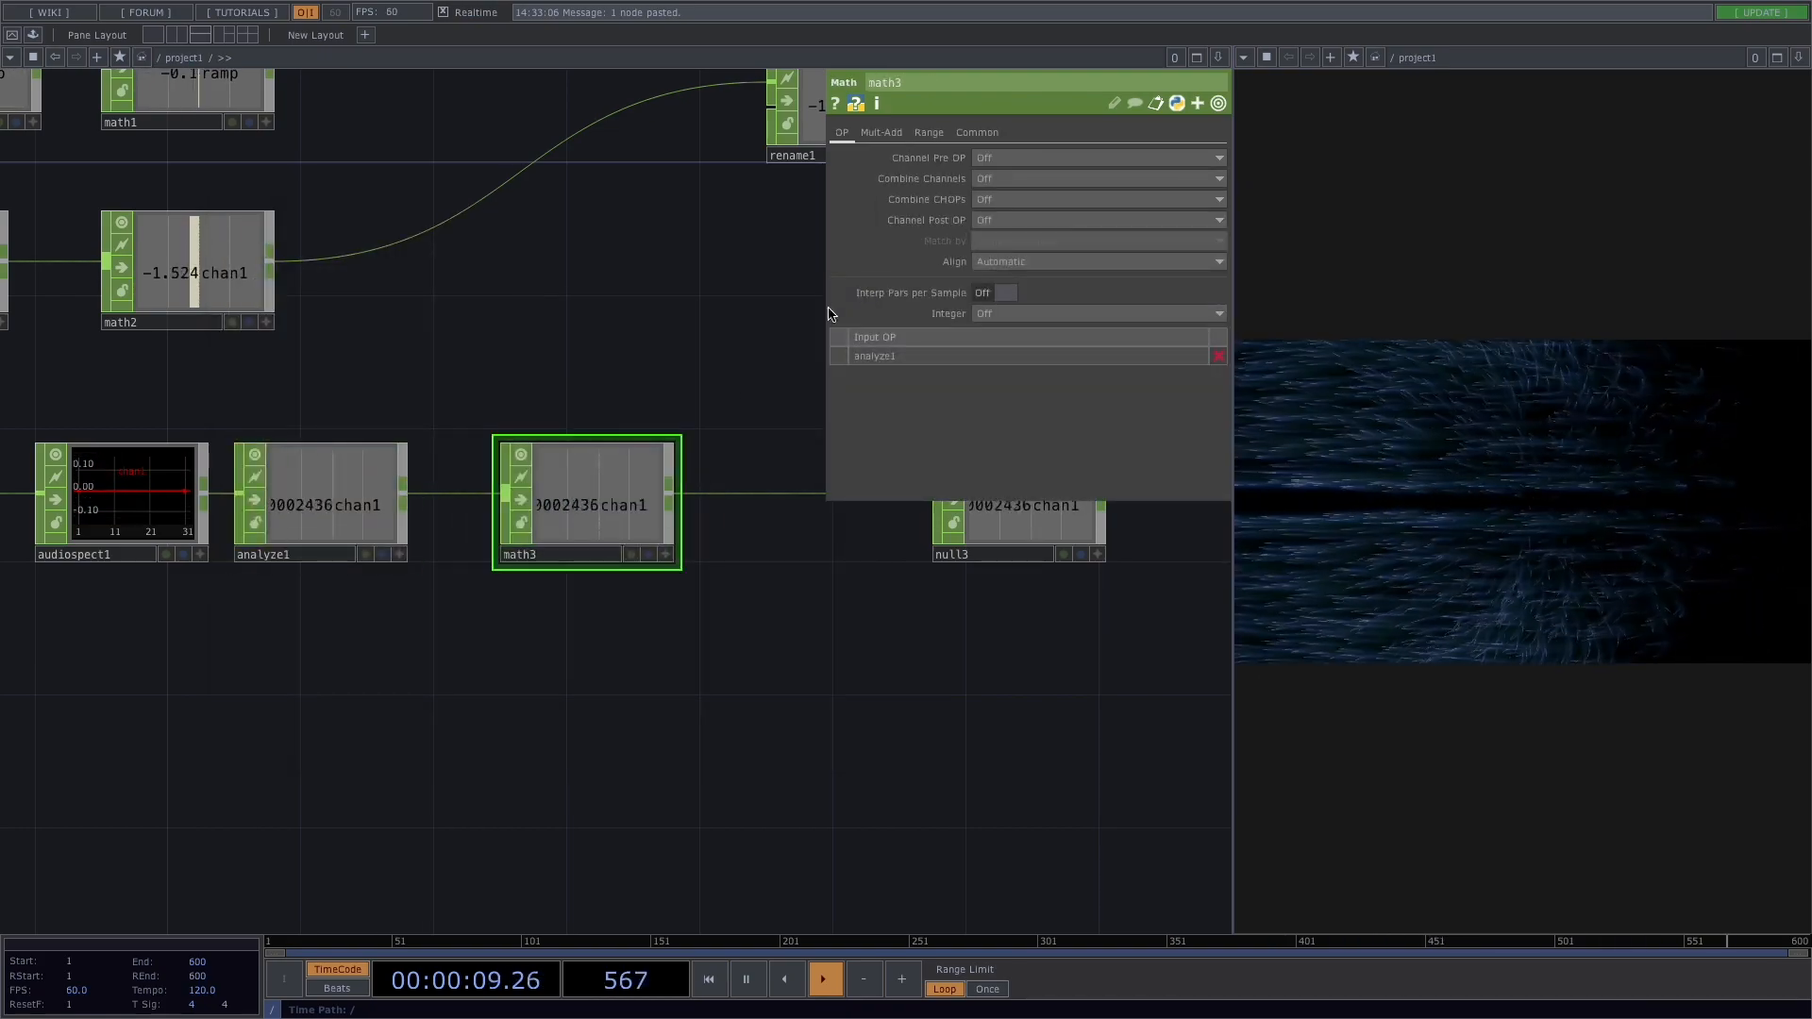
click(881, 132)
text(500)
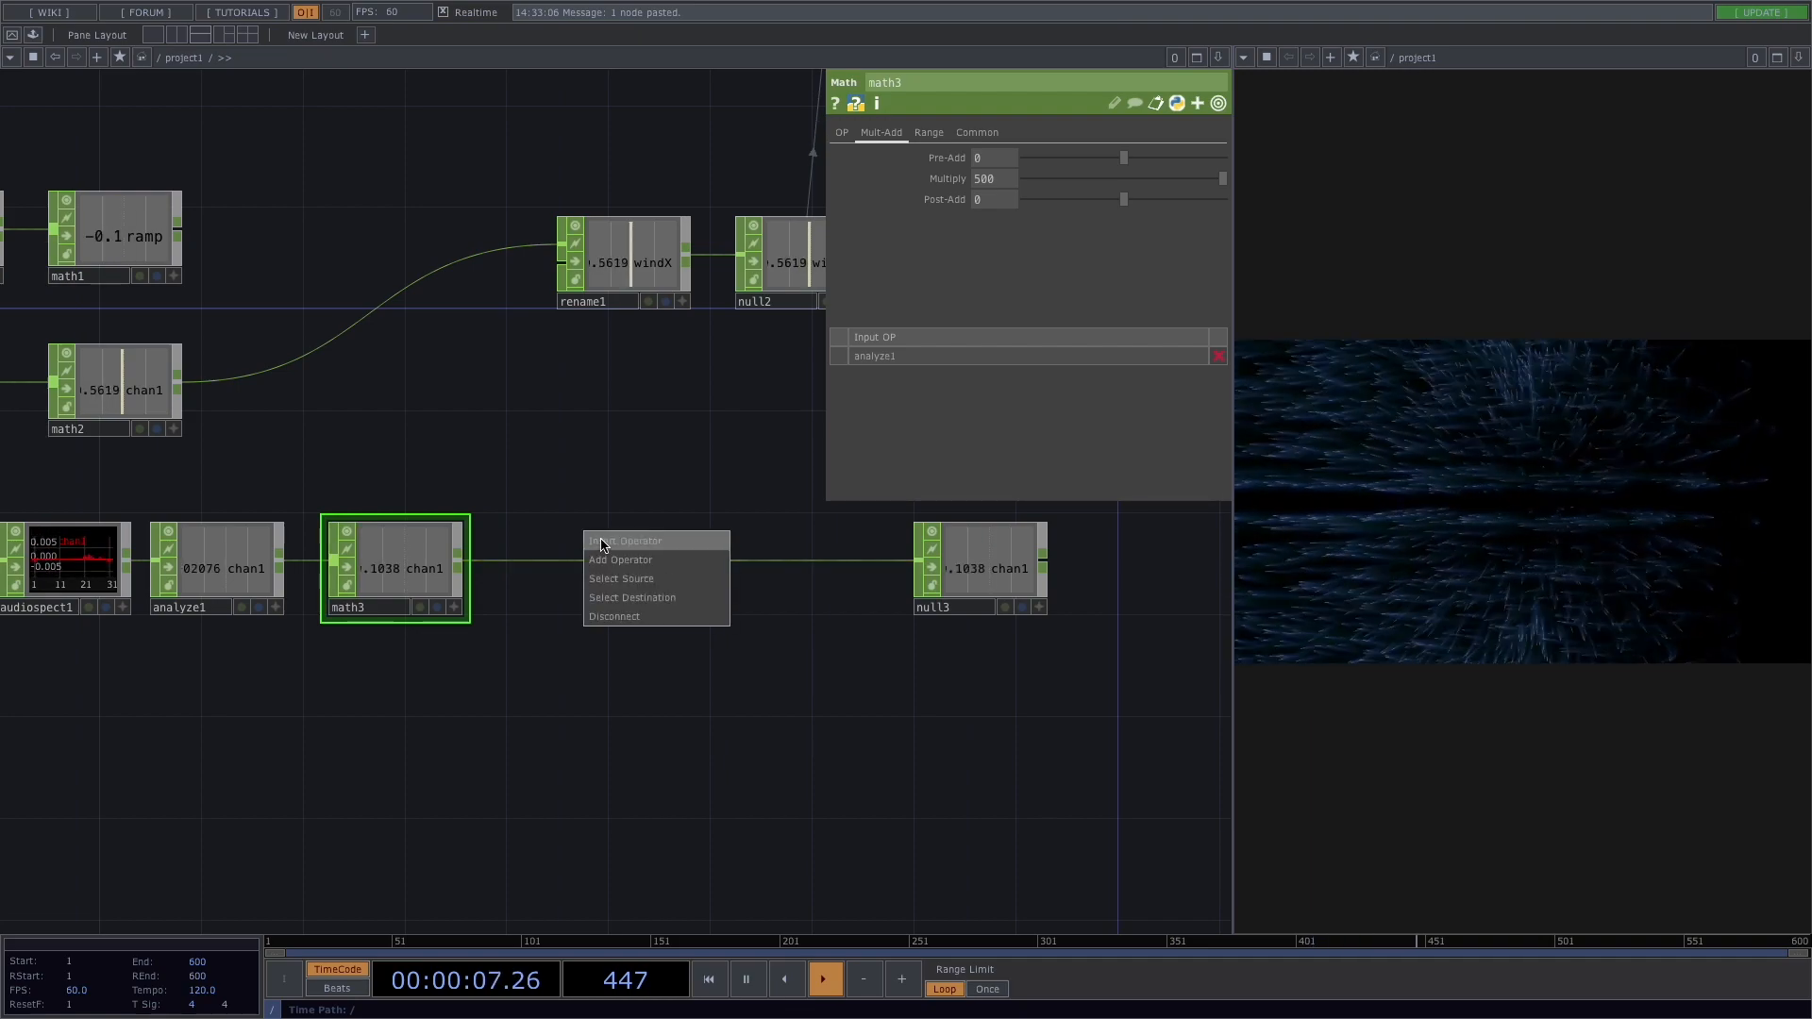
Insert limit1 after math3 with Type set to Clamp, Minimum 0 and Maximum 1
click(621, 560)
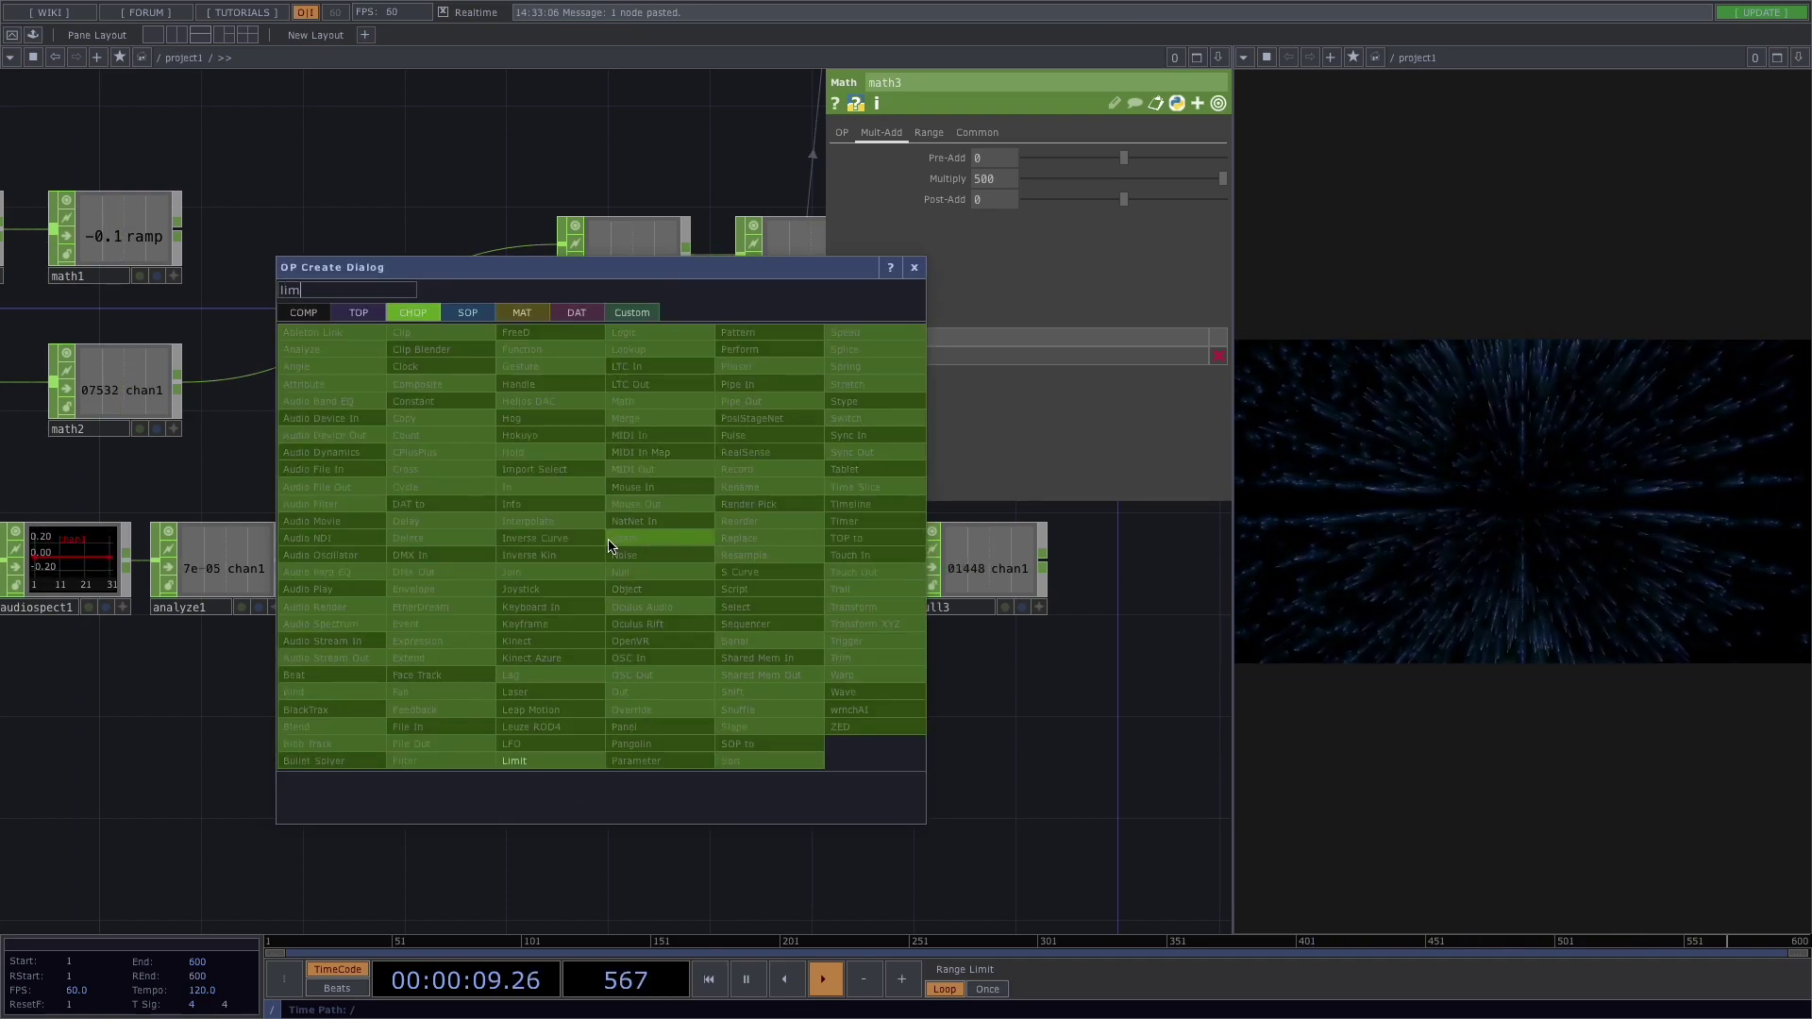
click(514, 761)
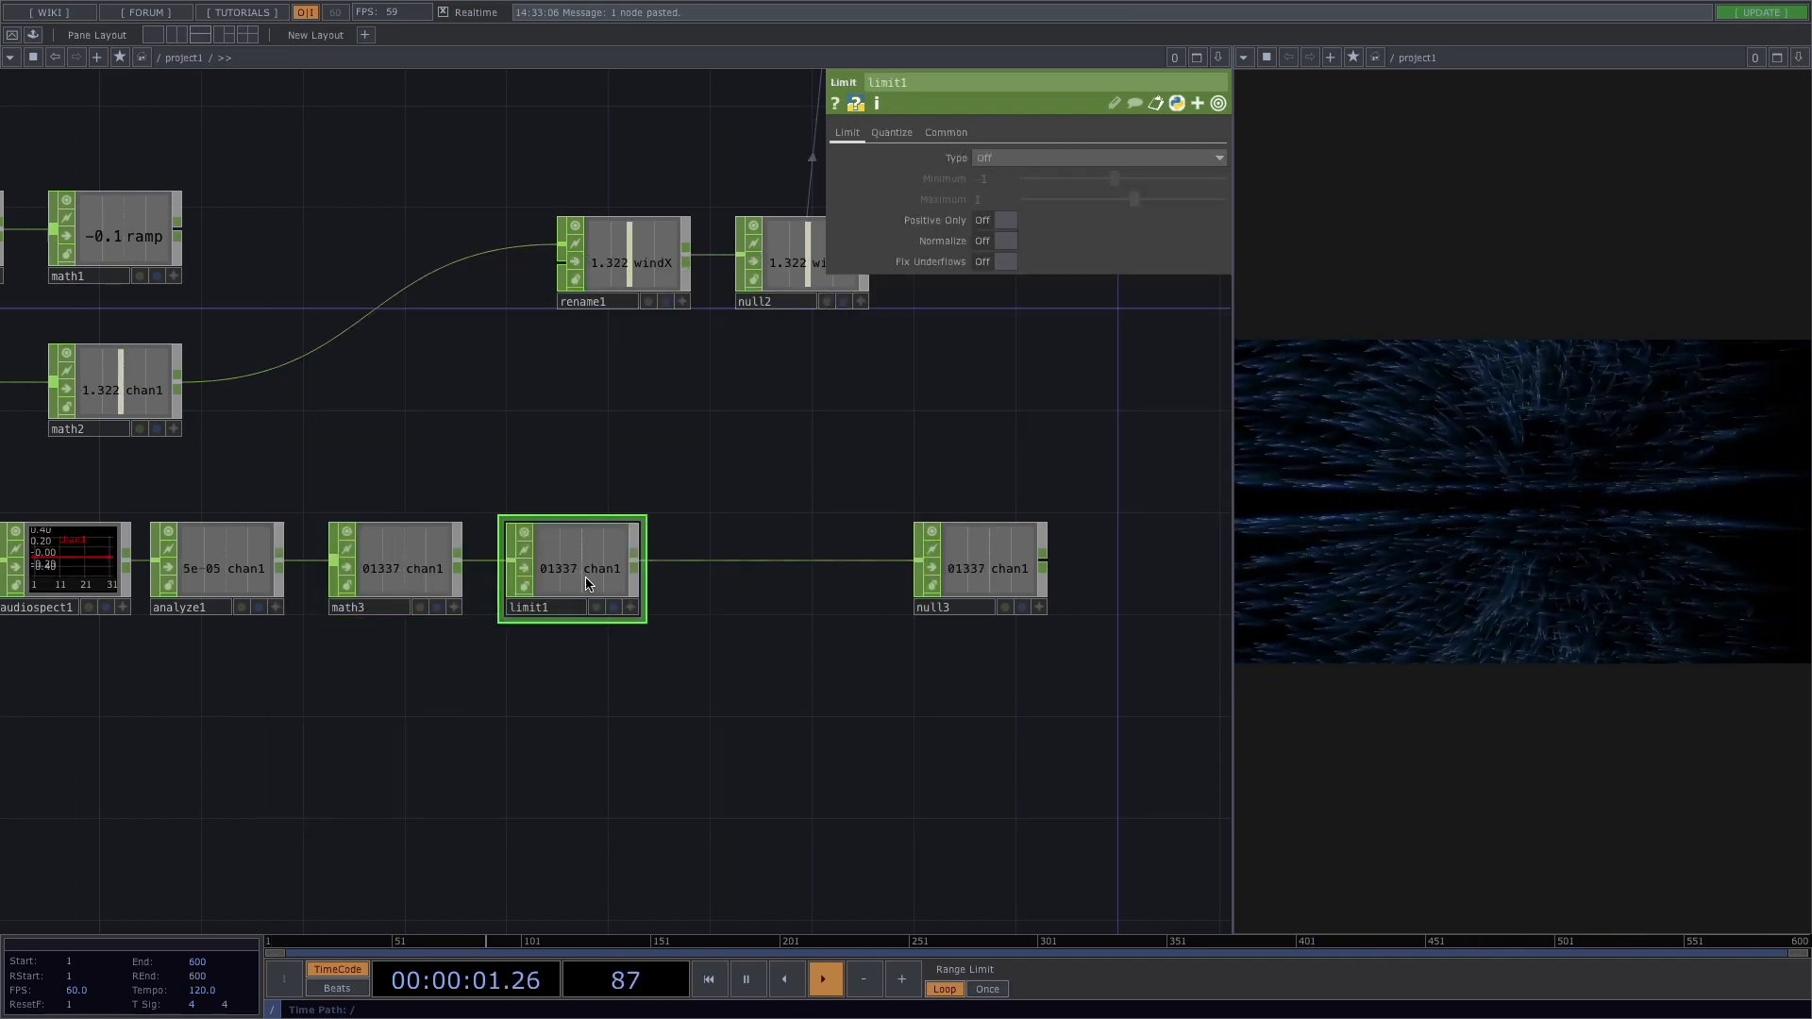
click(1215, 158)
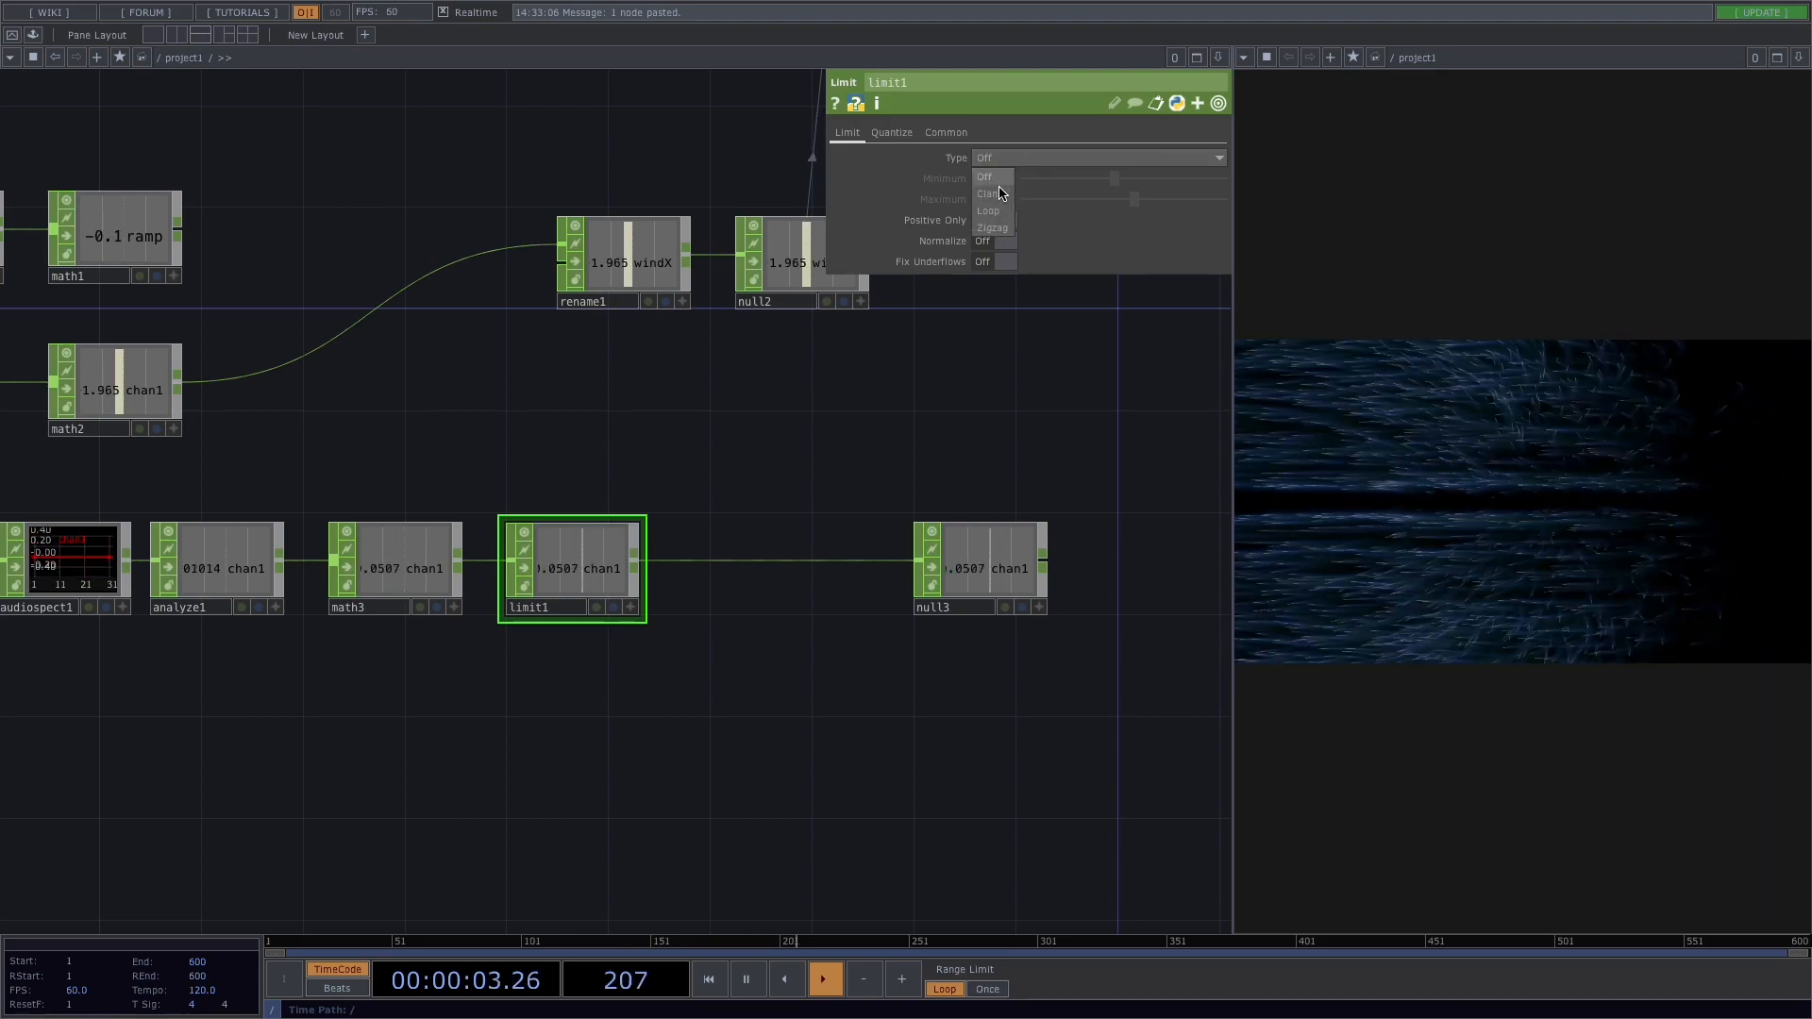
click(988, 192)
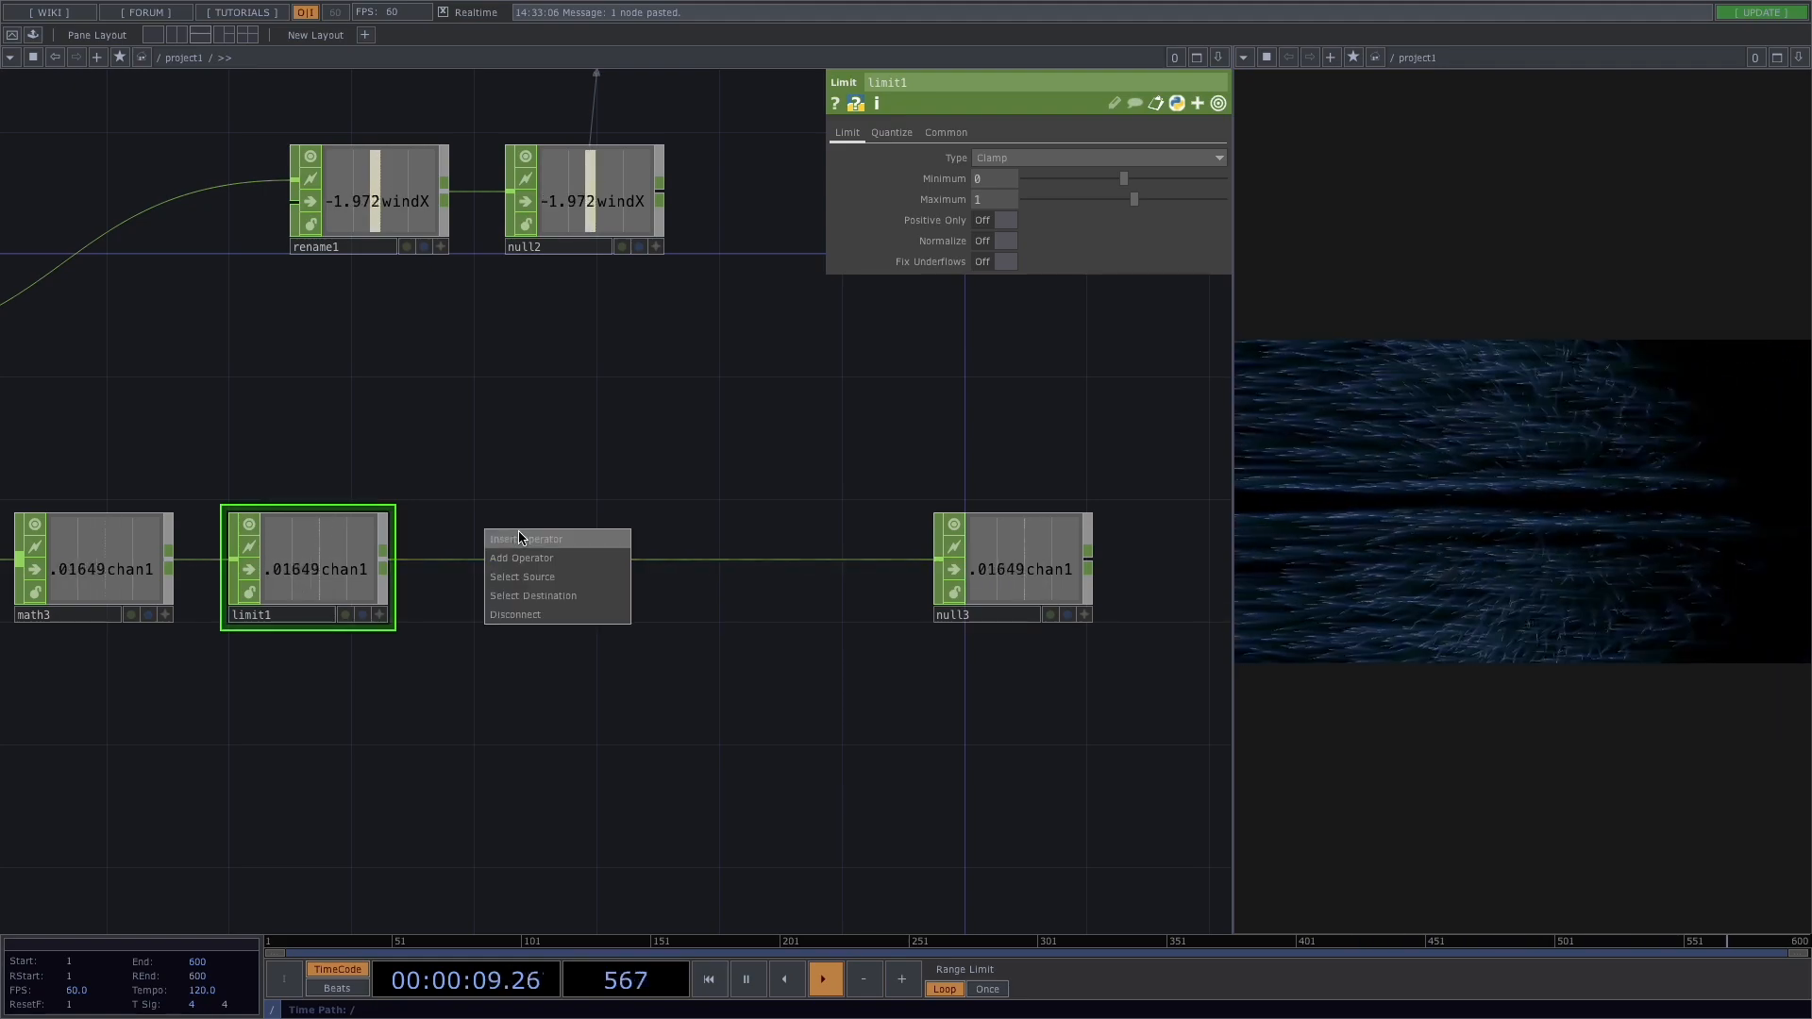
Add a Math CHOP, math4, on the wire following limit1 before null3
click(522, 557)
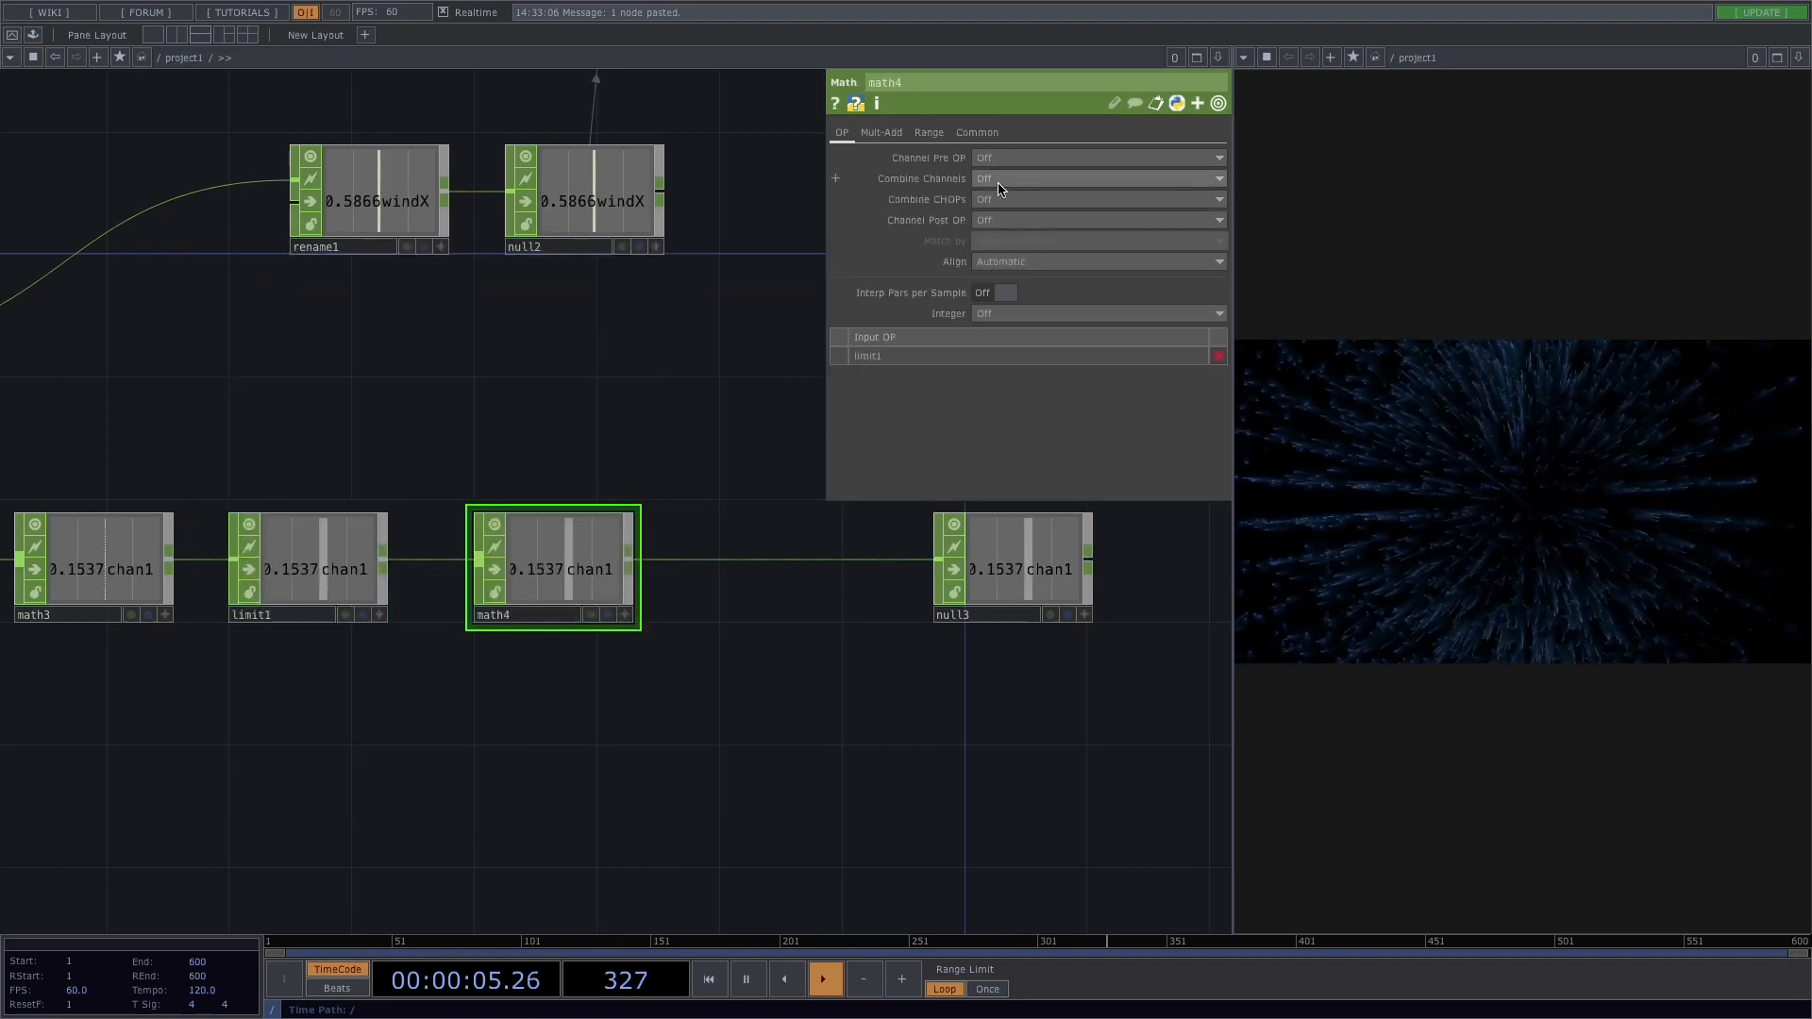
click(928, 132)
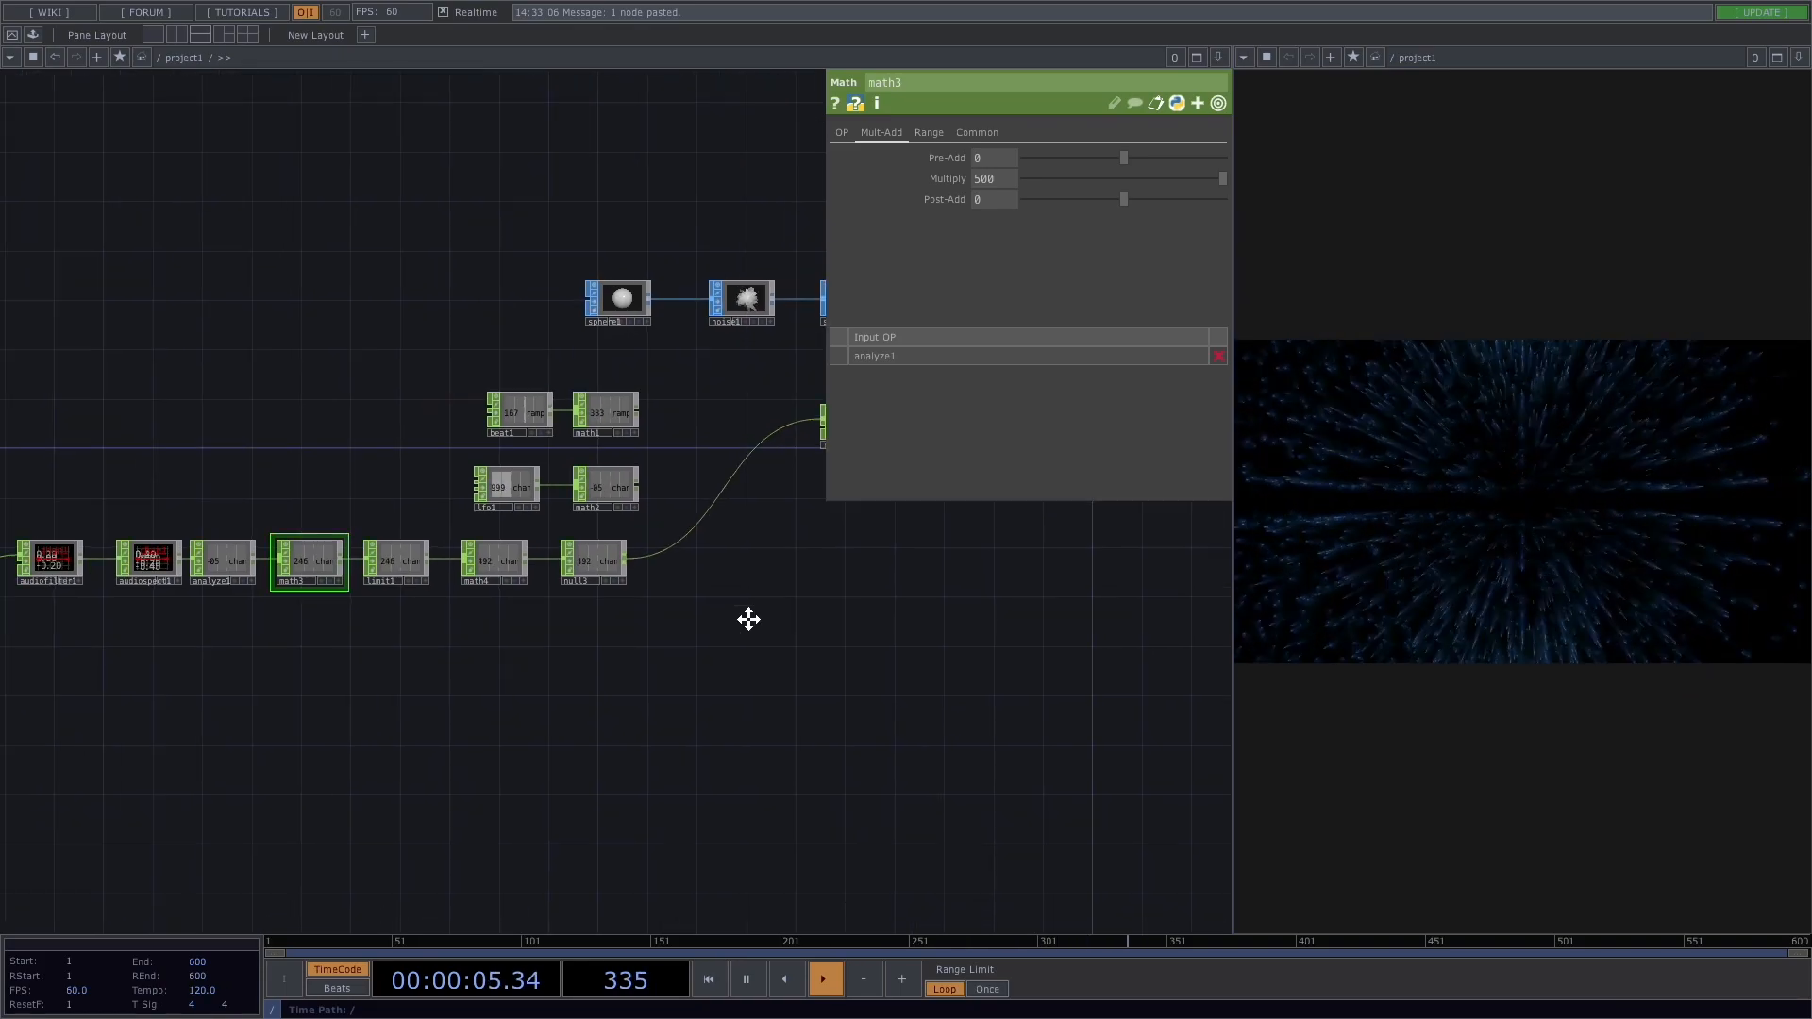
click(1798, 56)
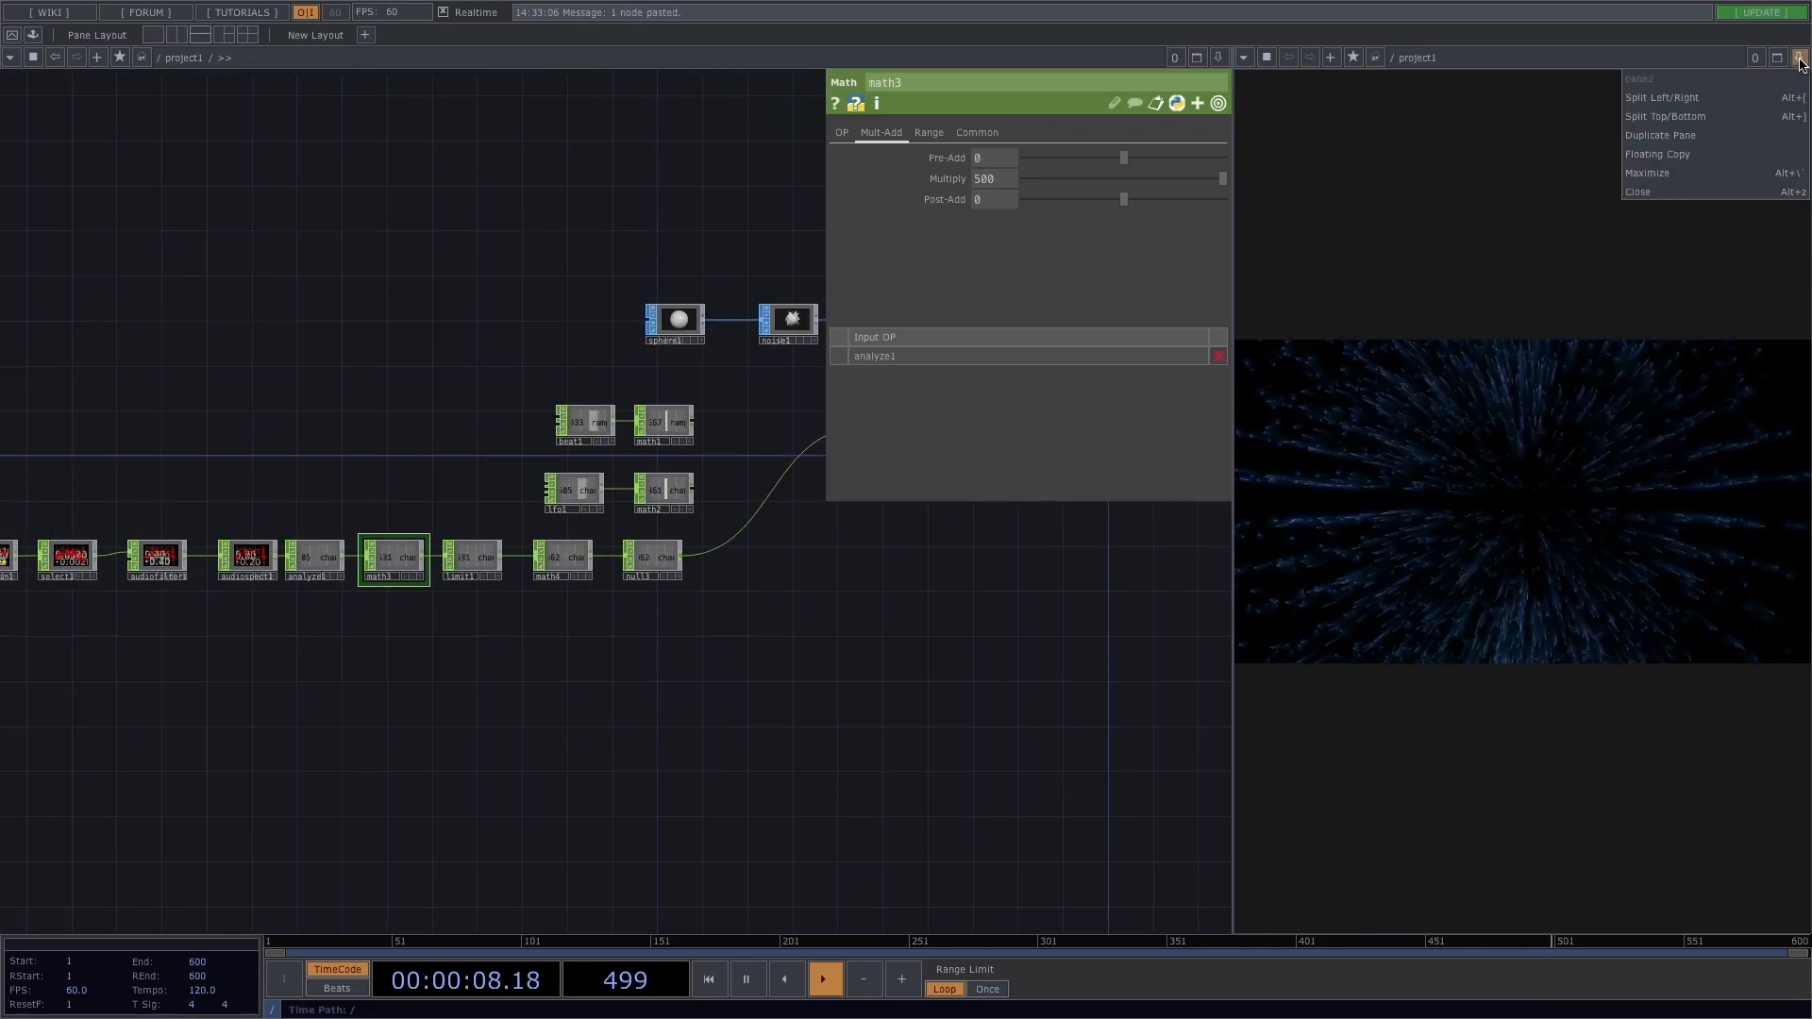
Split the right pane top/bottom and switch the left pane to the rendered particles
click(1665, 115)
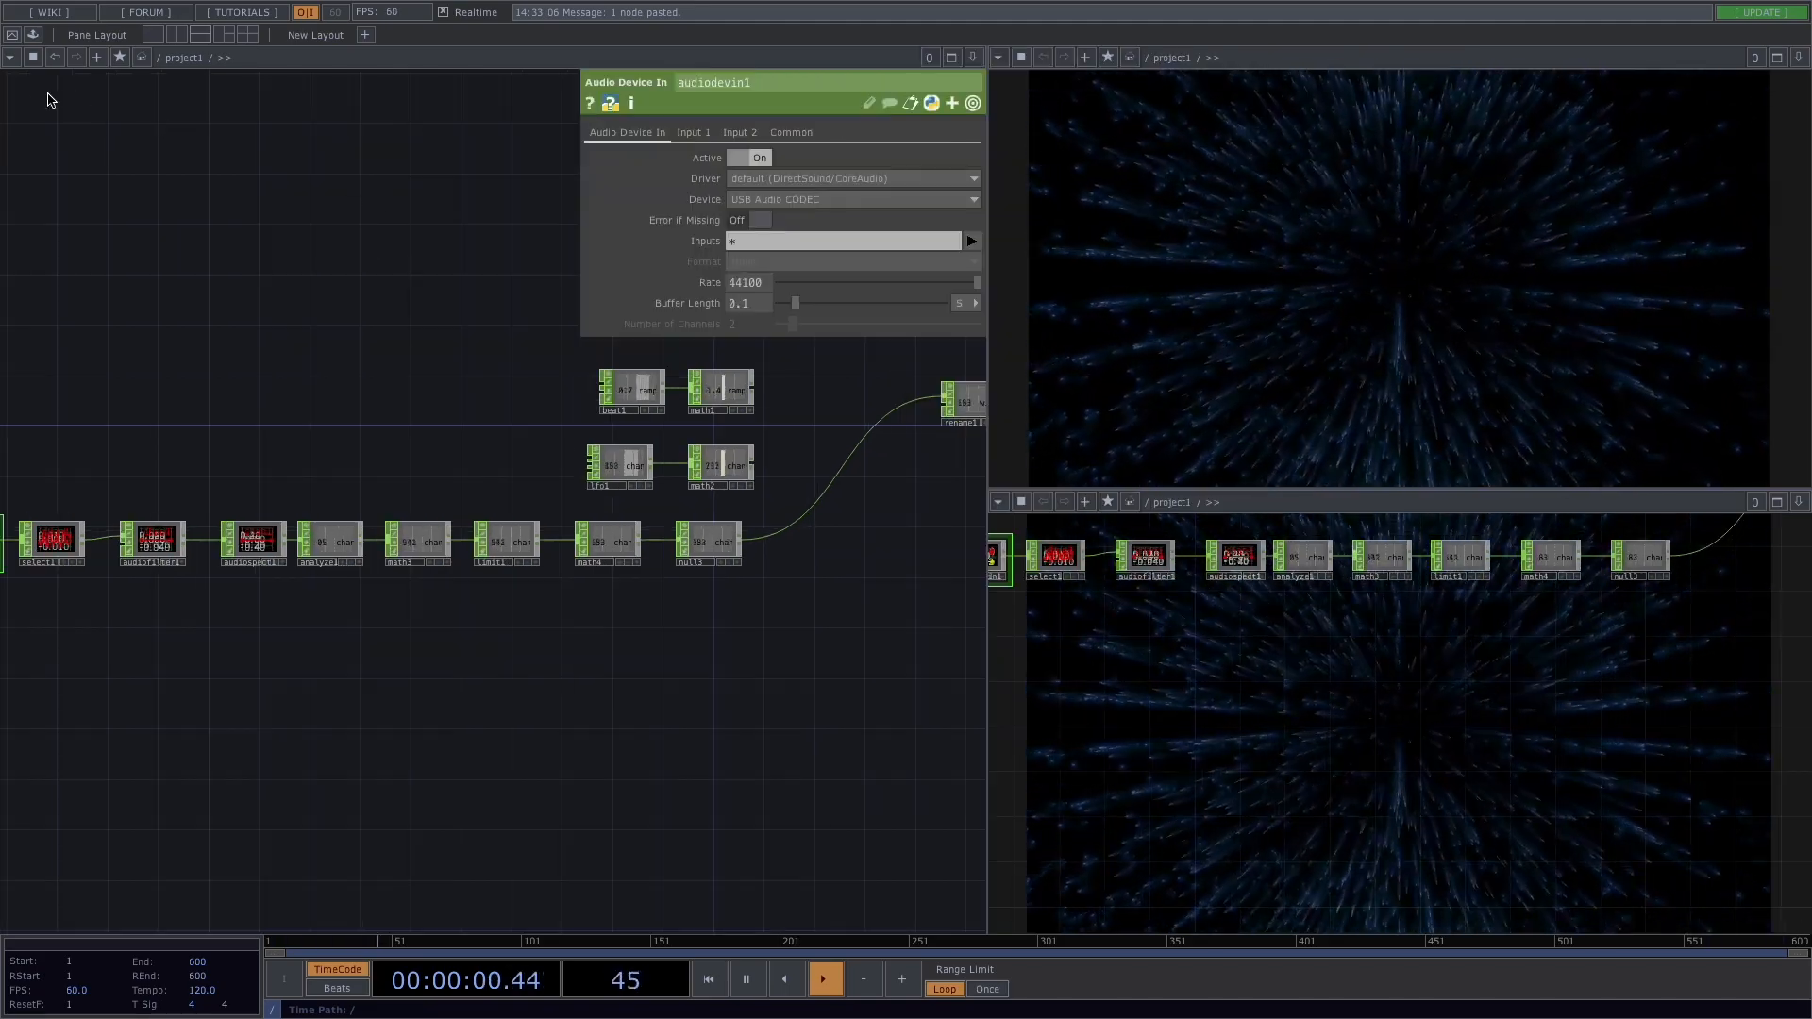
click(11, 57)
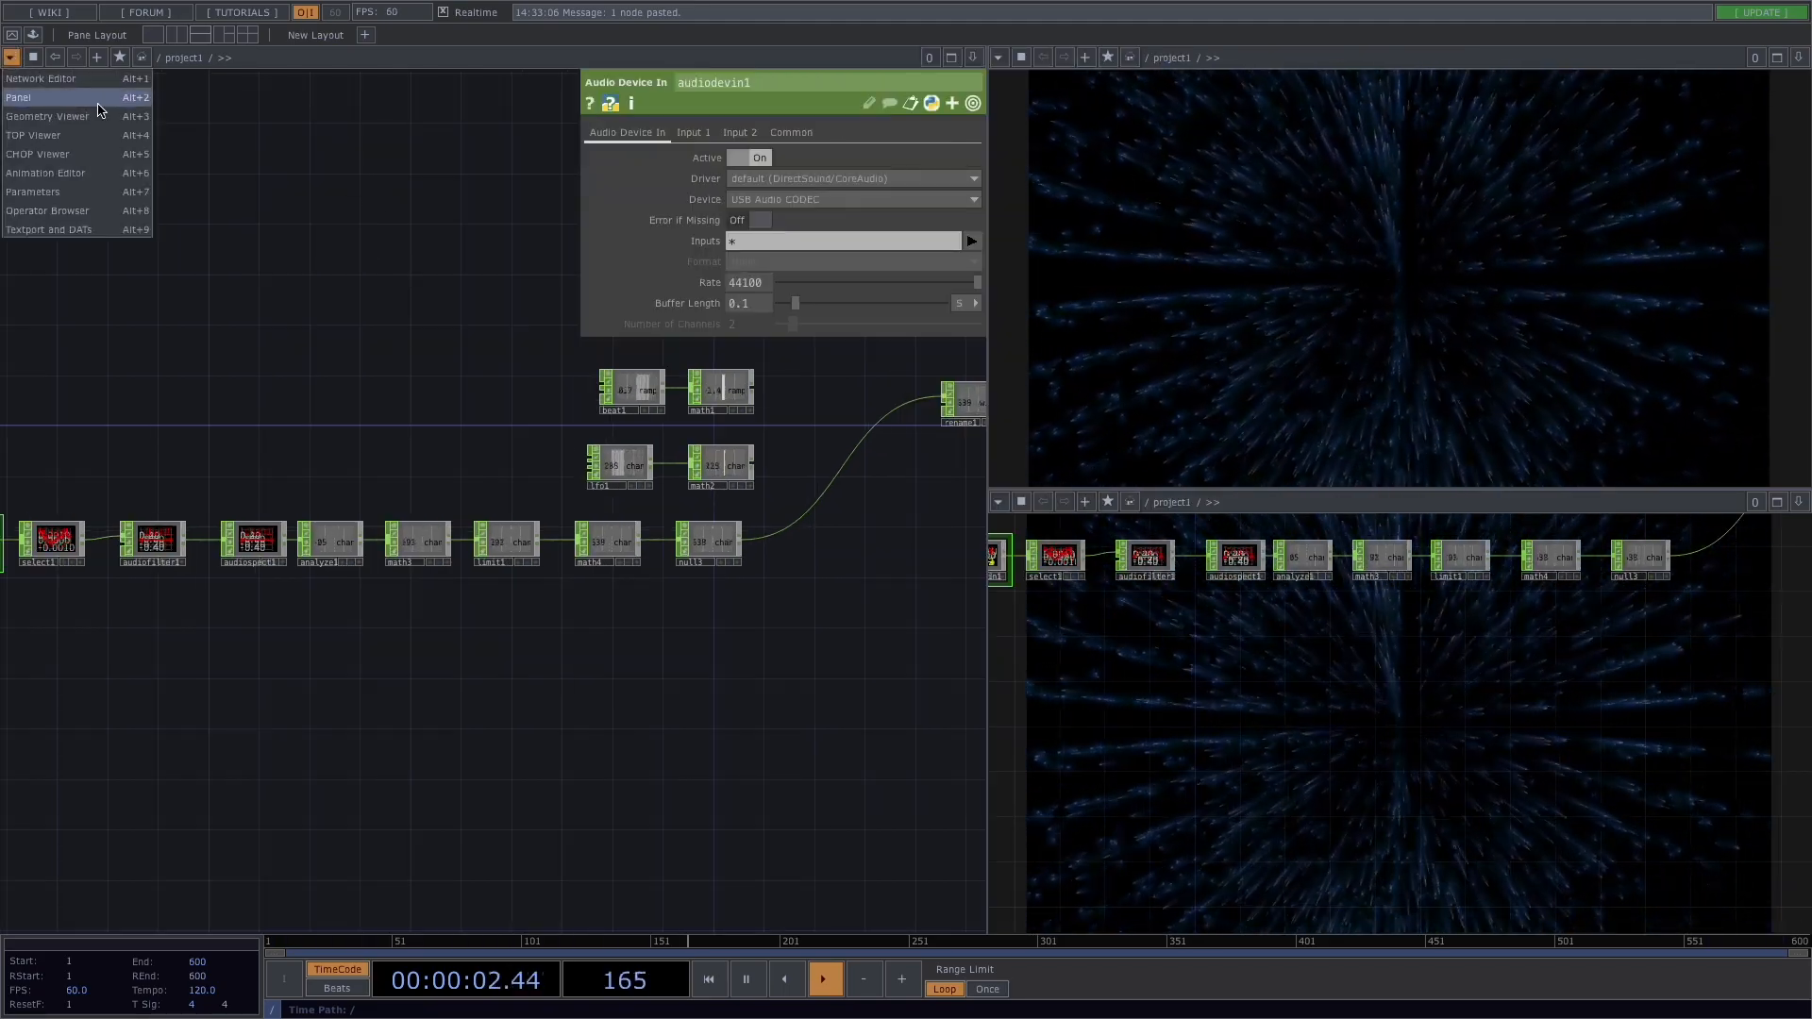
click(19, 98)
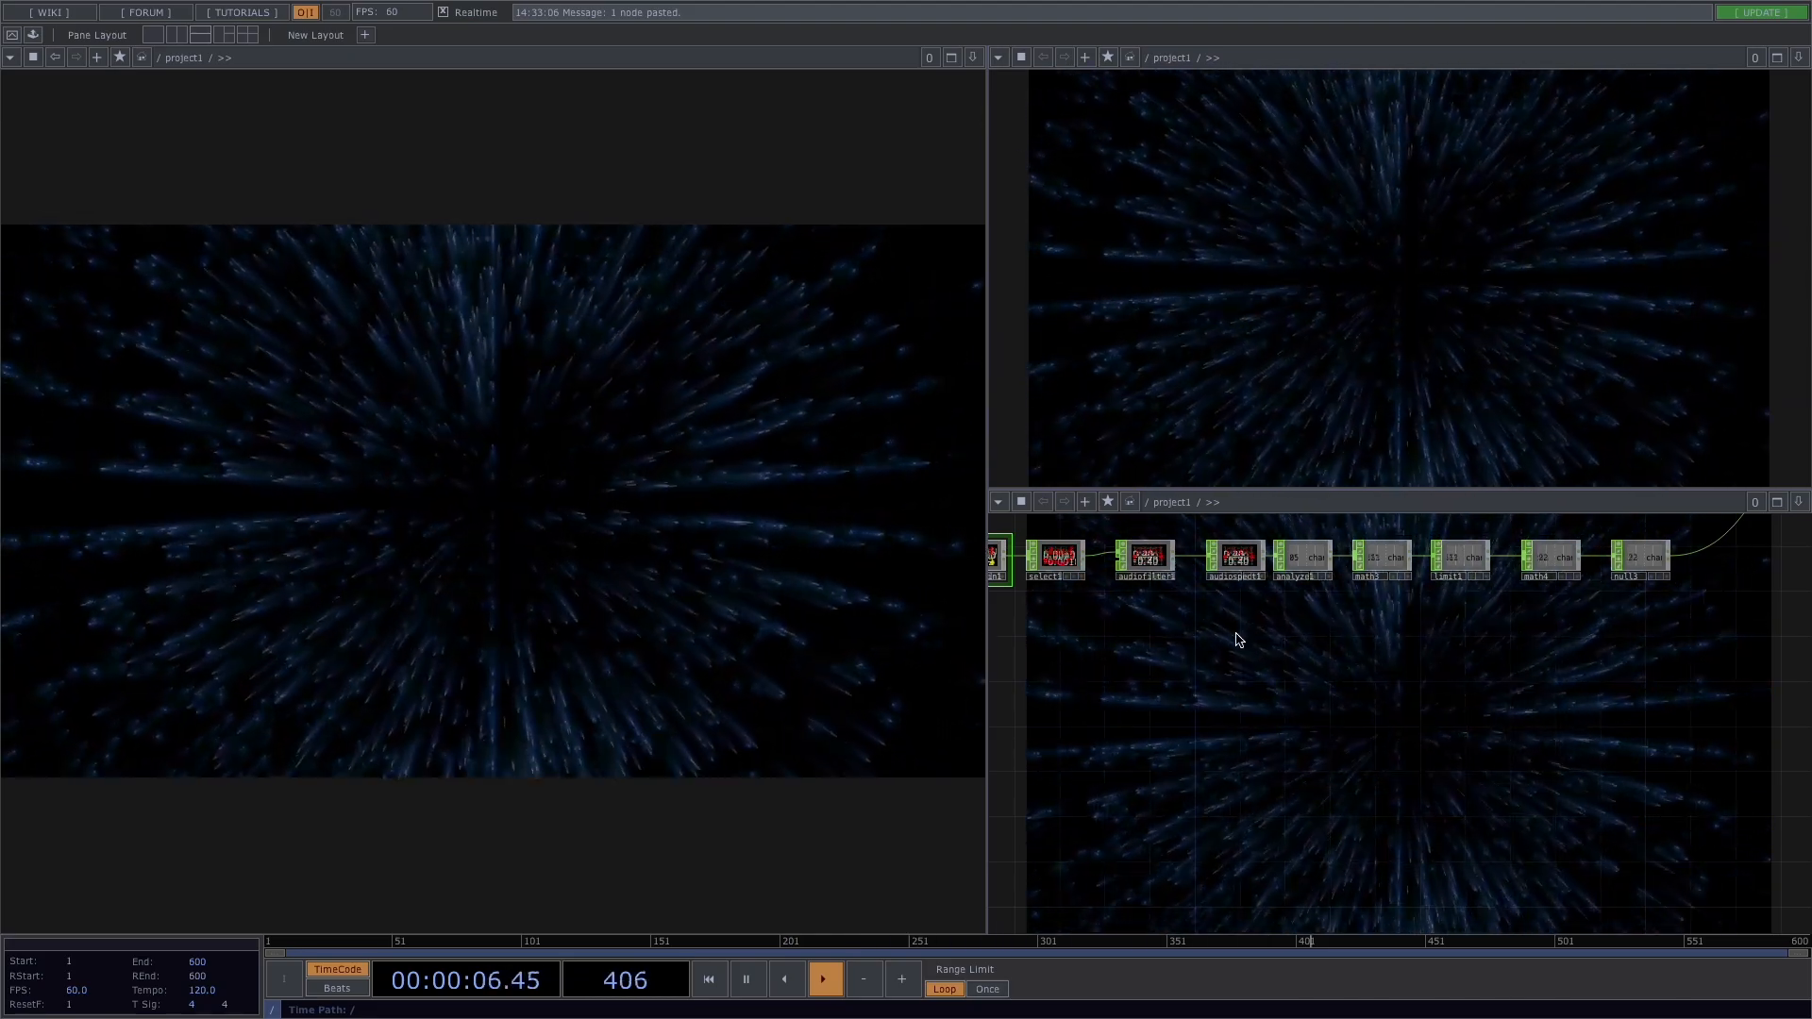
Turn off Backdrop TOPs in the network display options
right_click(1239, 642)
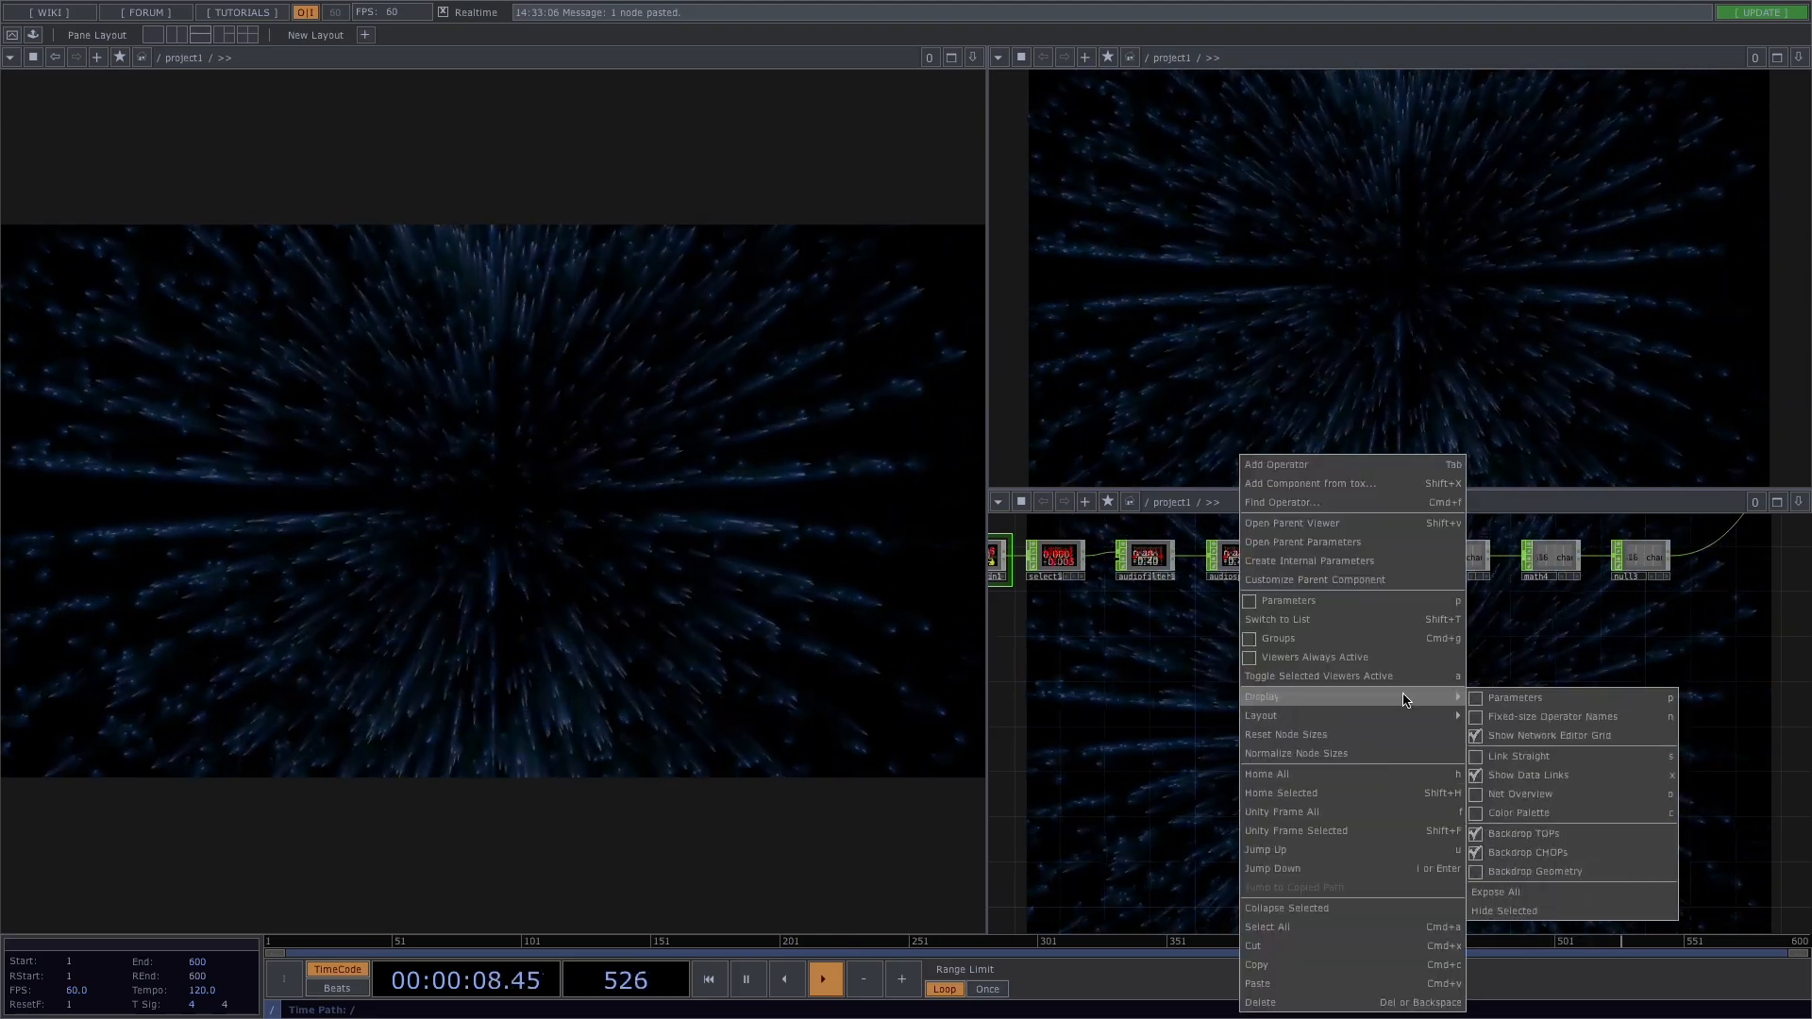
click(1592, 603)
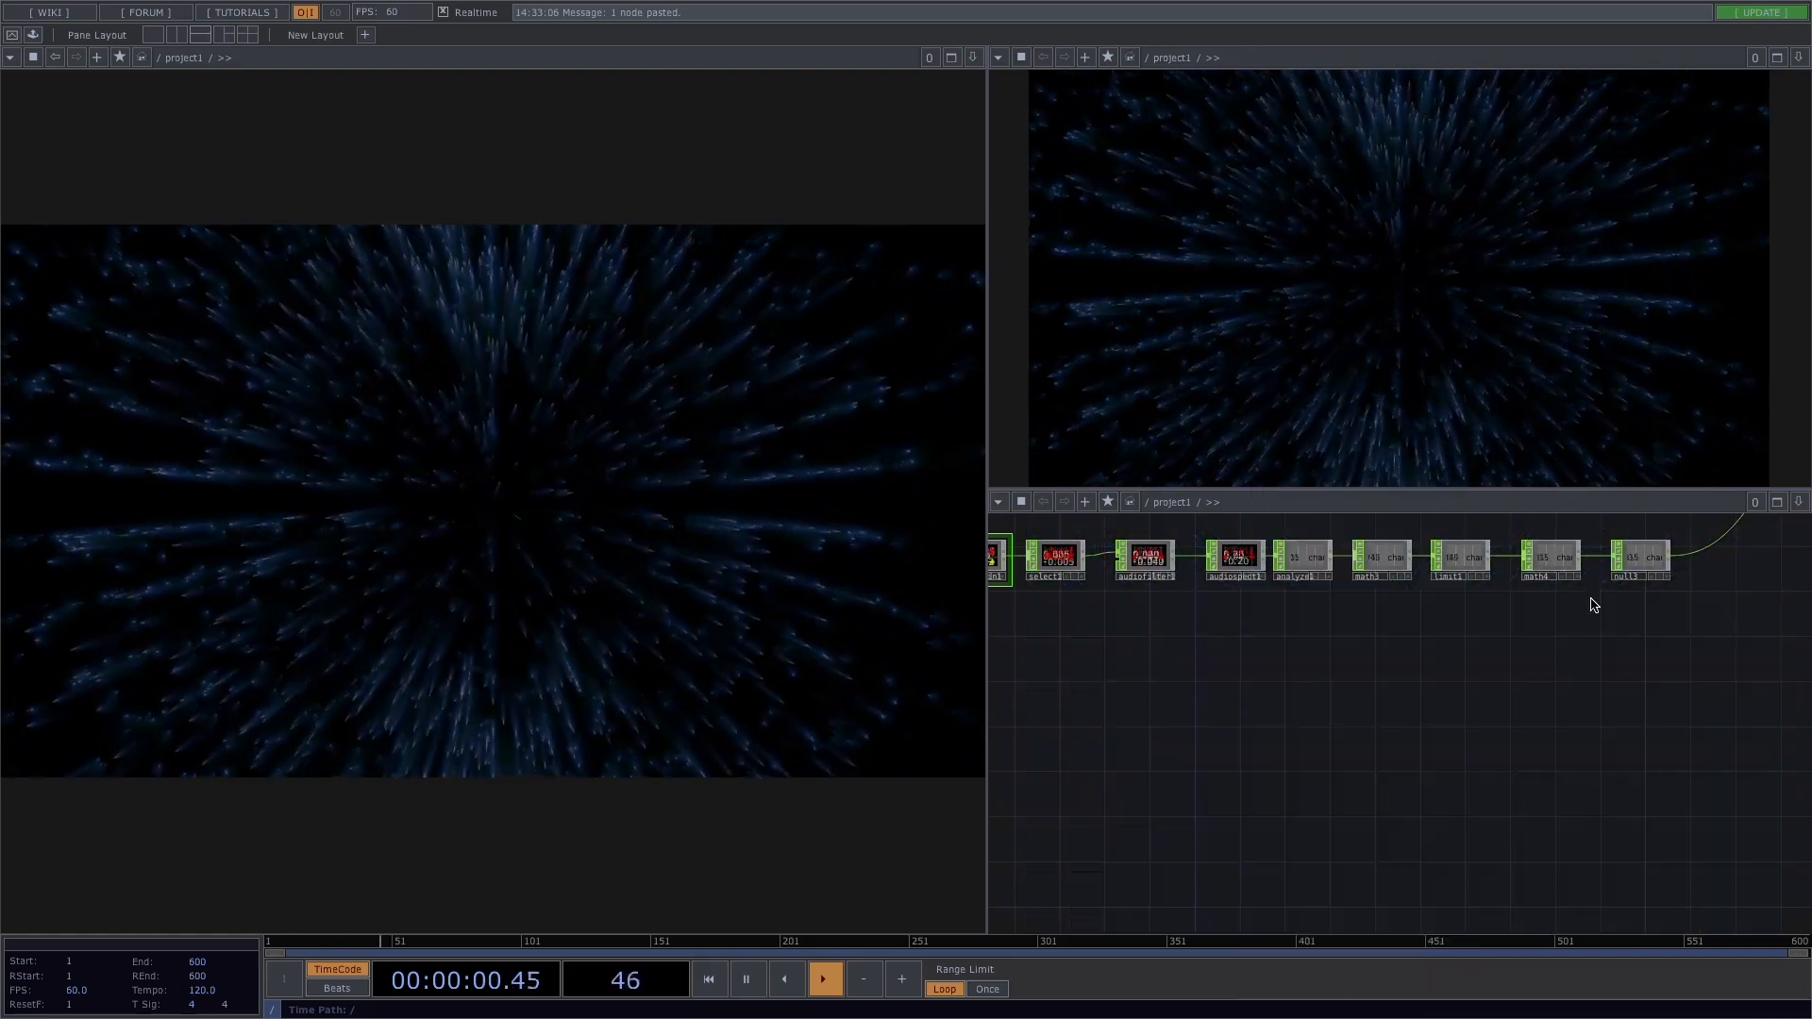
scroll(up, 3)
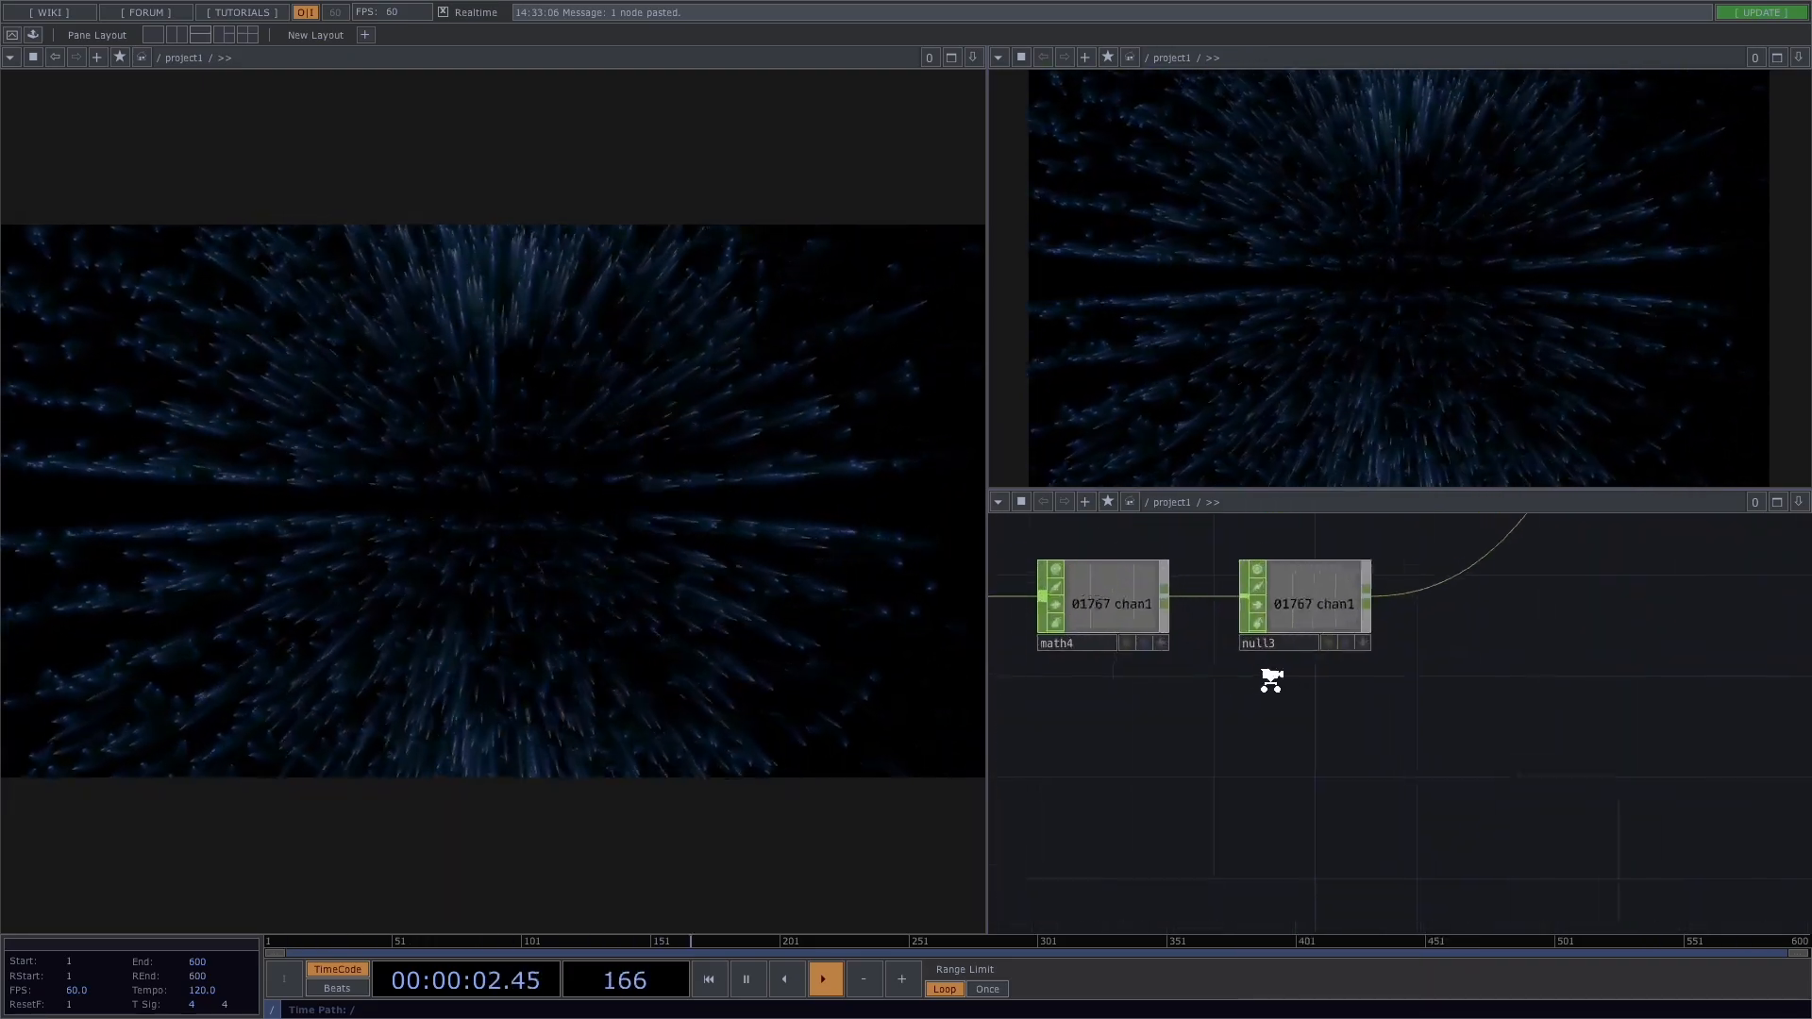